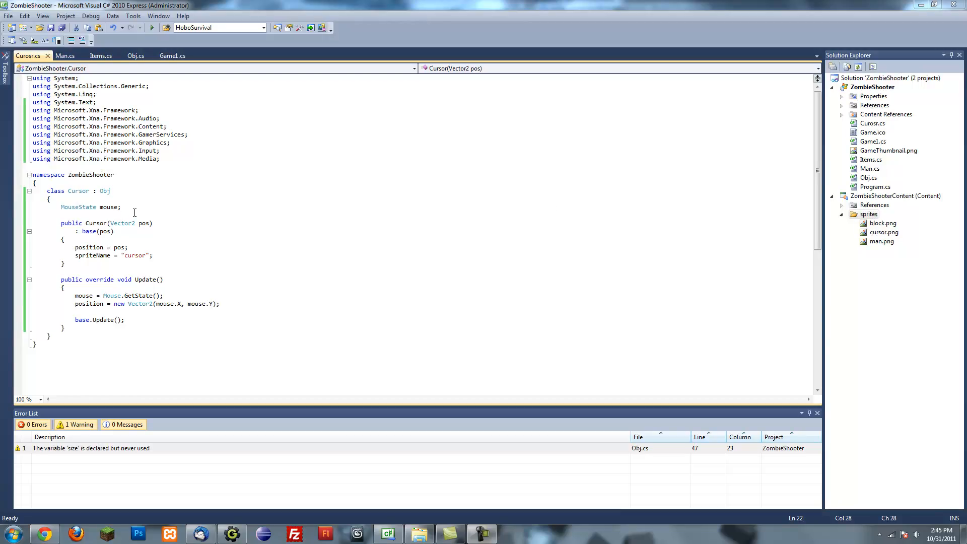
- Review the Man and Cursor class code
left_click(109, 206)
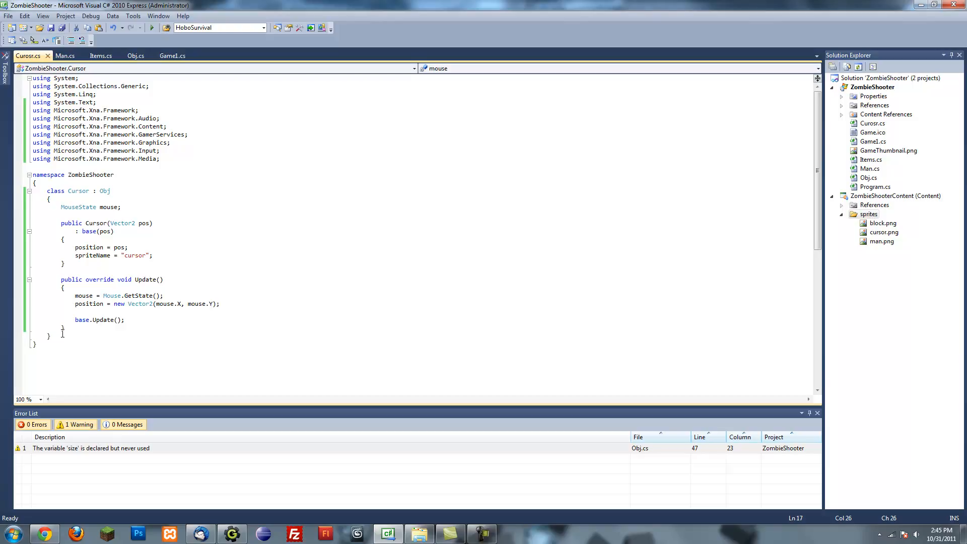
mouse_move(224, 232)
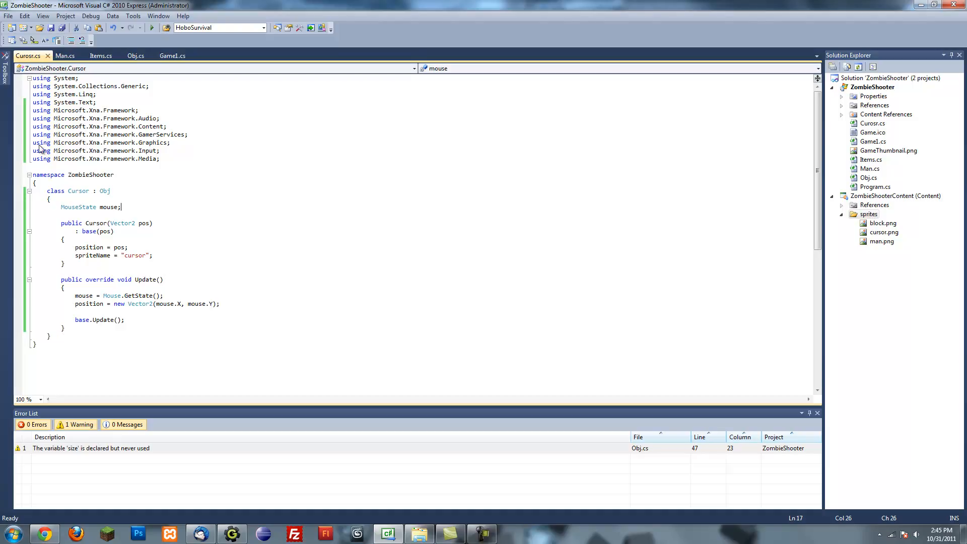
mouse_move(118, 100)
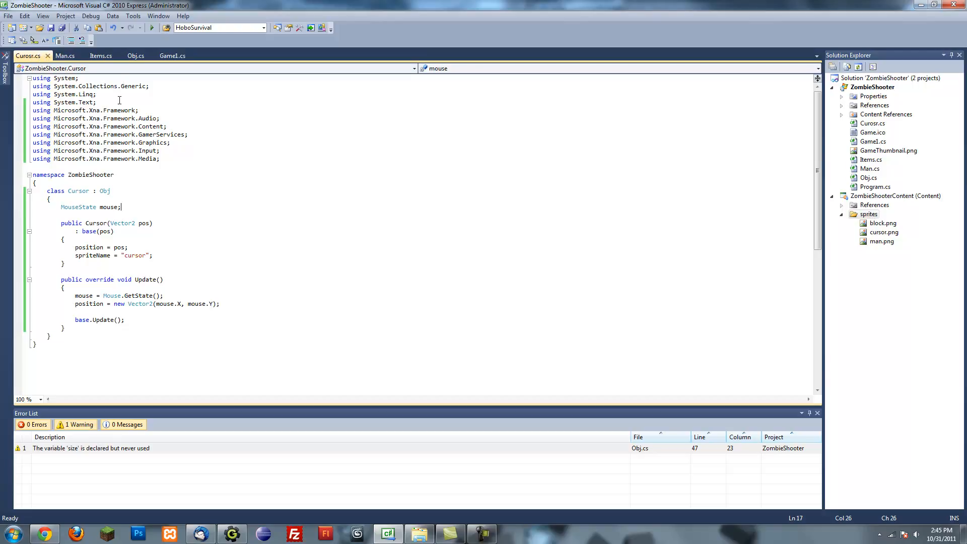
left_click(65, 56)
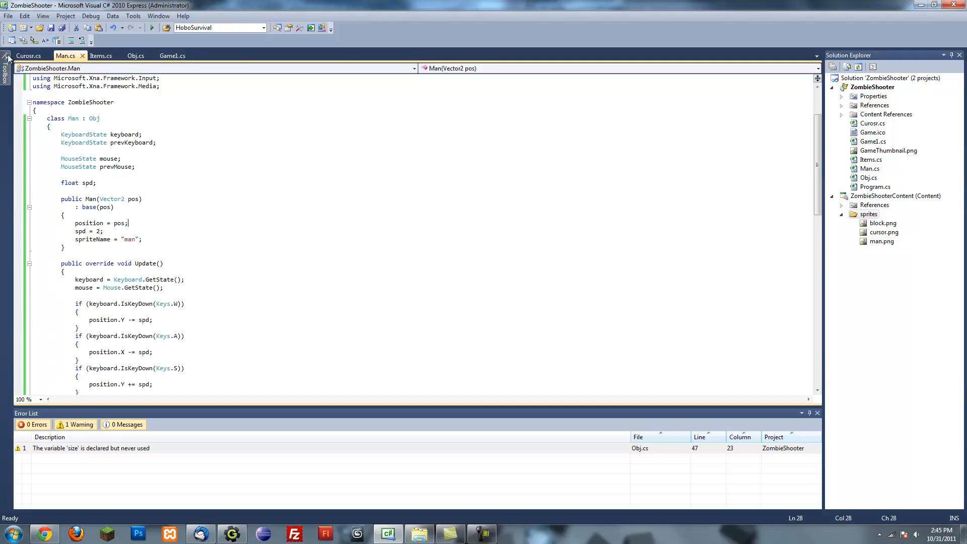
left_click(27, 55)
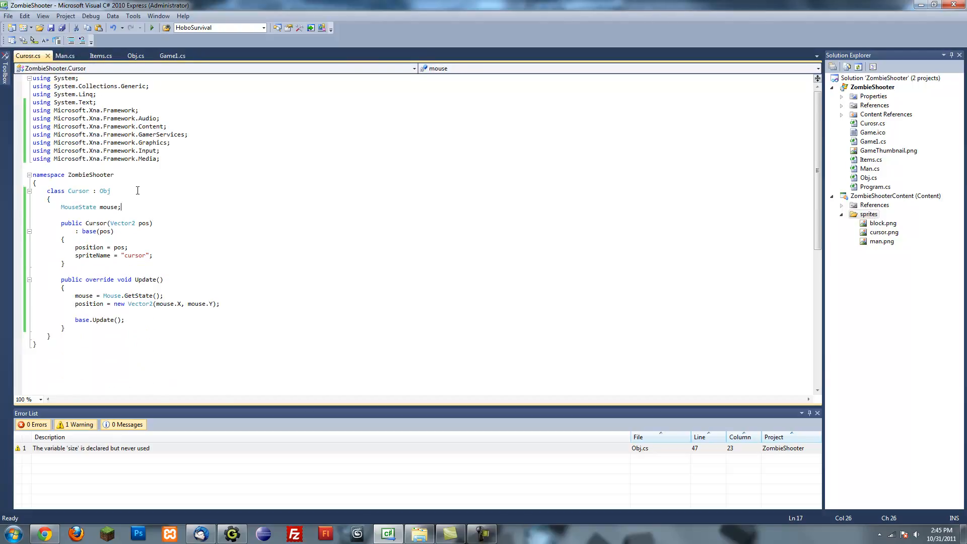
mouse_move(185, 208)
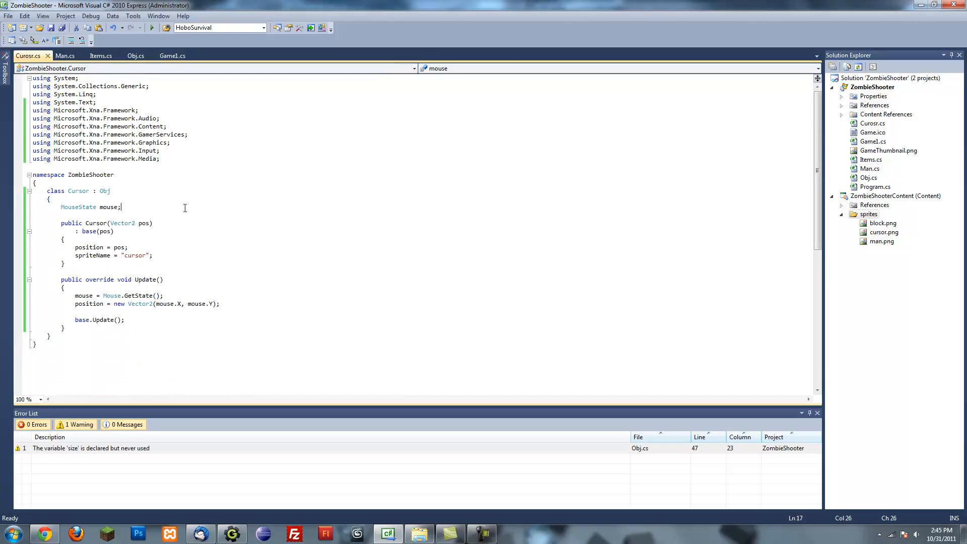
mouse_move(108, 66)
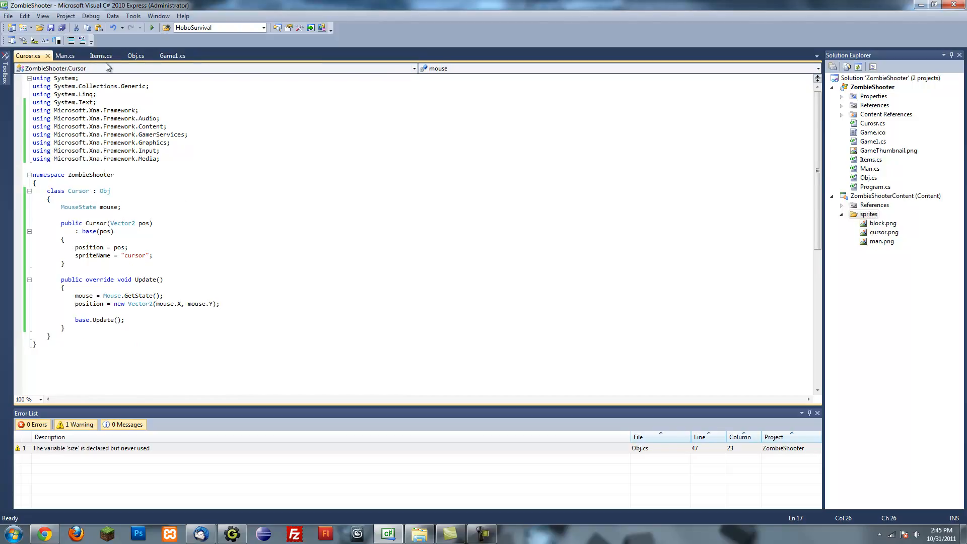
- Review Game1, then leave the empty Items class open for editing
left_click(101, 55)
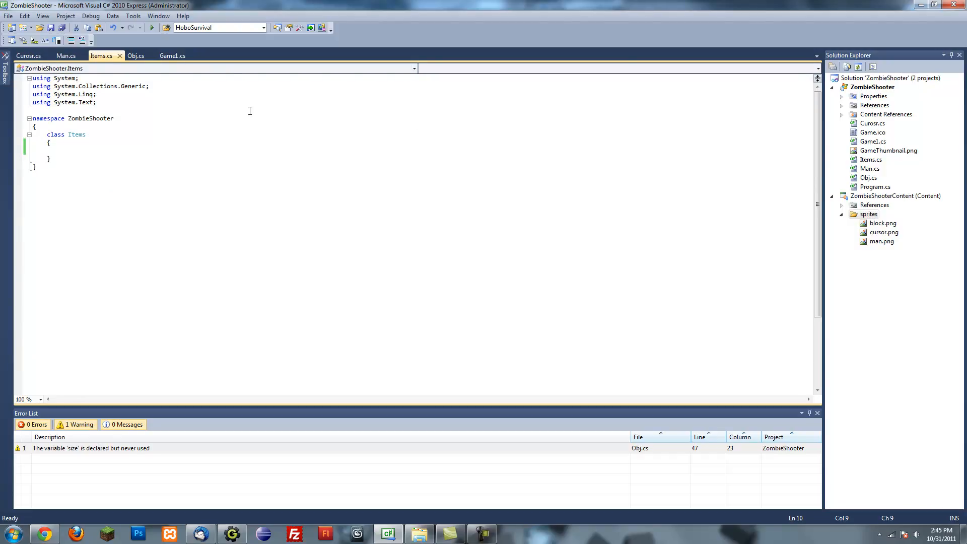
mouse_move(179, 165)
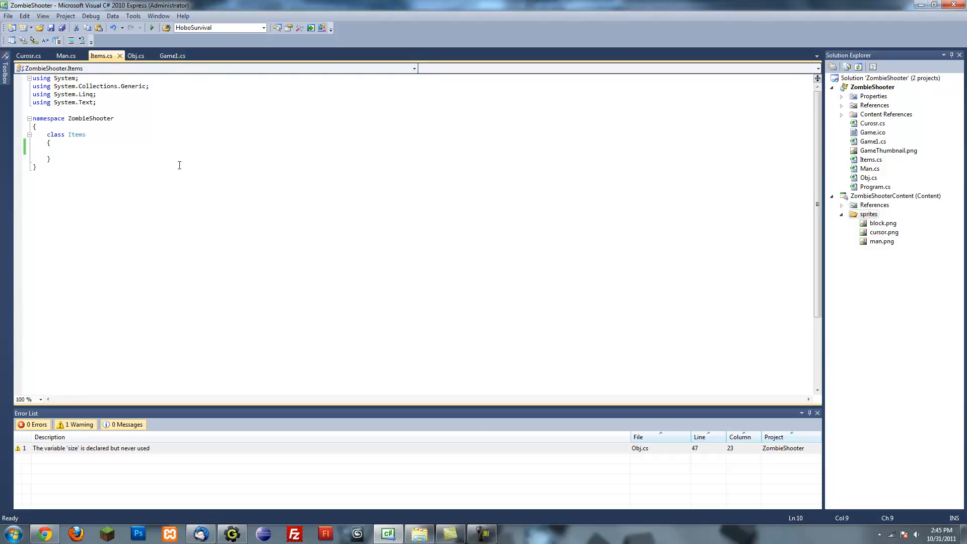
left_click(173, 55)
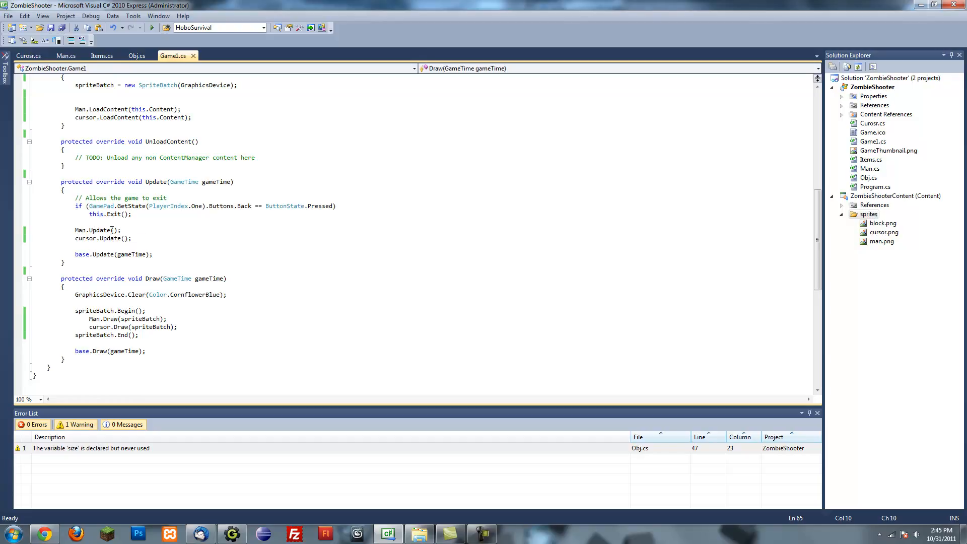
left_click(101, 55)
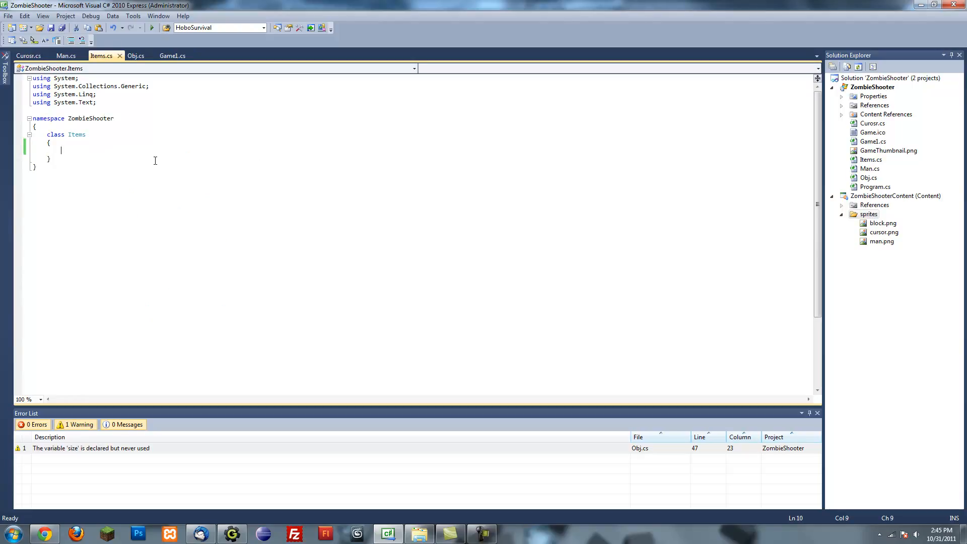
- Begin a public static member in Items and save the file
type("o")
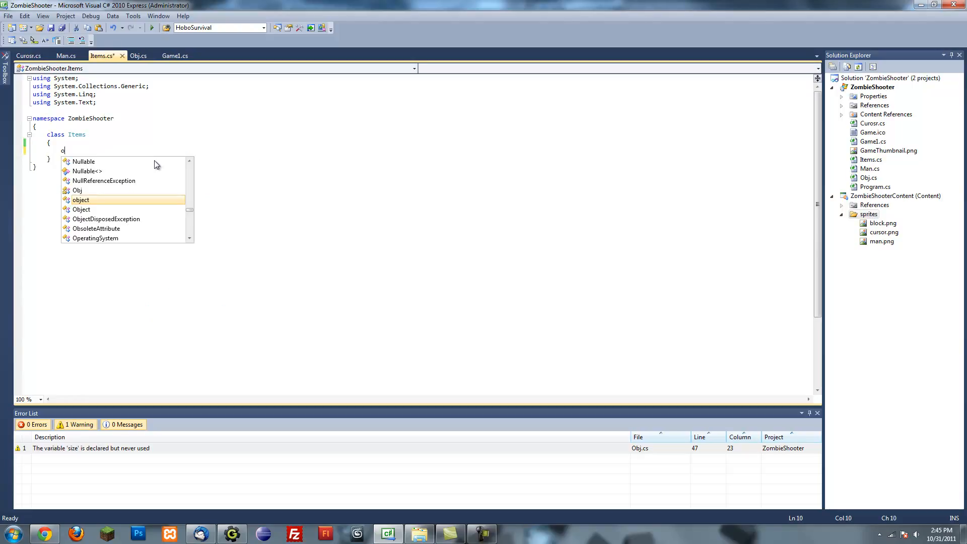
key("backspace")
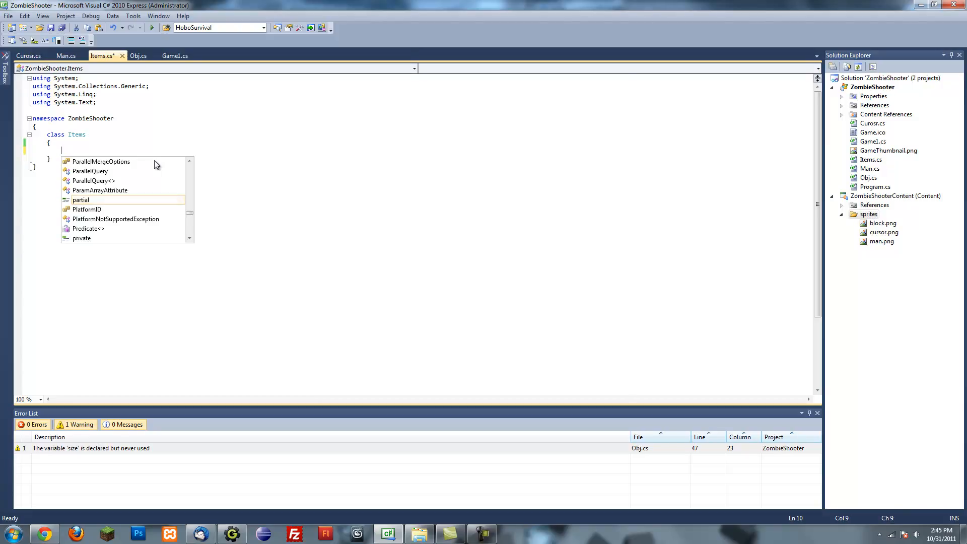
type("public static")
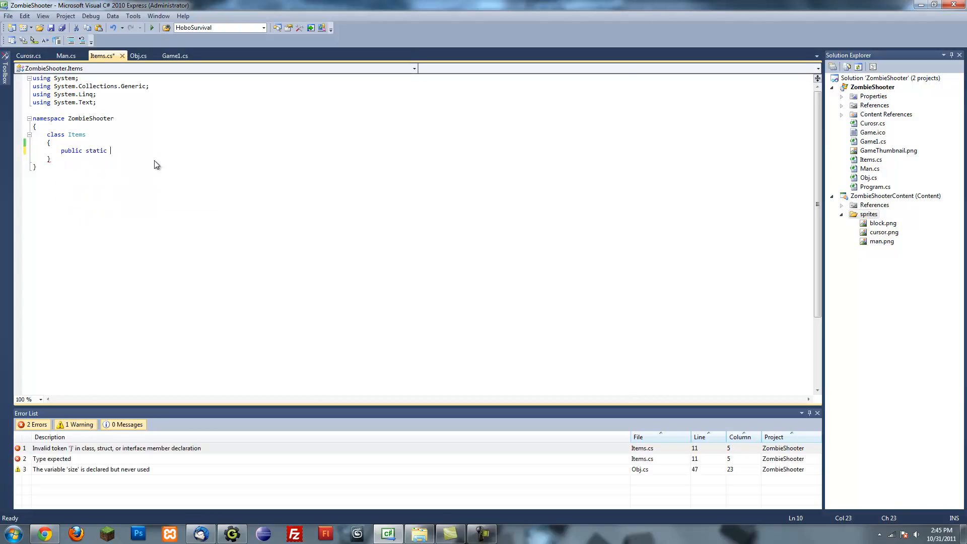
key("ctrl+s")
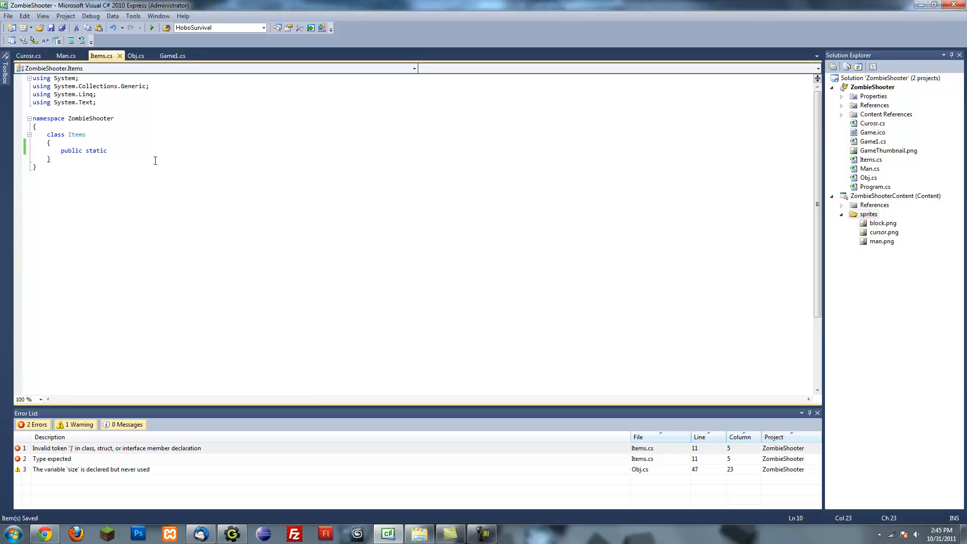
mouse_move(148, 152)
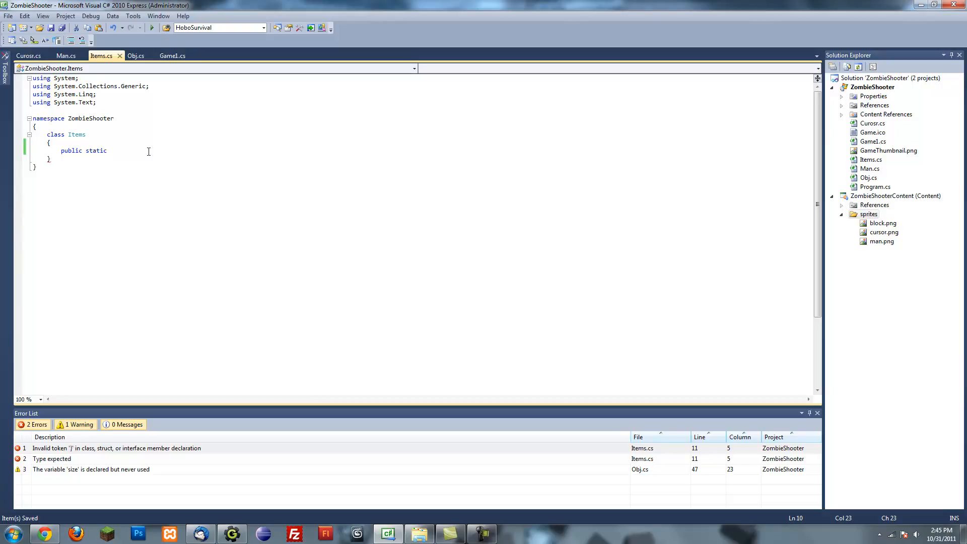
- Complete the declaration List<Obj> objList = new List<Obj>();
type("List")
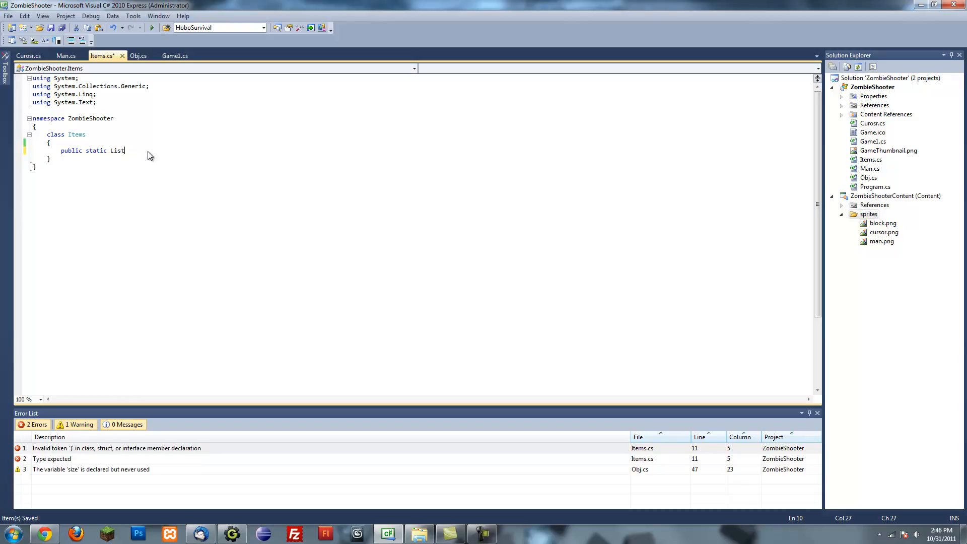
type("<")
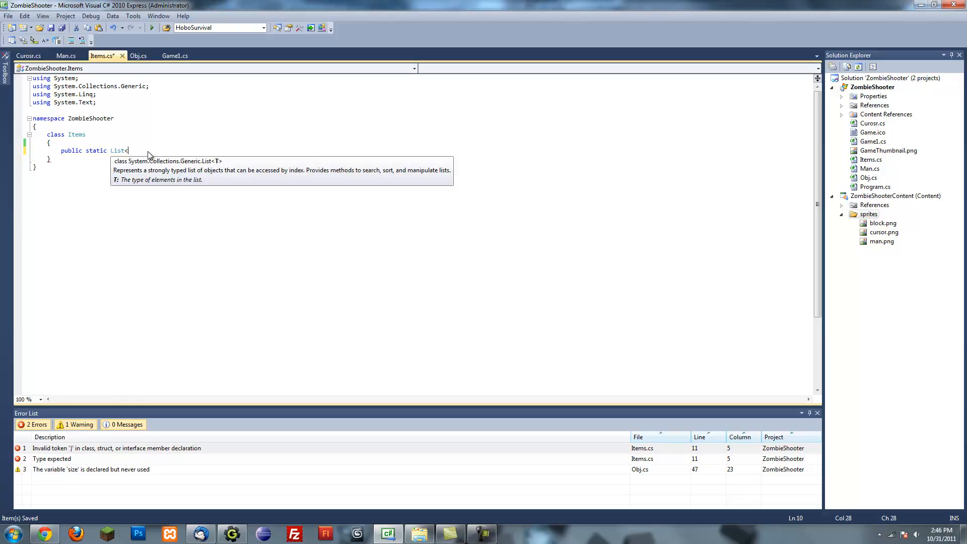
type("<")
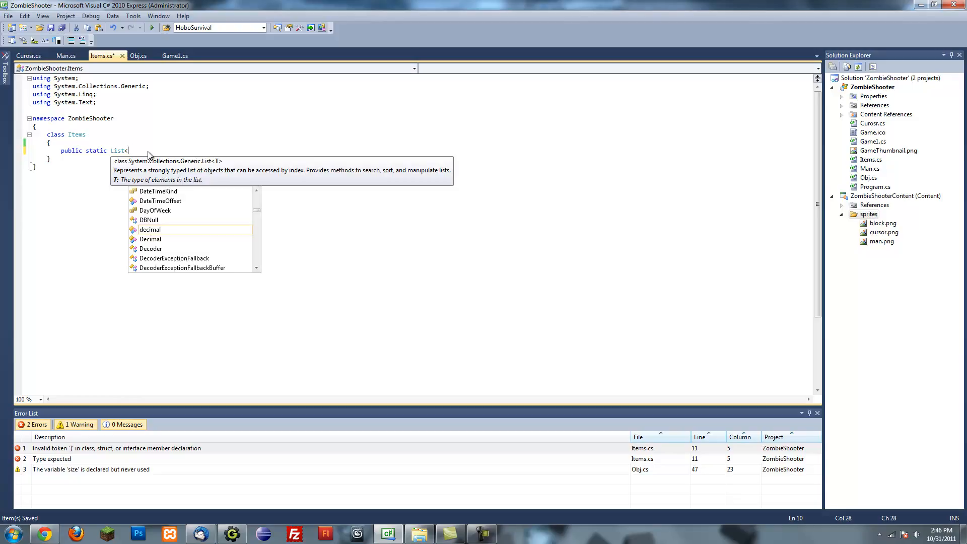
mouse_move(150, 230)
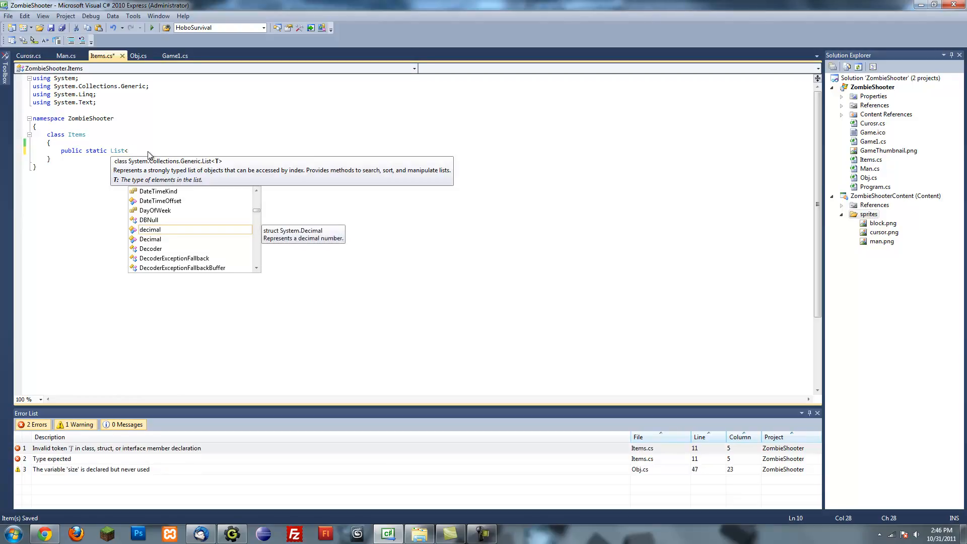
type("Obj")
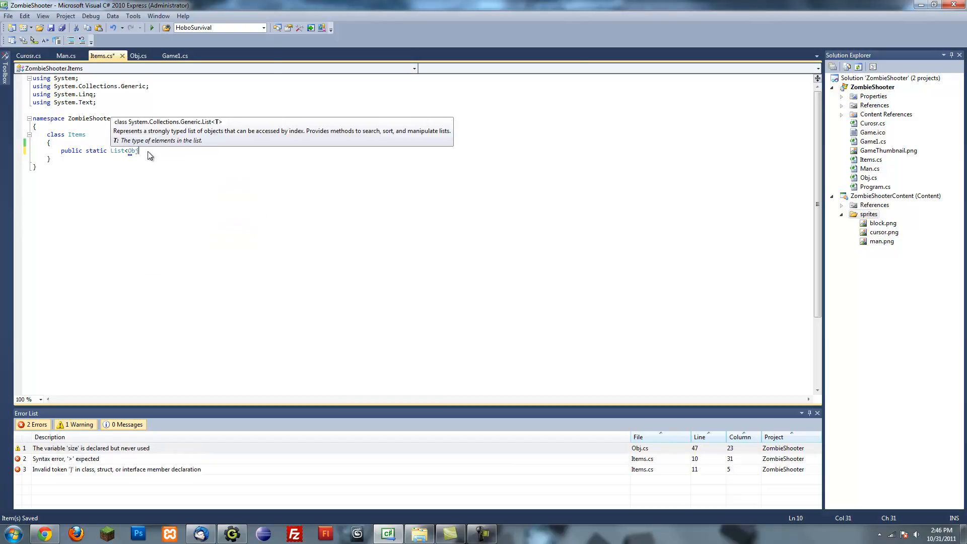
type(">(")
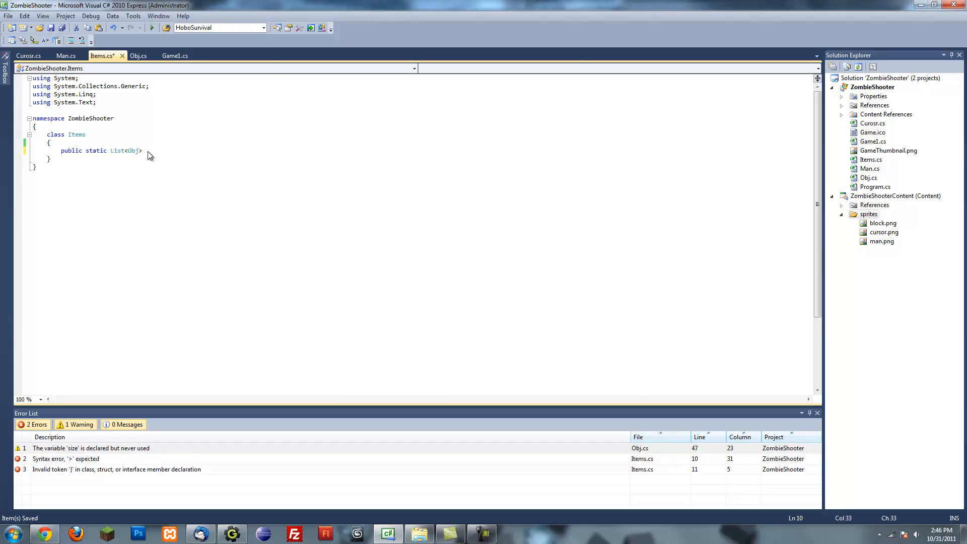
type("obje")
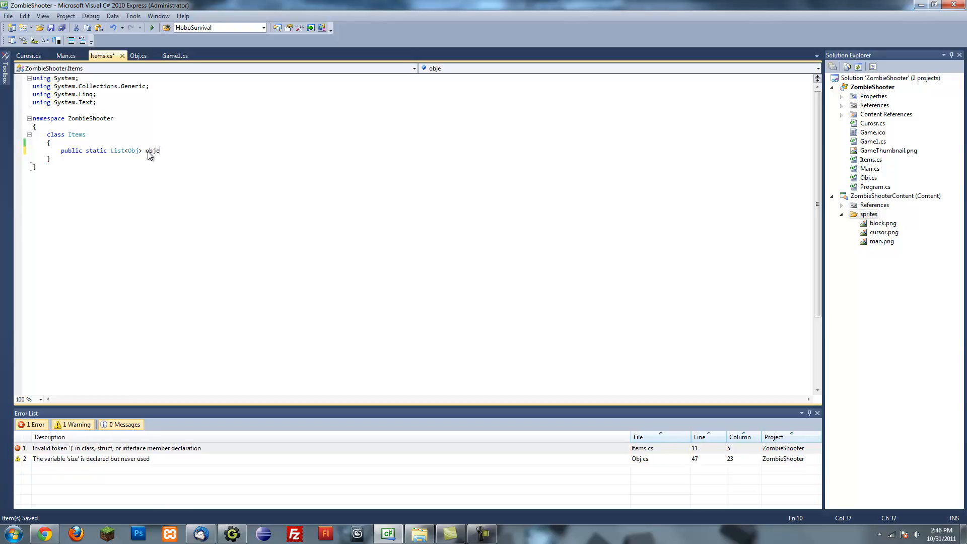
type("List")
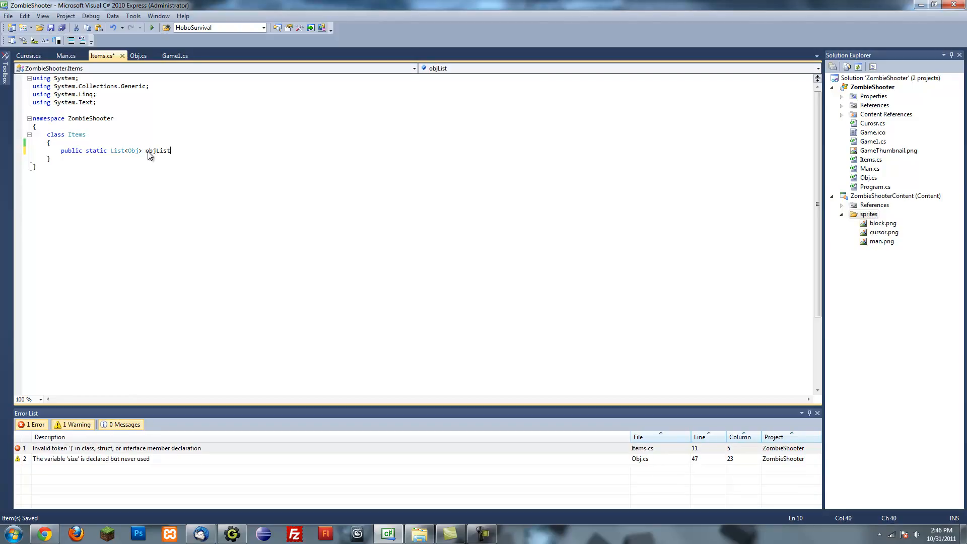
type("= new List<Obj>(")
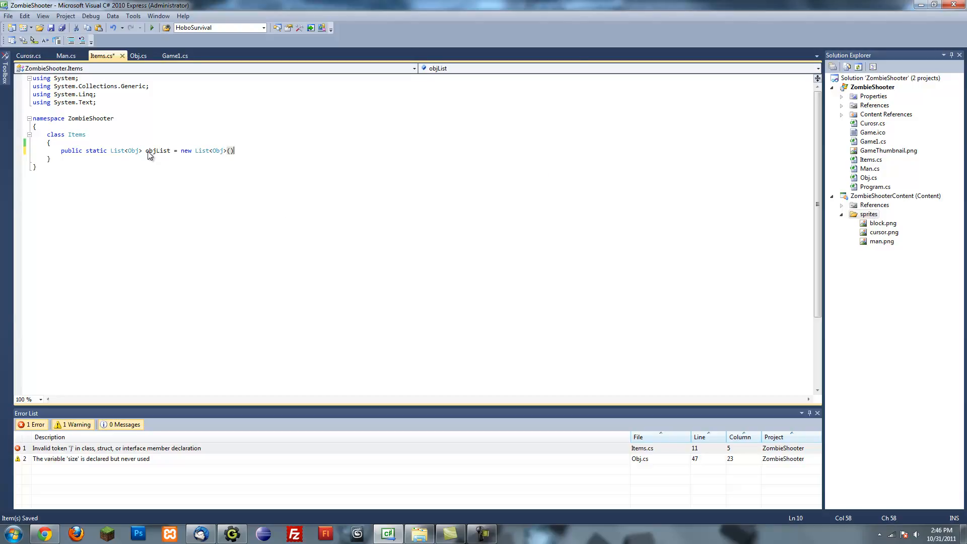
type(";")
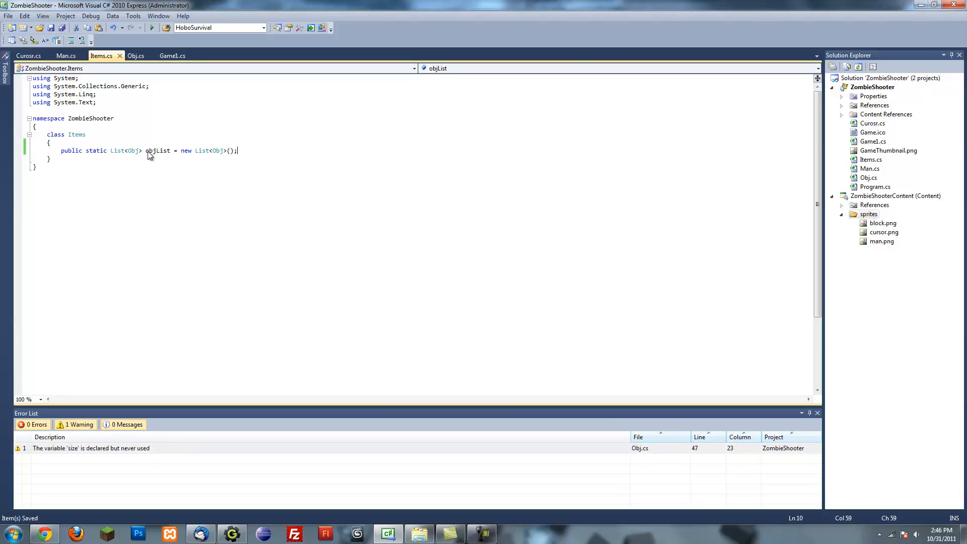
mouse_move(172, 56)
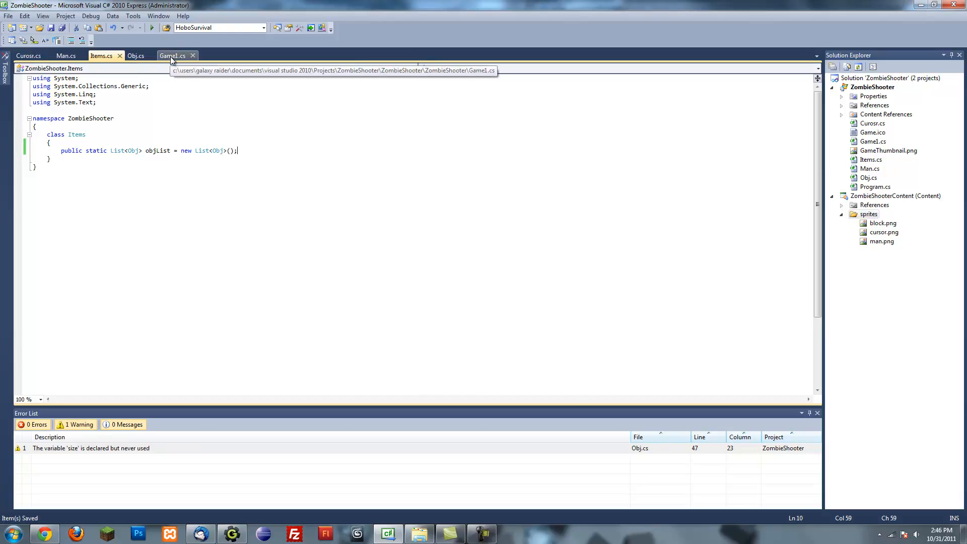
- Try an Items.objList line in Game1's Update, delete it again and return to Items
left_click(173, 56)
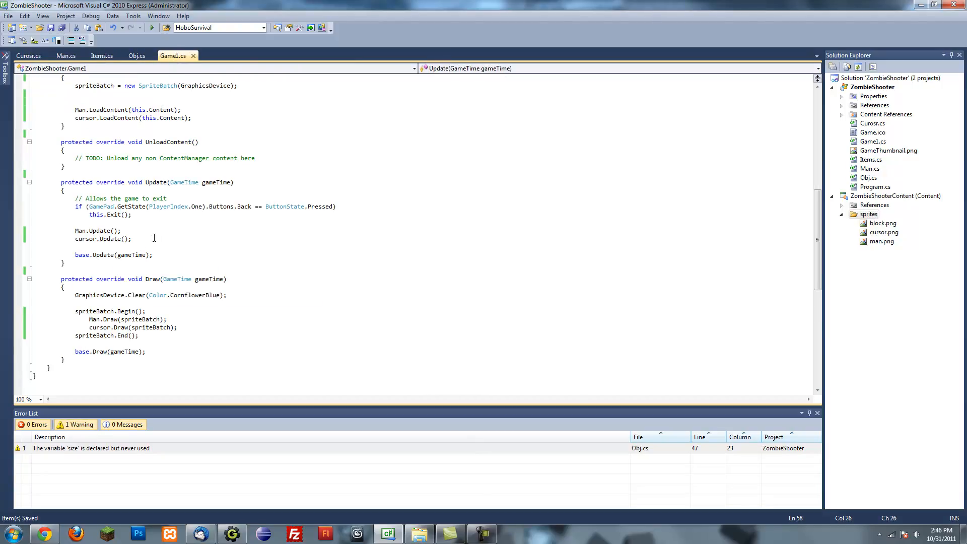
key("Enter")
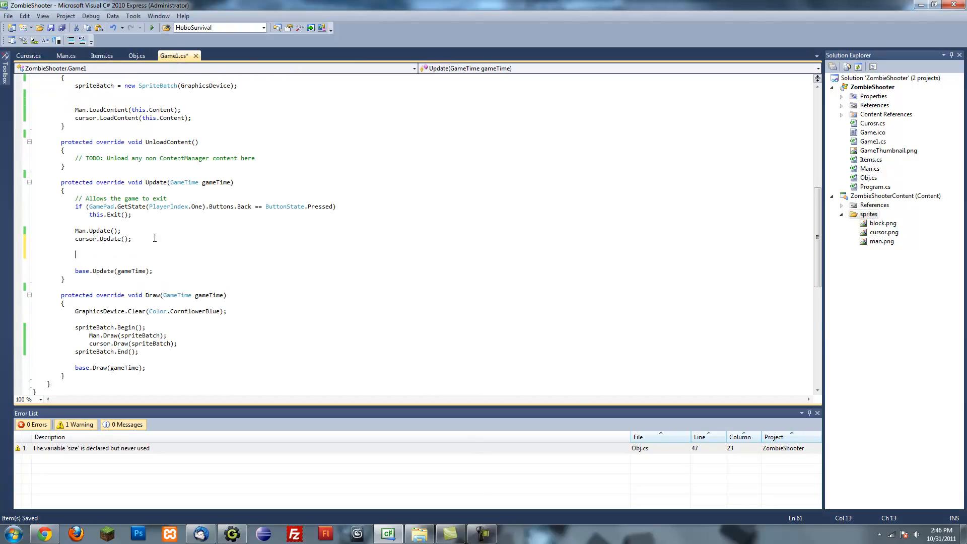
type("Items")
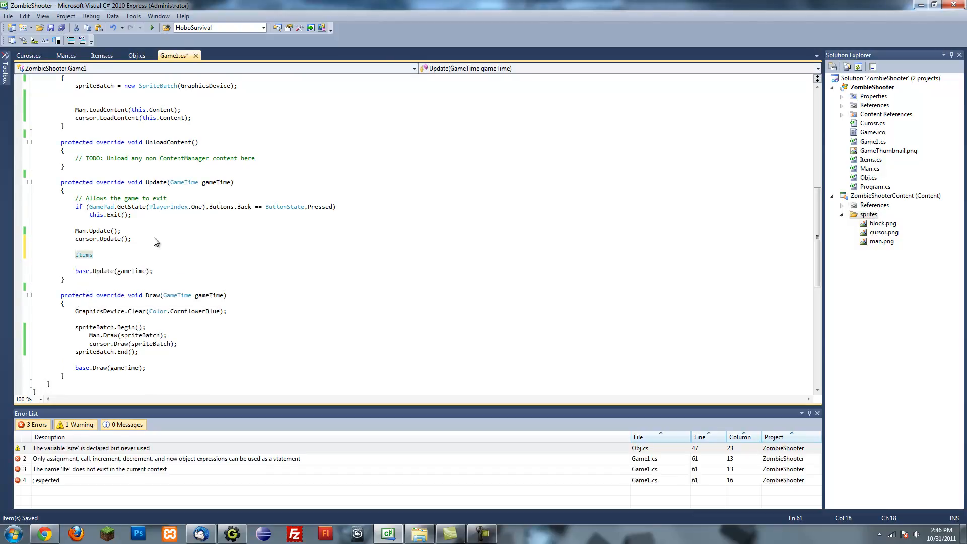
type(".Equal")
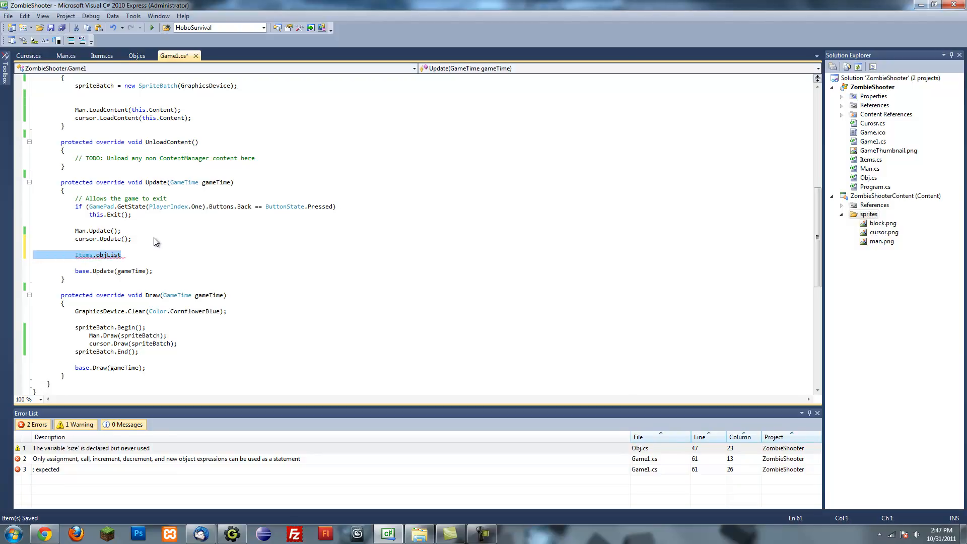
key("Delete")
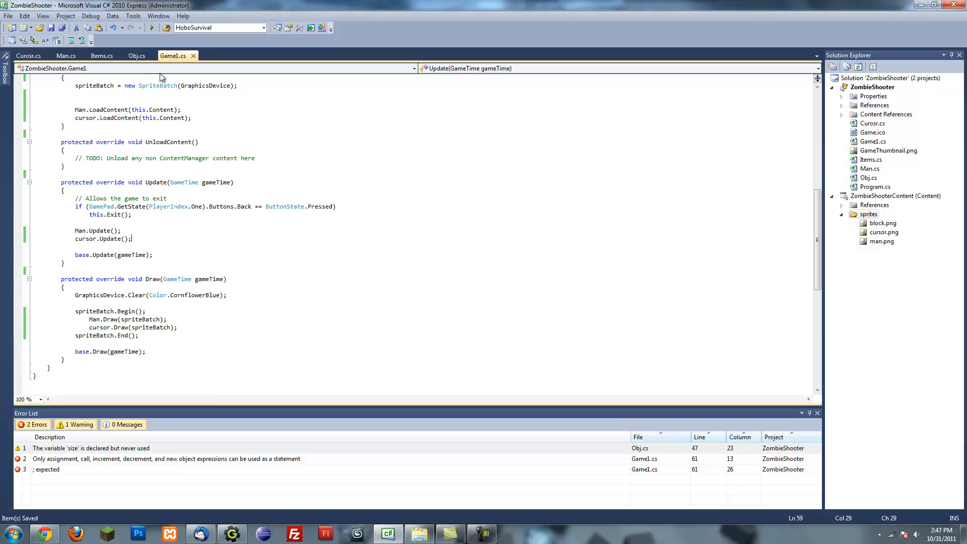
left_click(101, 56)
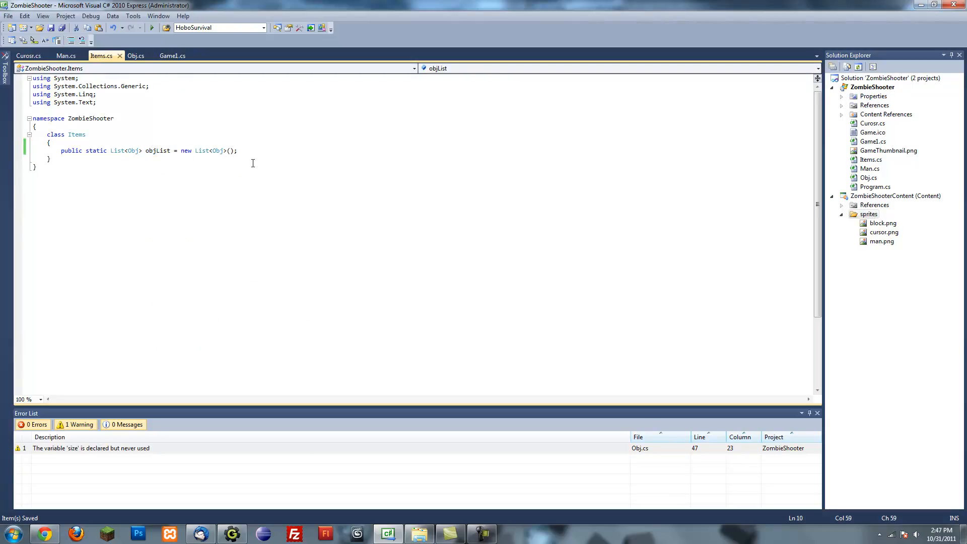
mouse_move(232, 187)
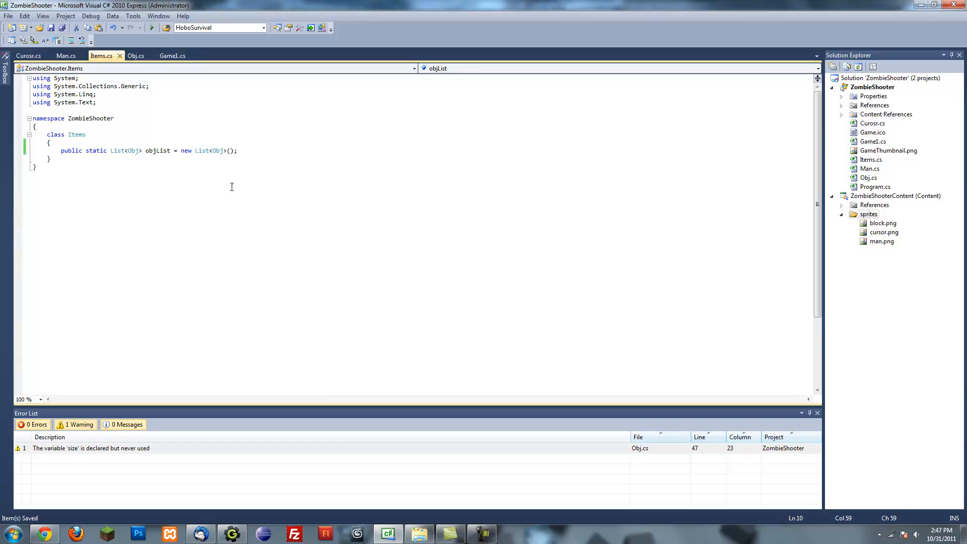
mouse_move(188, 136)
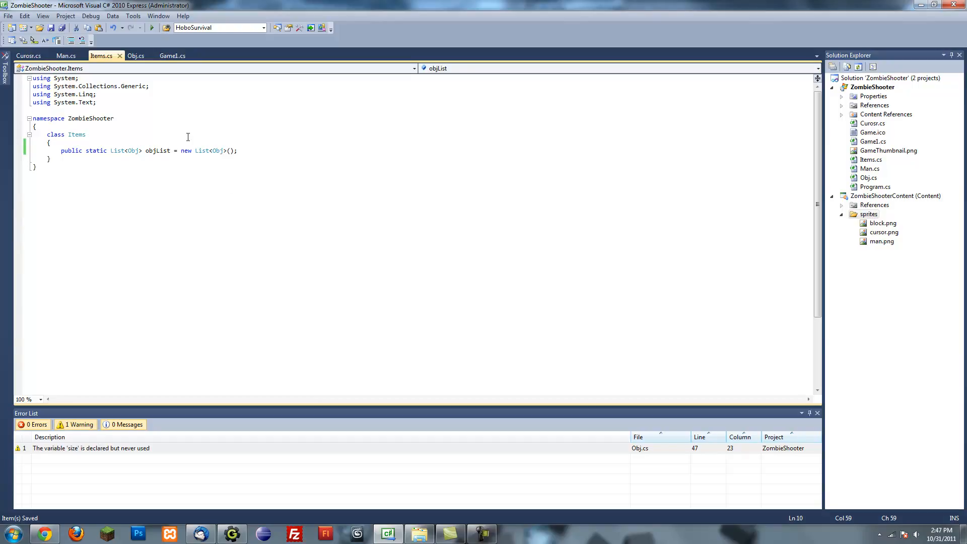
mouse_move(241, 126)
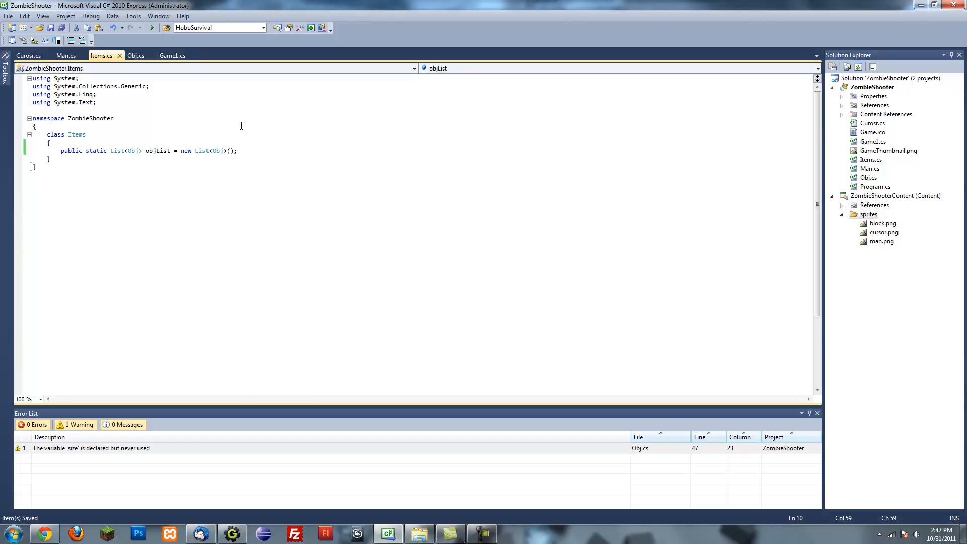
- Delete Man.Update and cursor.Update from Game1's Update and start an empty foreach()
left_click(173, 55)
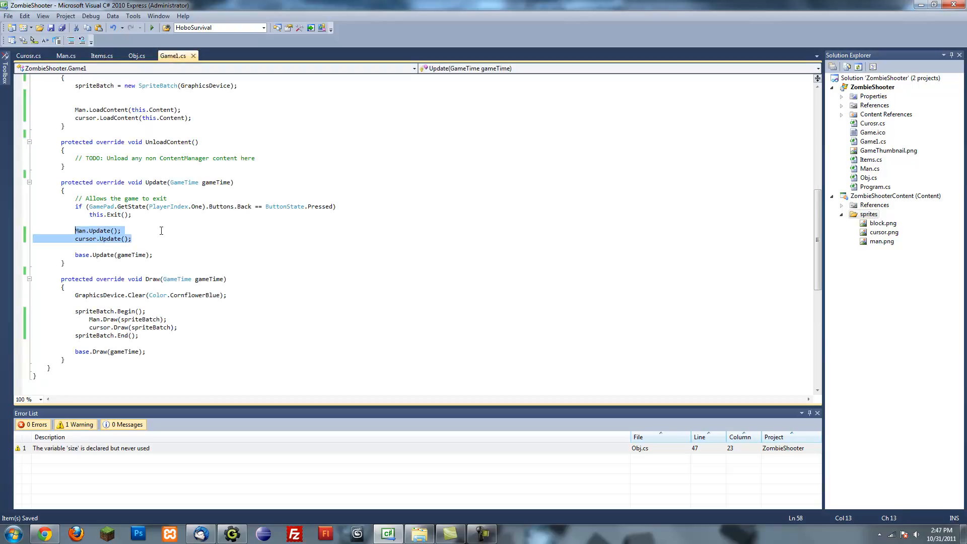
key("Delete")
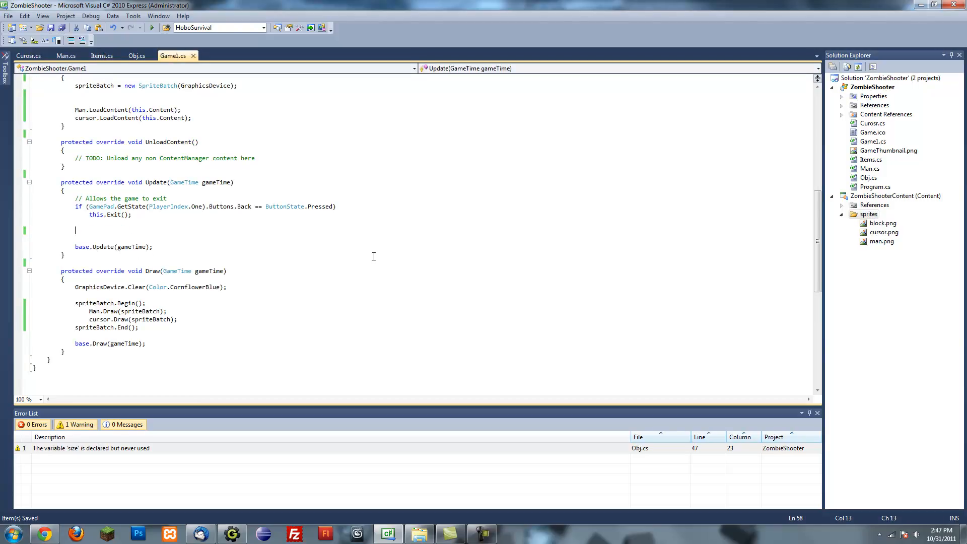
type("foreach(")
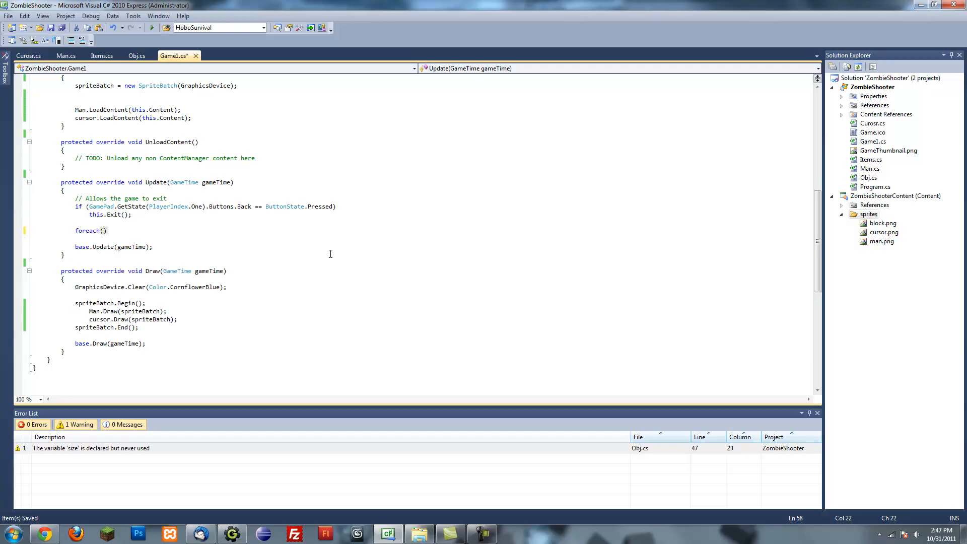
type("ob")
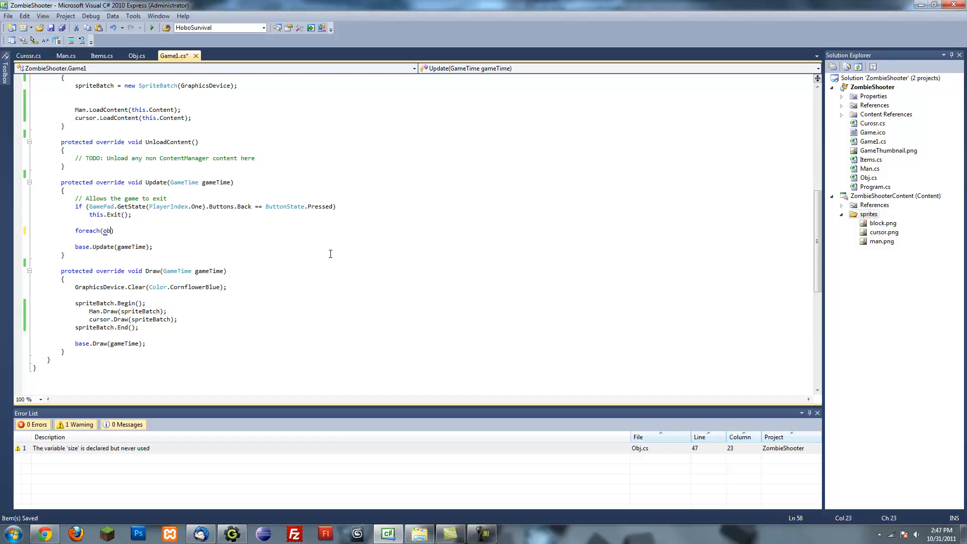
key("BackSpace")
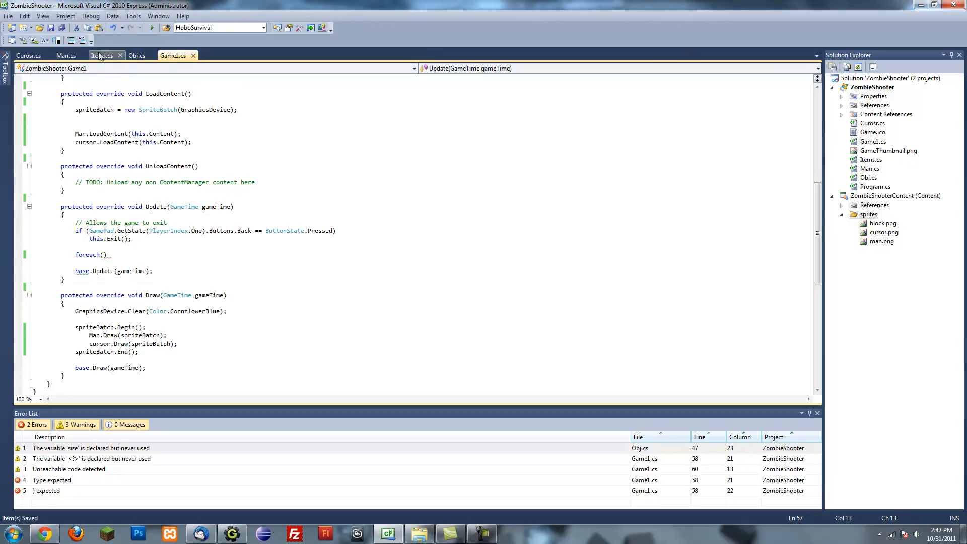
- Add an empty public static void Reset() method below objList in Items
left_click(102, 56)
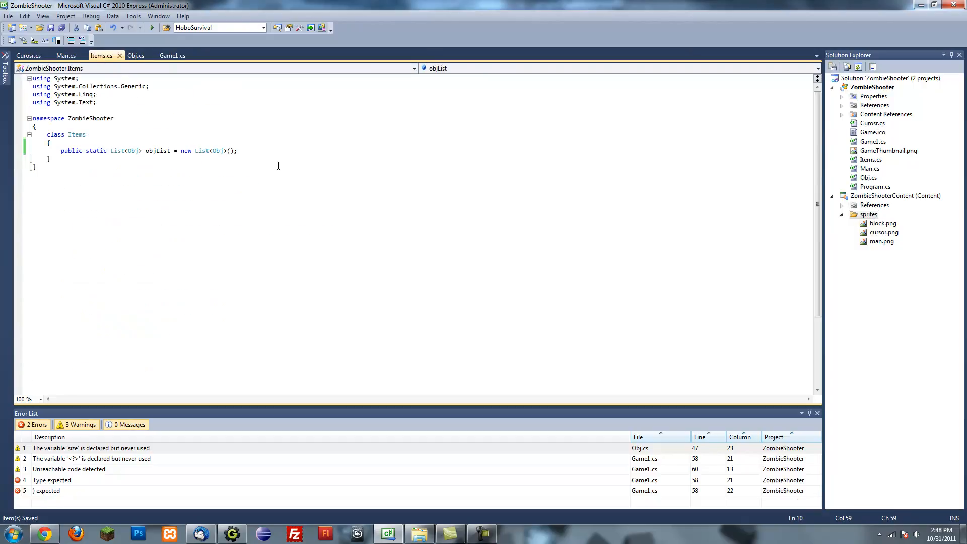
key("enter")
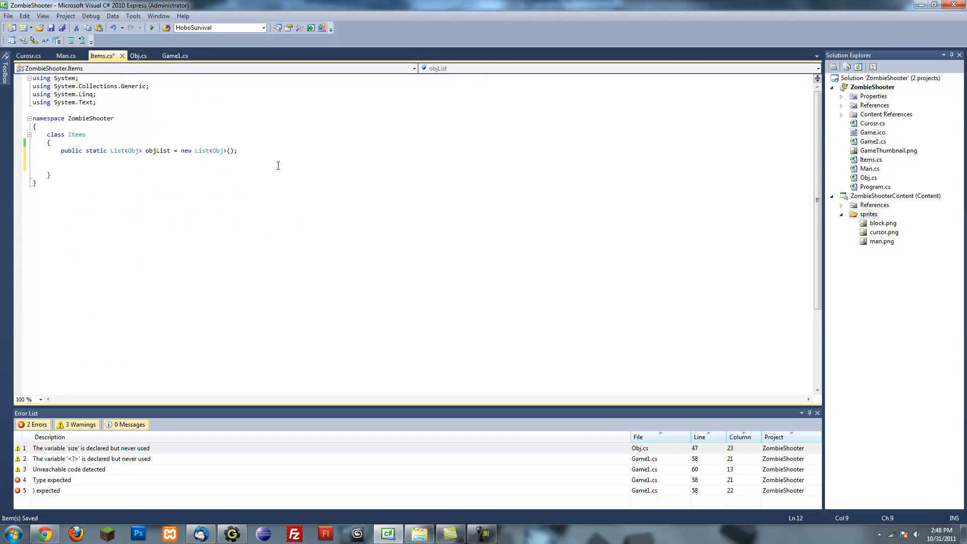
type("public static")
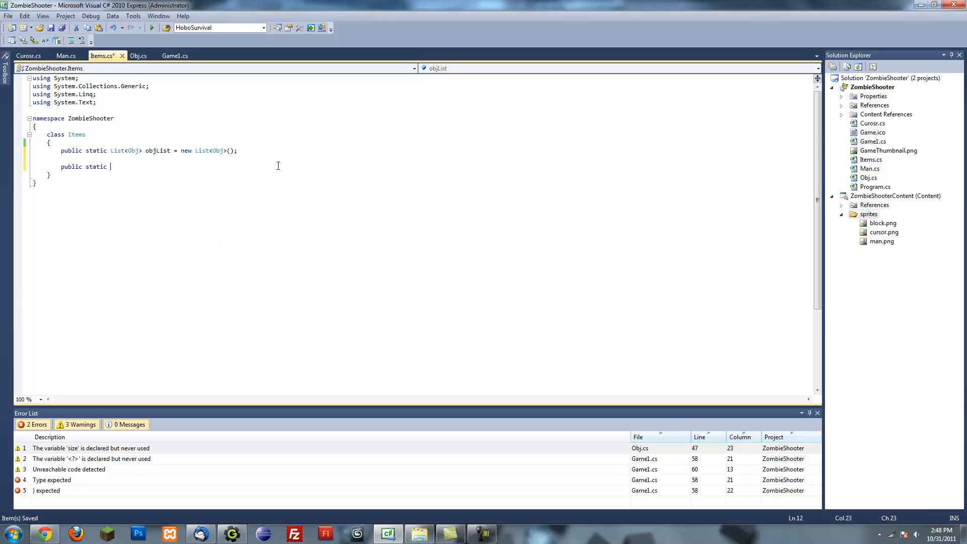
type("r")
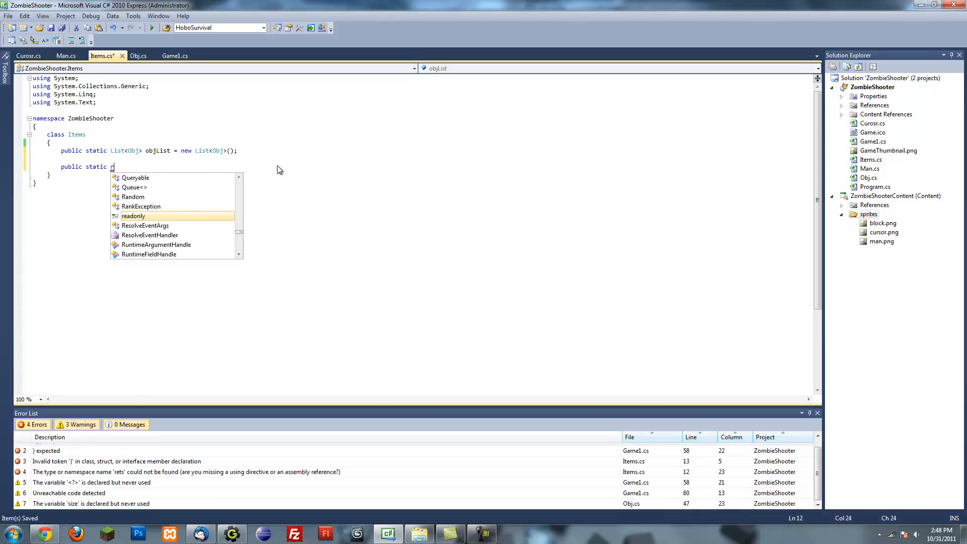
type("eset(")
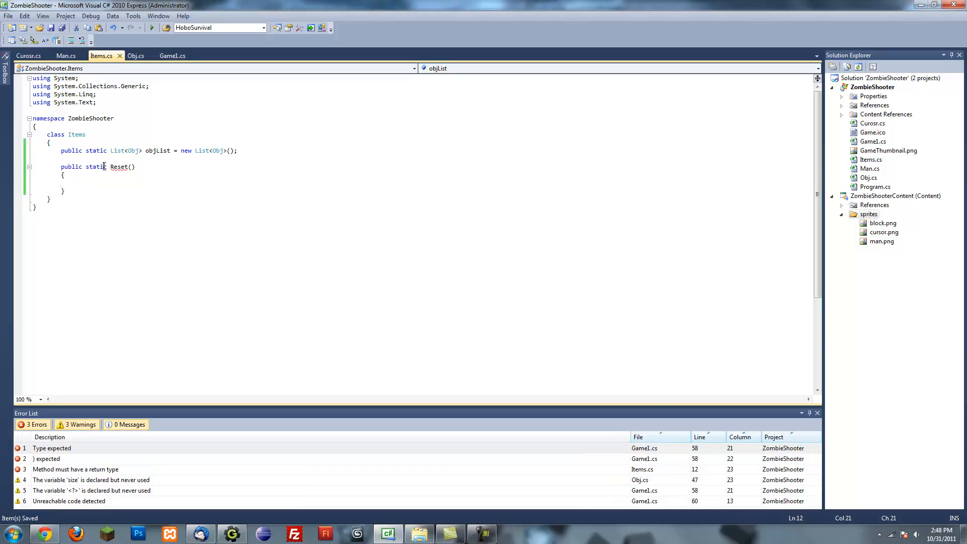
type("void")
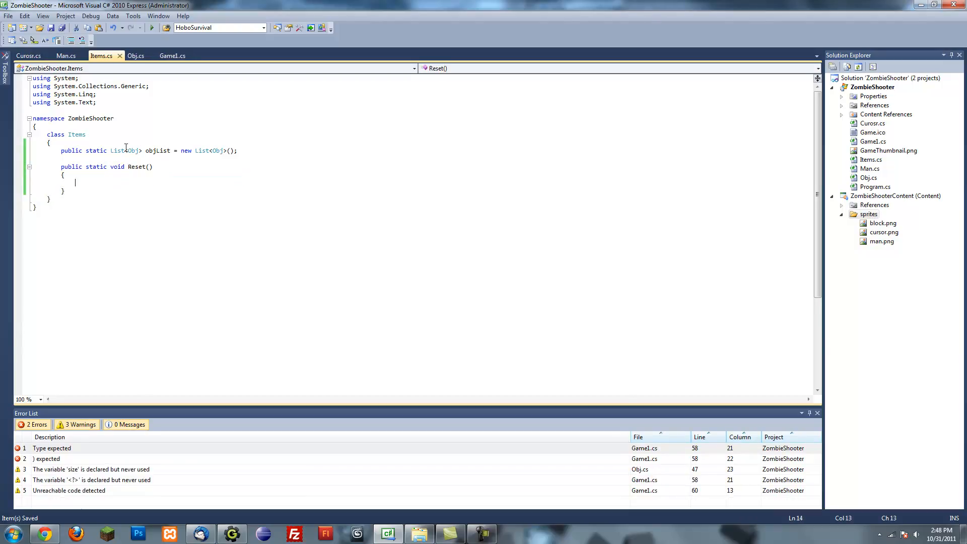
left_click(136, 55)
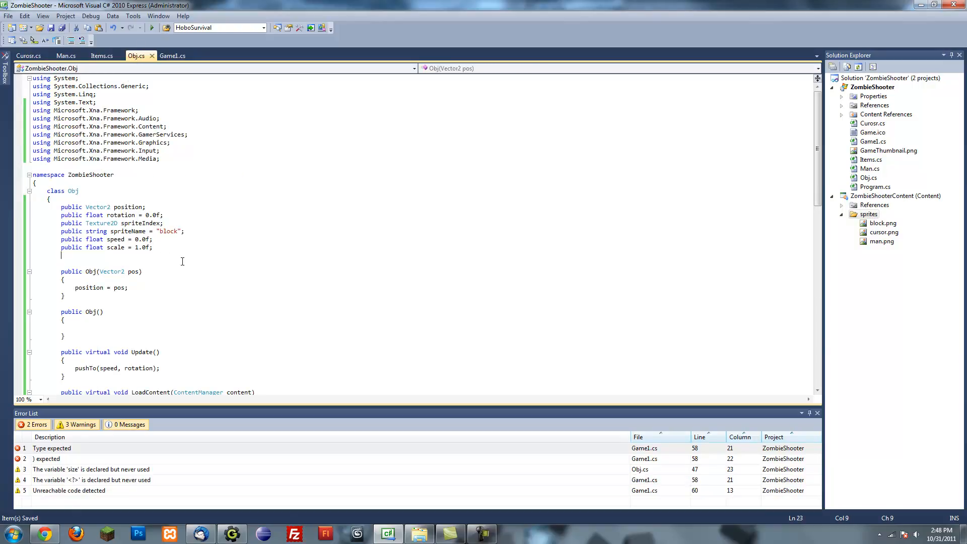
- Declare public bool alive = true; after the scale field in Obj
type("public")
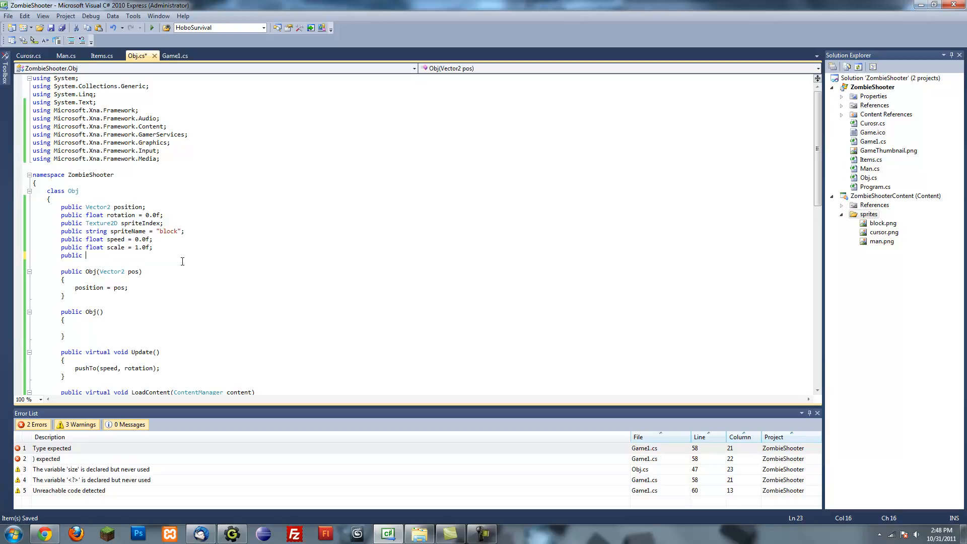
type("bool")
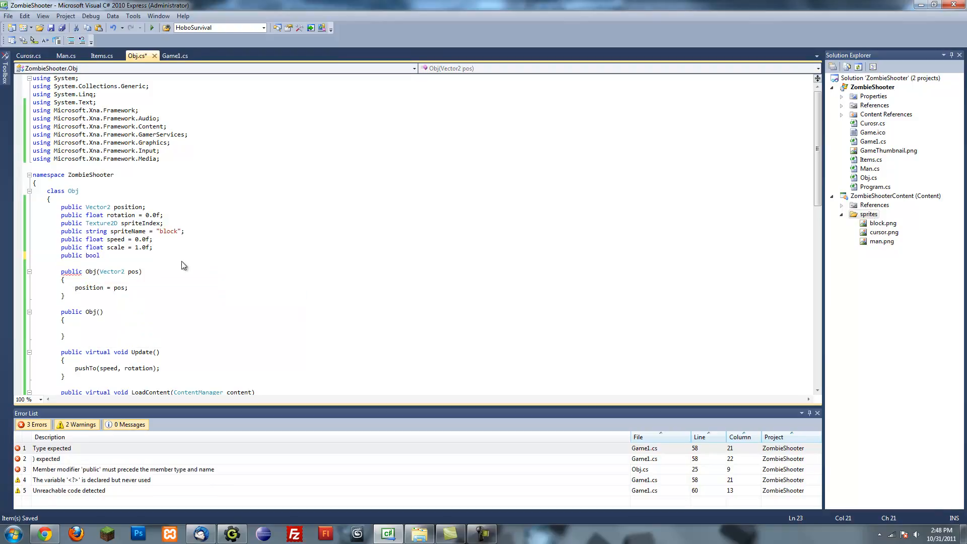
type("alive = true;")
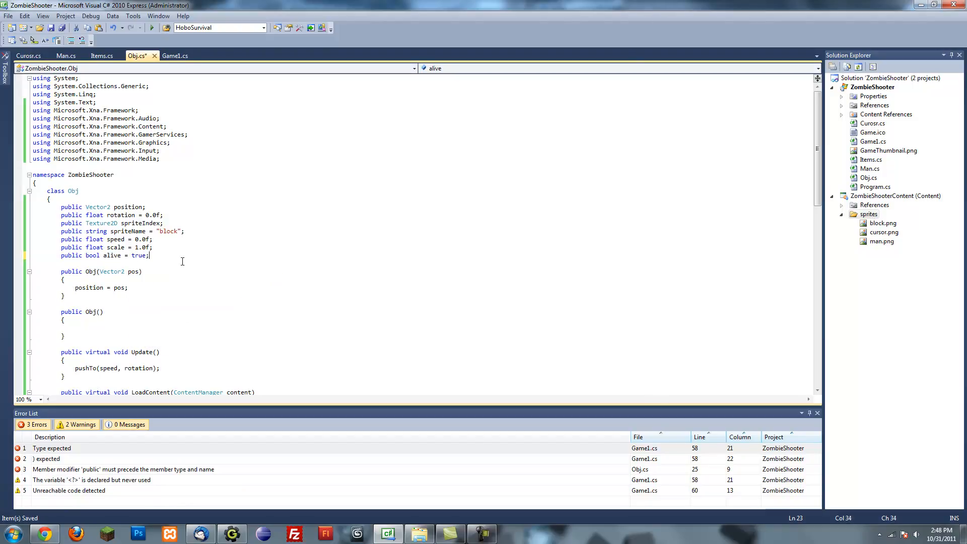
scroll("down", 3)
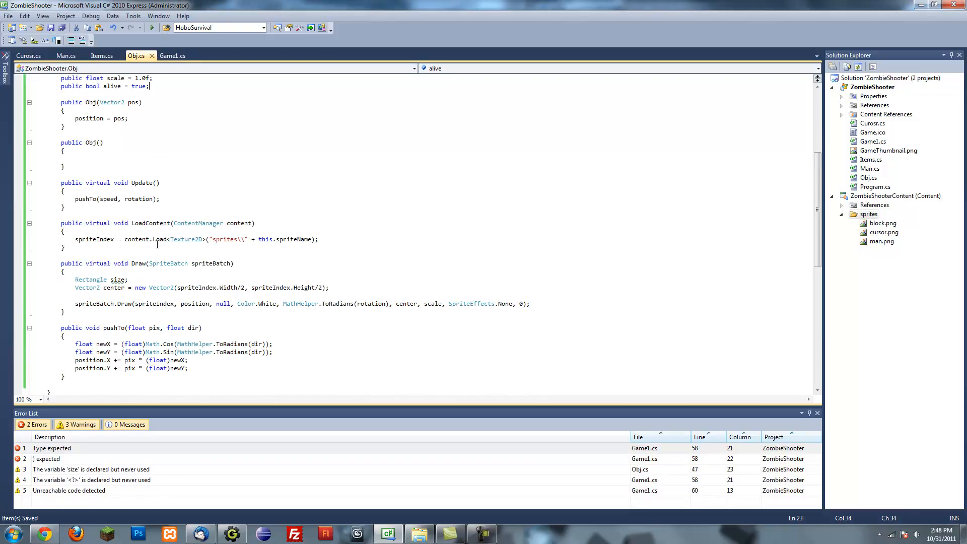
mouse_move(168, 252)
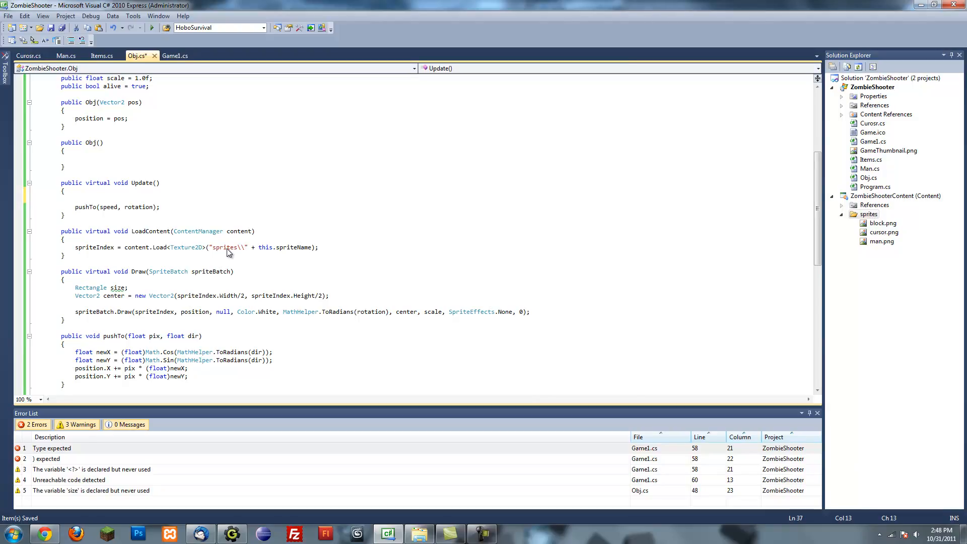
- Start Obj.Update with if (!alive) return;
left_click(76, 198)
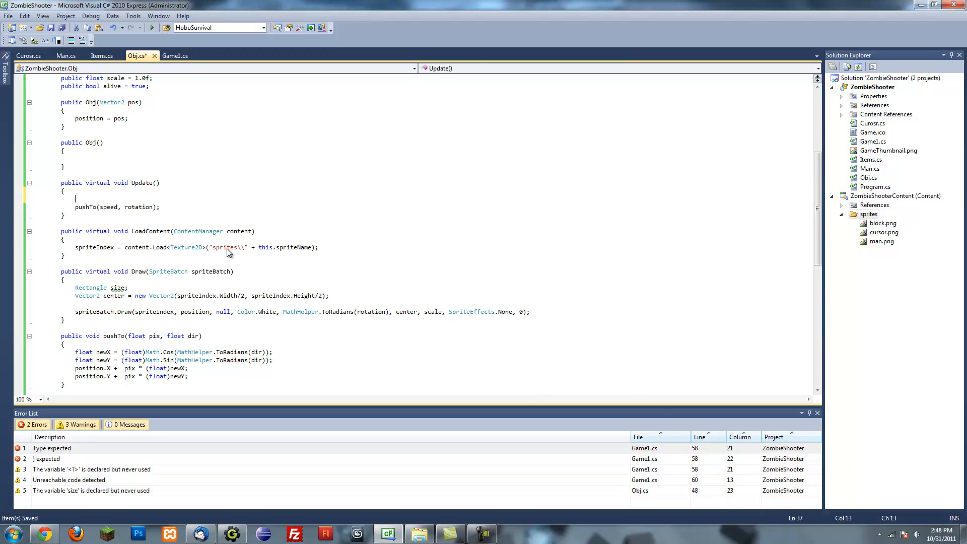
type("if()")
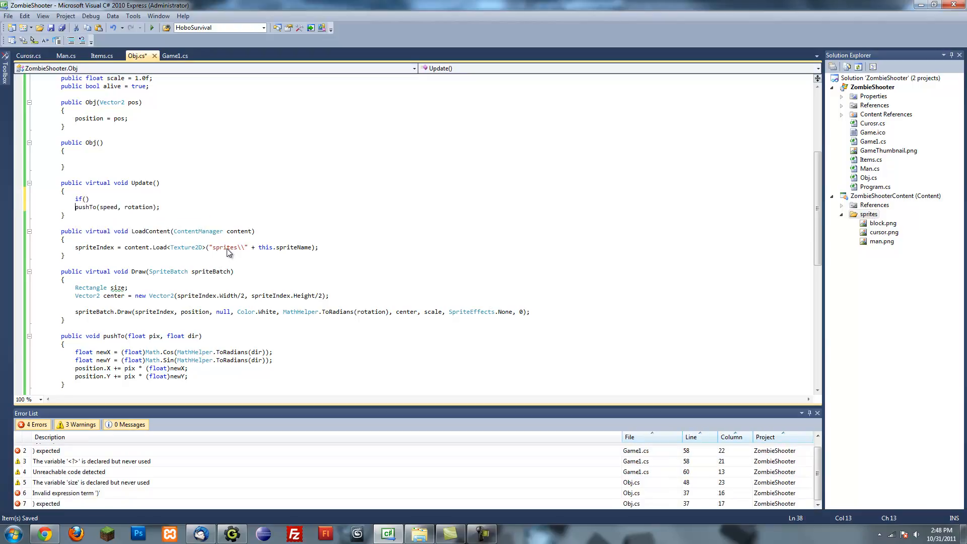
type("alive")
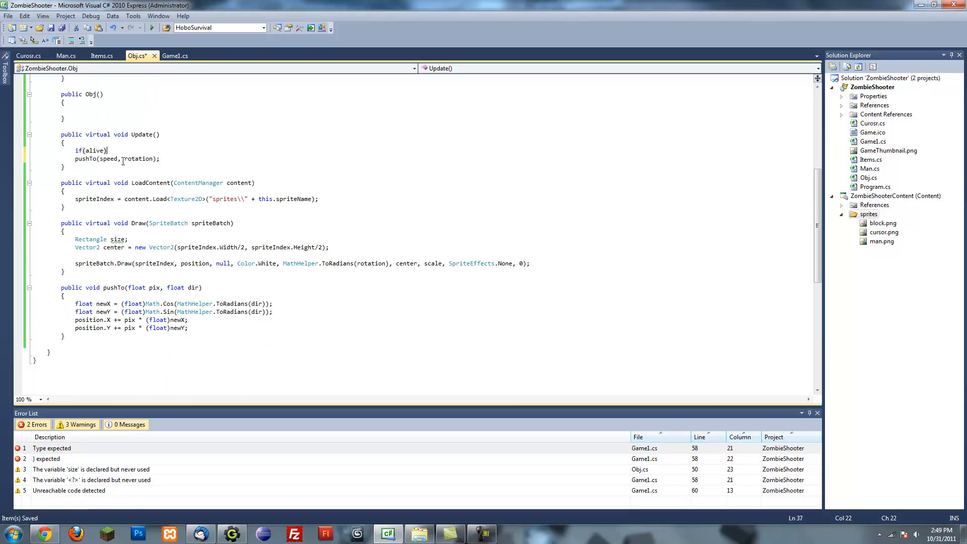
type("!")
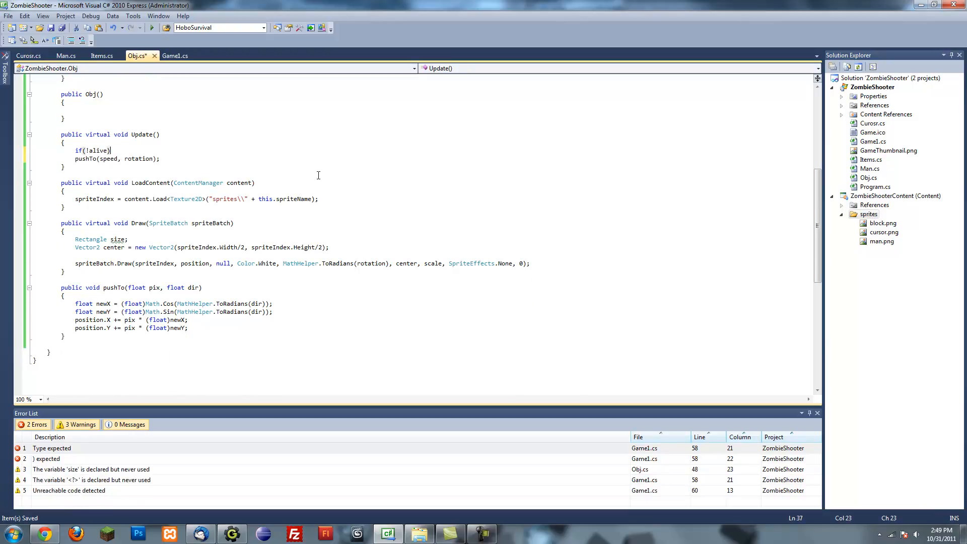
left_click(88, 150)
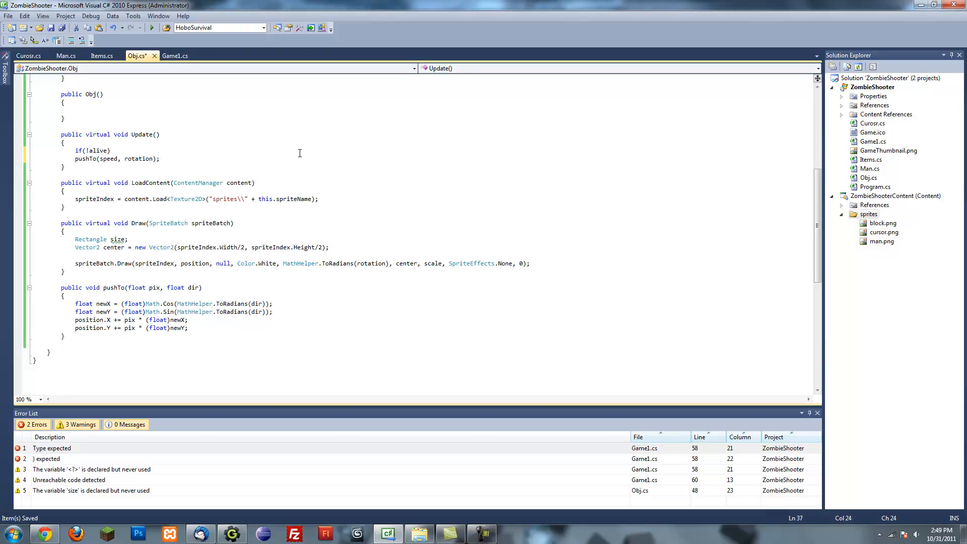
type("return;")
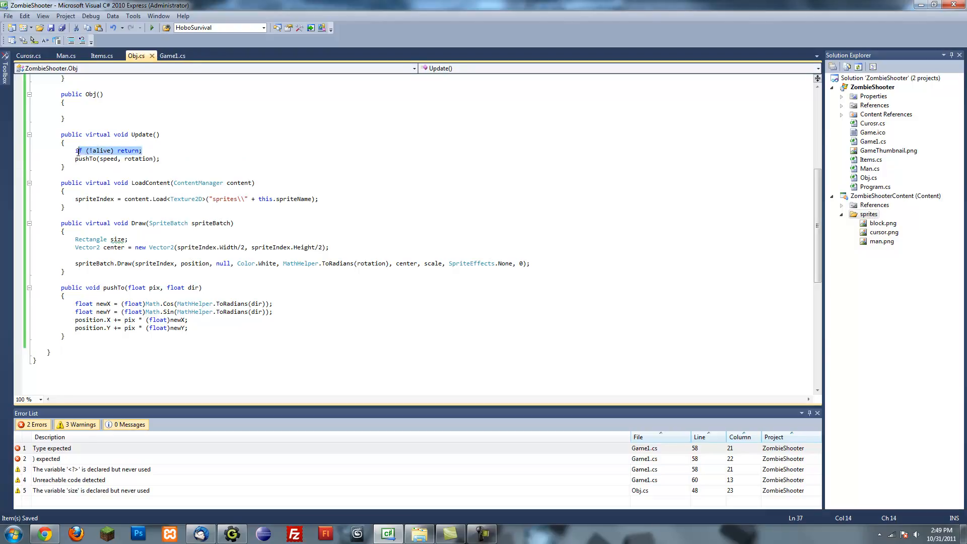
- Copy the alive check to the top of Obj.Draw
left_click(114, 133)
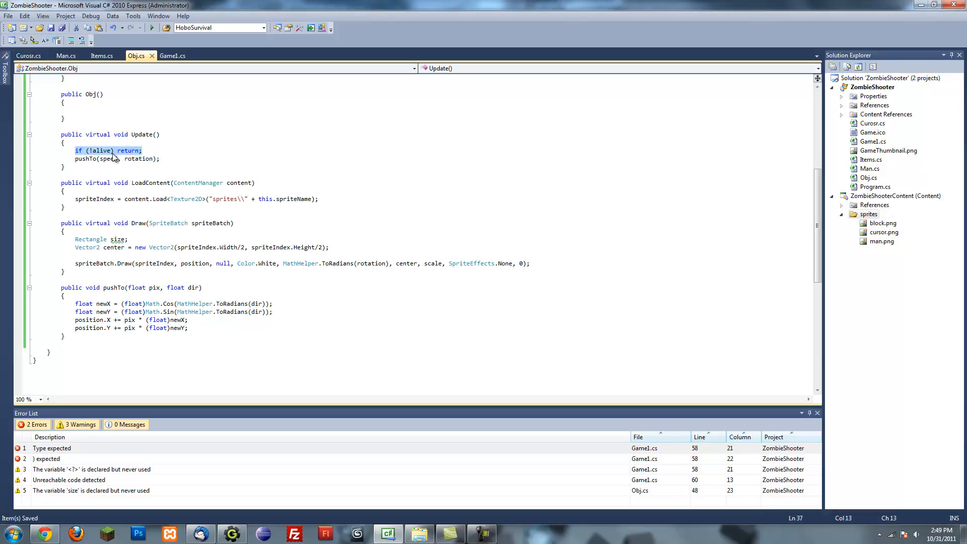
left_click(74, 158)
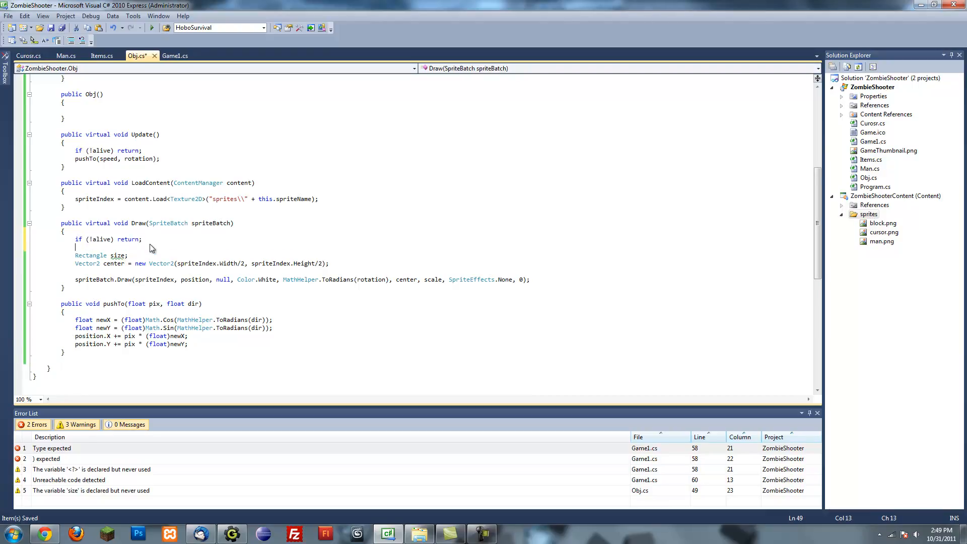
left_click(328, 326)
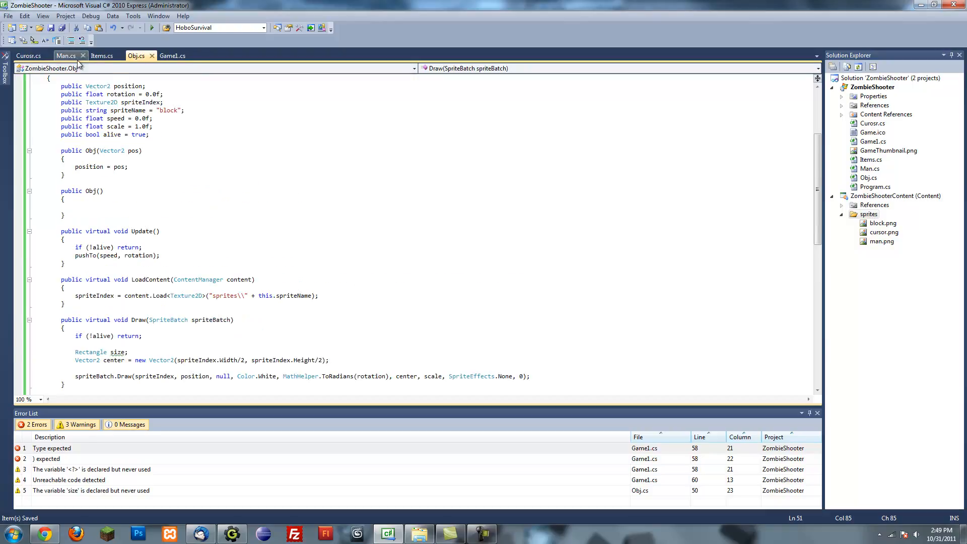
- Add if (!alive) return; as the first line of Man.Update and glance at Cursor
left_click(66, 55)
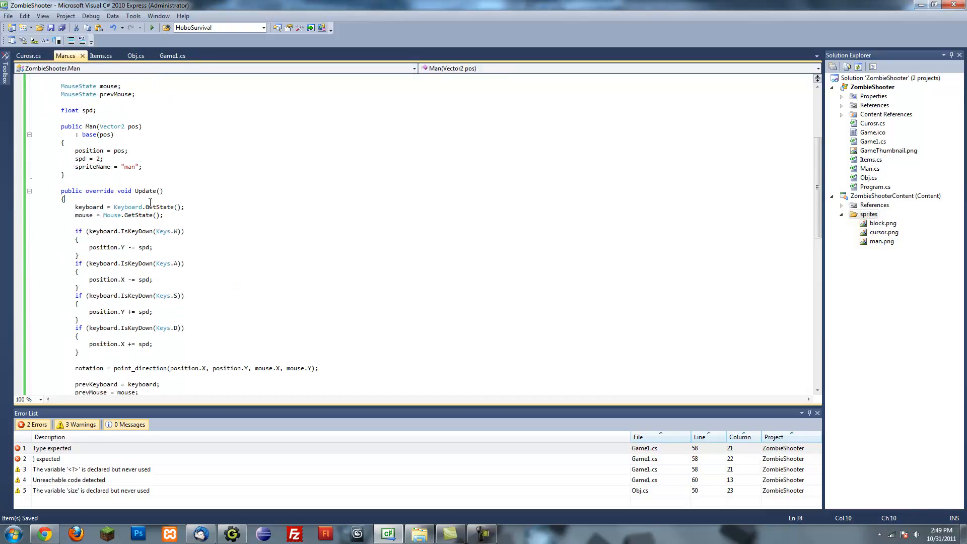
type("if (!alive) return;")
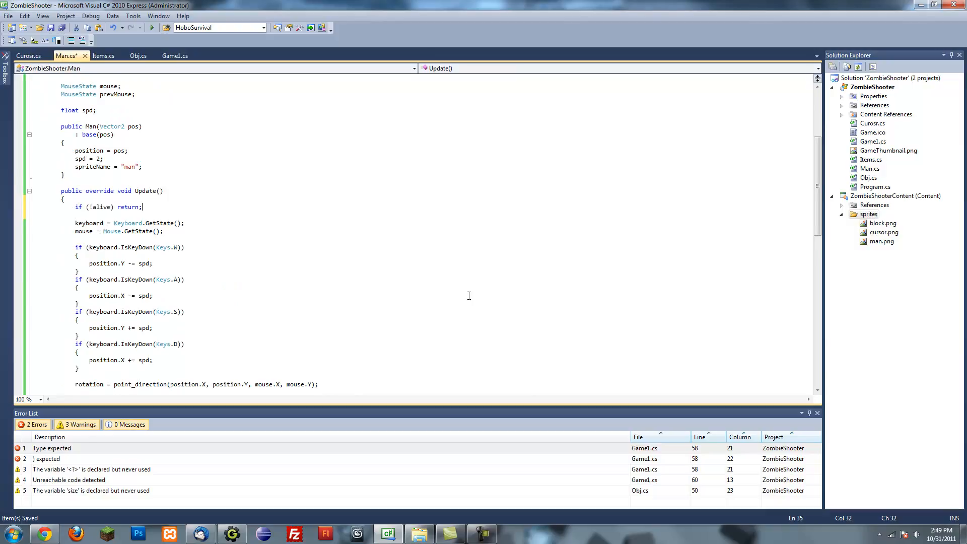
scroll("down", 3)
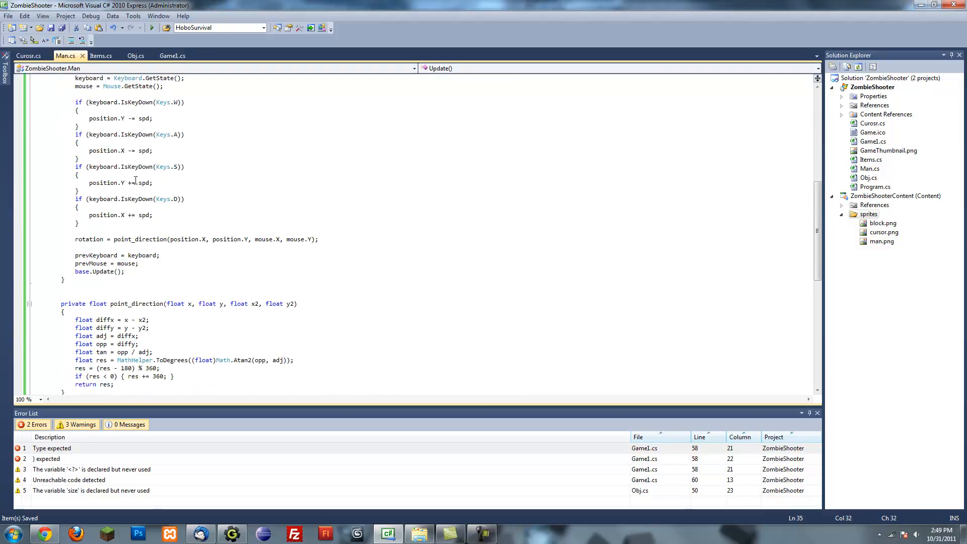
left_click(29, 56)
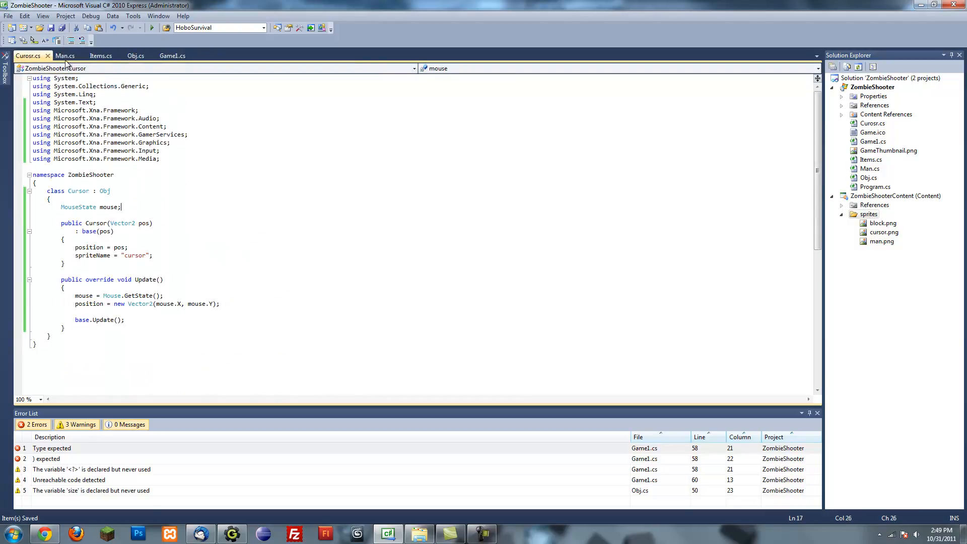
left_click(64, 56)
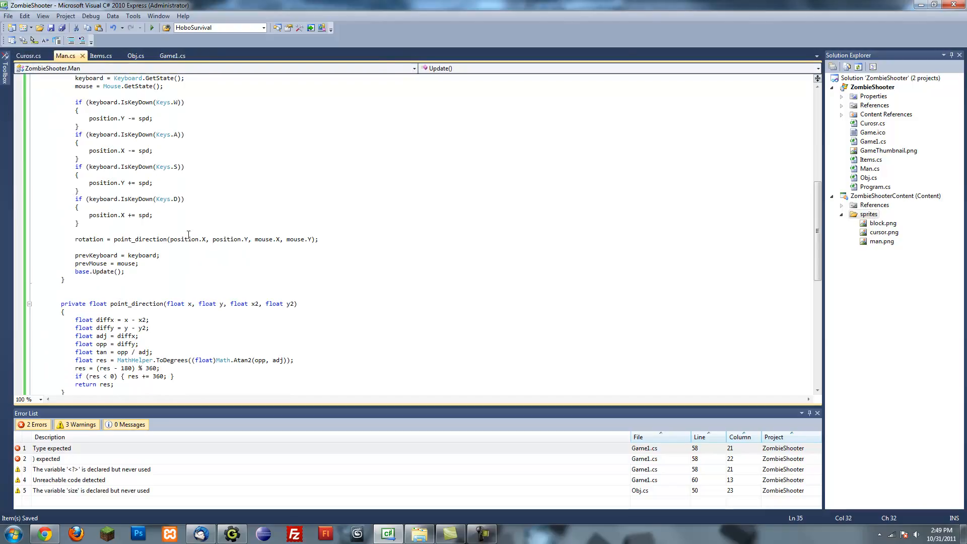
scroll("up", 3)
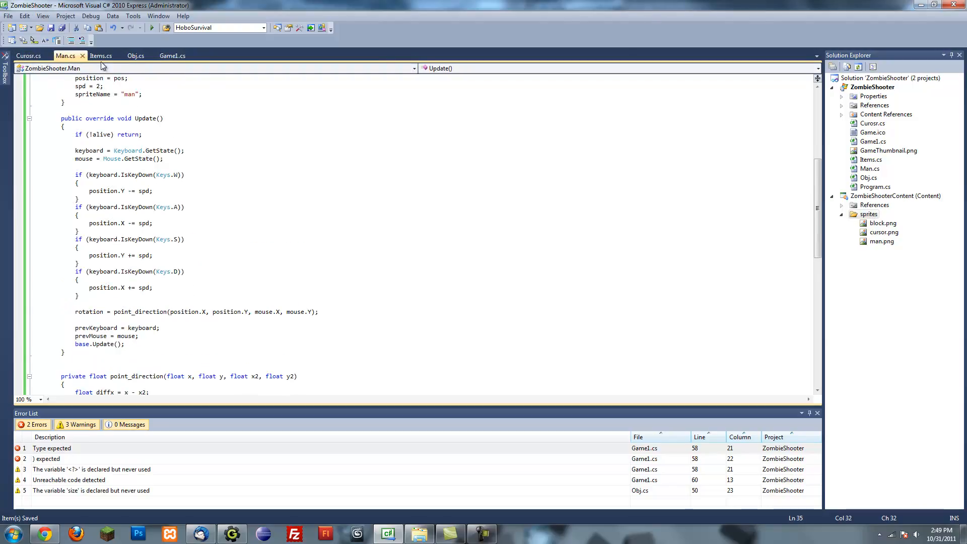
- Start Reset with foreach (Obj o in objList)
left_click(101, 56)
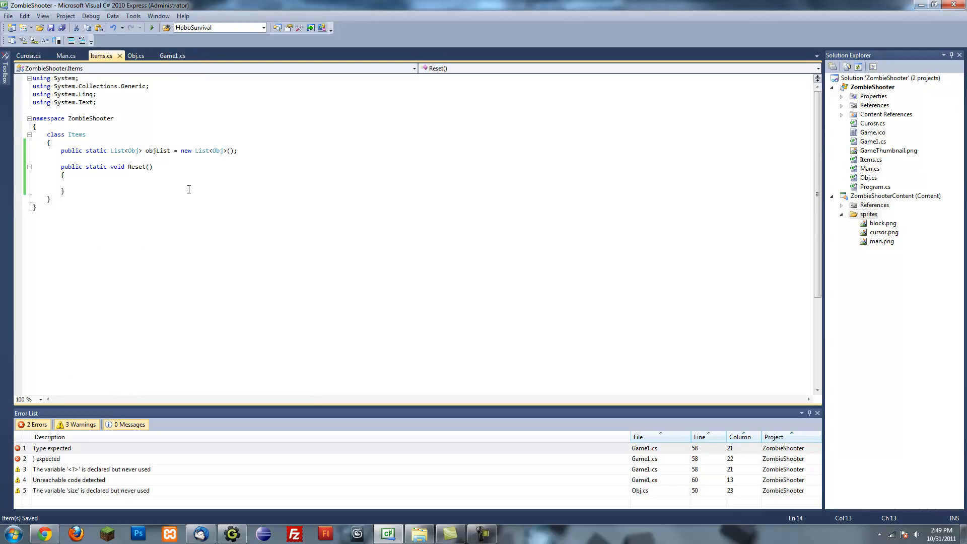
type("obj")
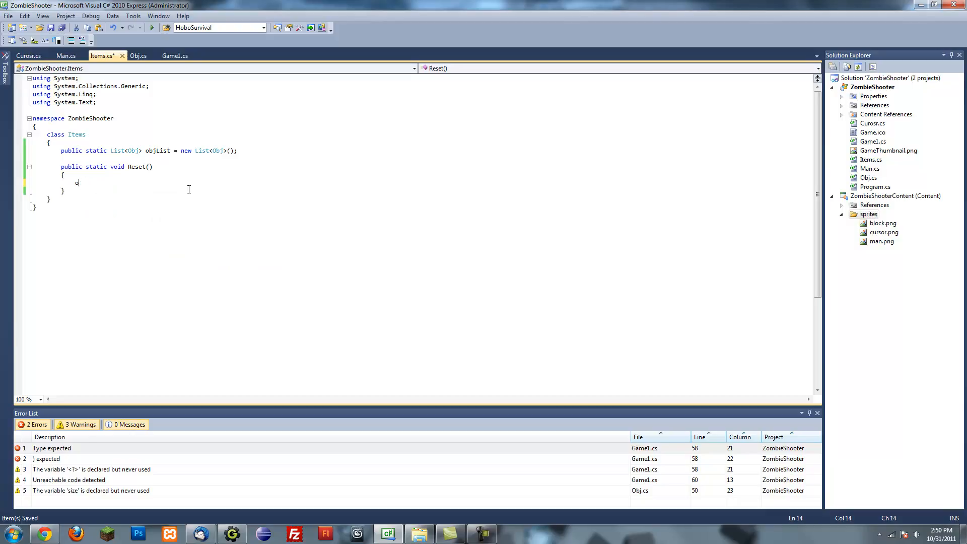
key("backspace")
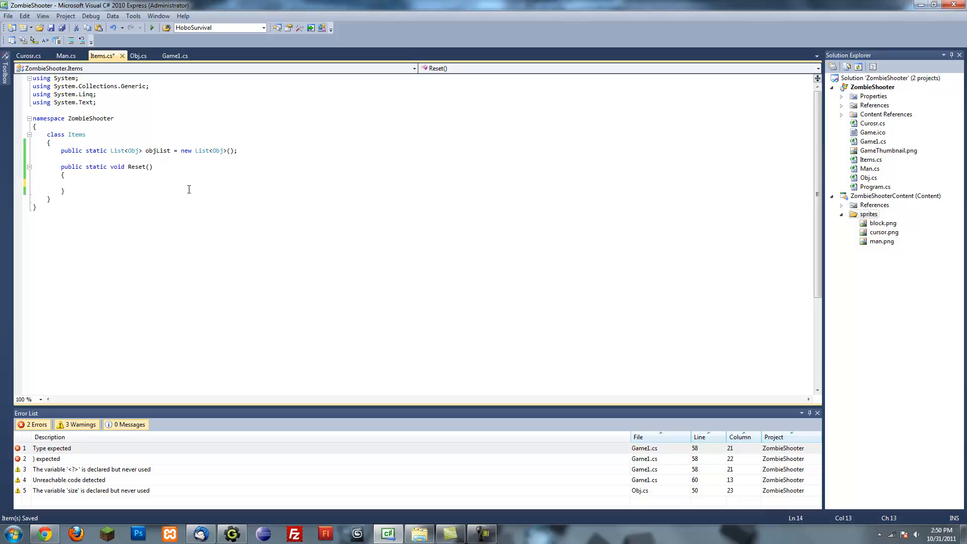
type("foreach(")
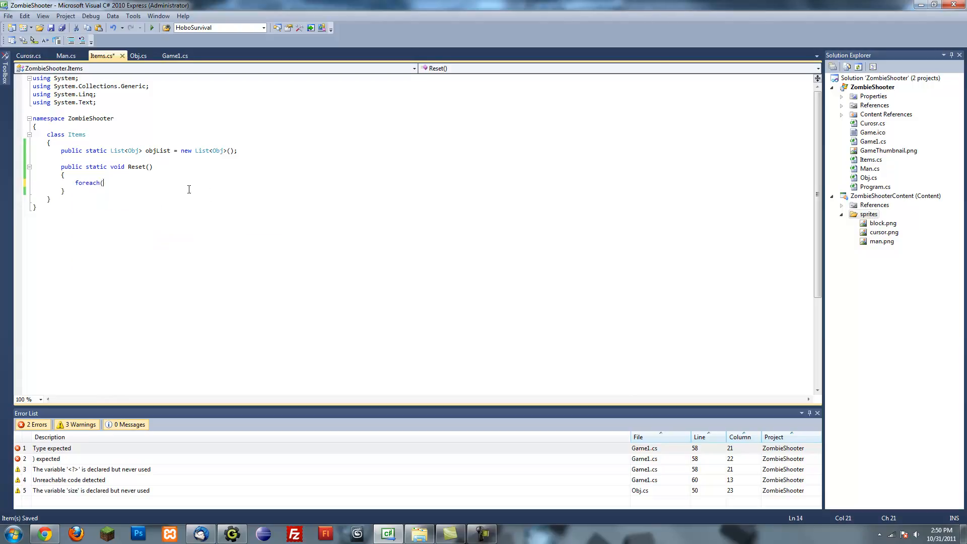
type("objLis")
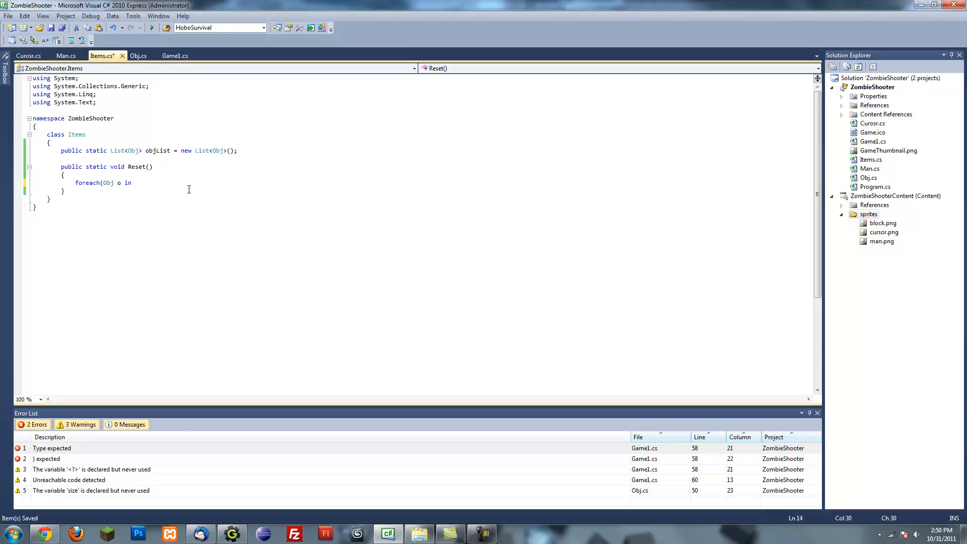
type("objList)")
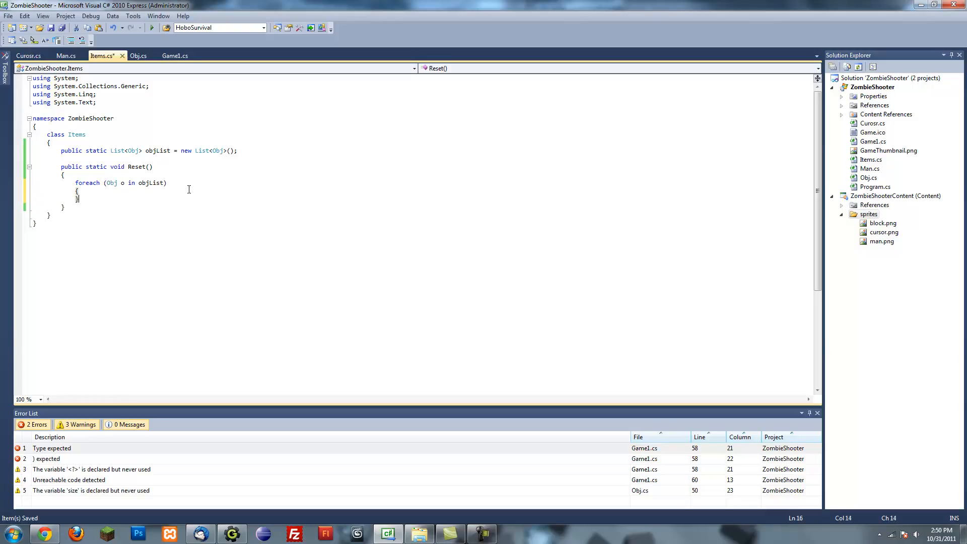
- Set o.alive = false; inside the Reset loop
type("o.alive -")
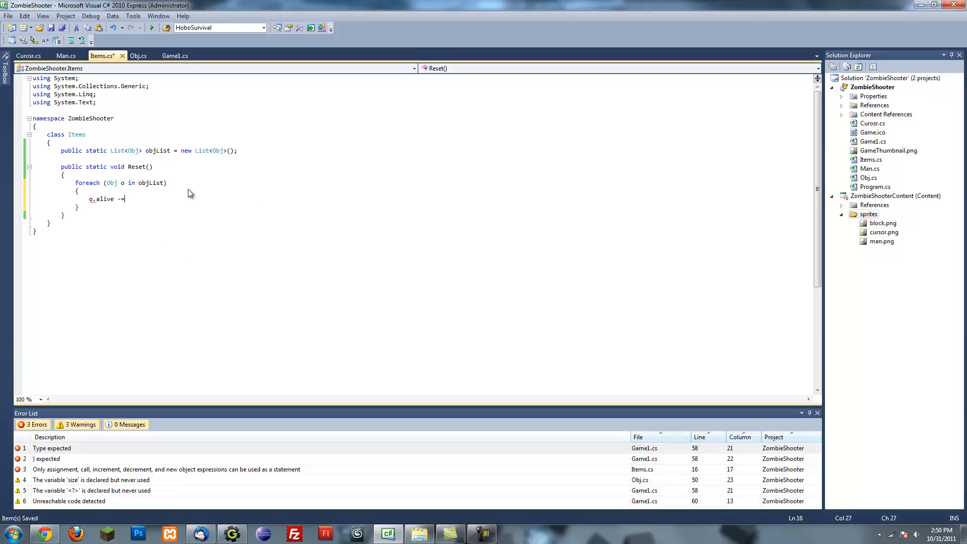
type("= fa")
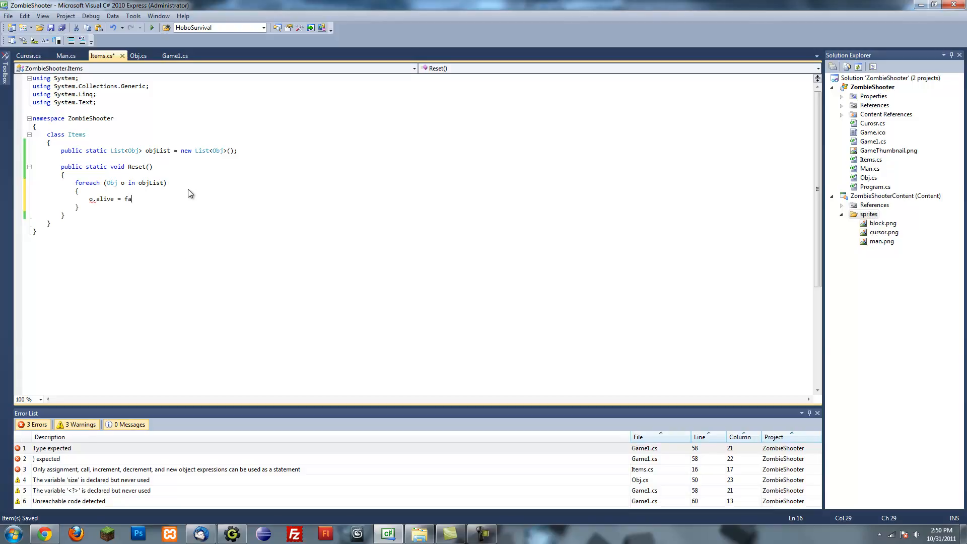
type("lse;")
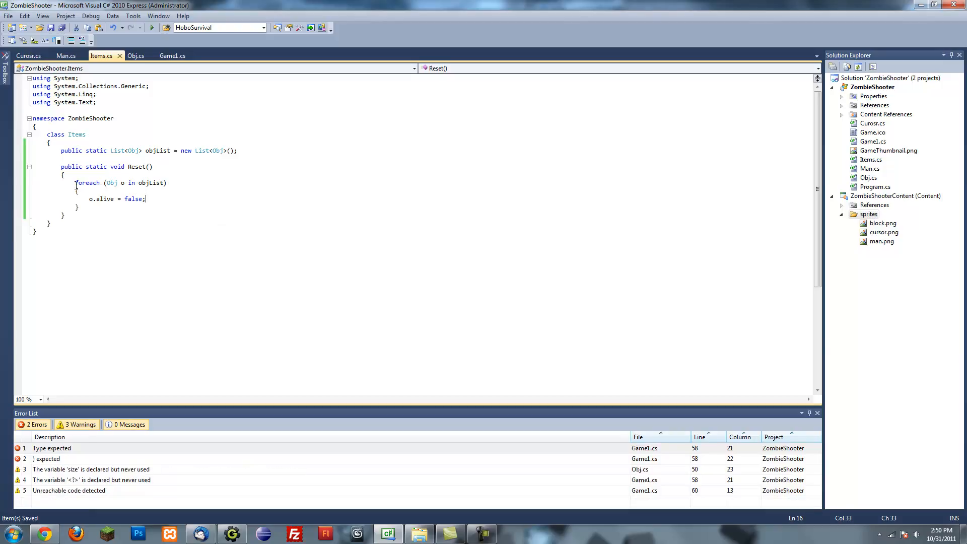
left_click(125, 182)
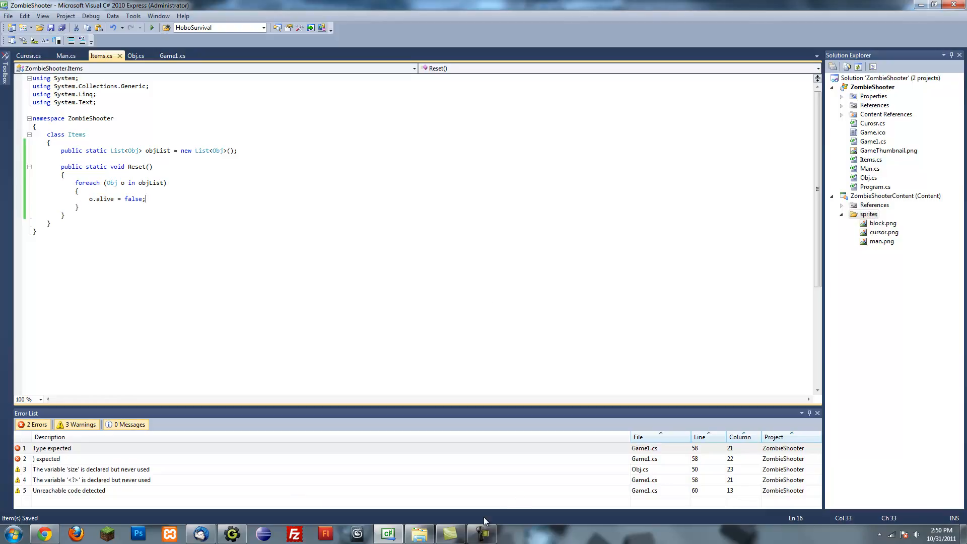
right_click(481, 533)
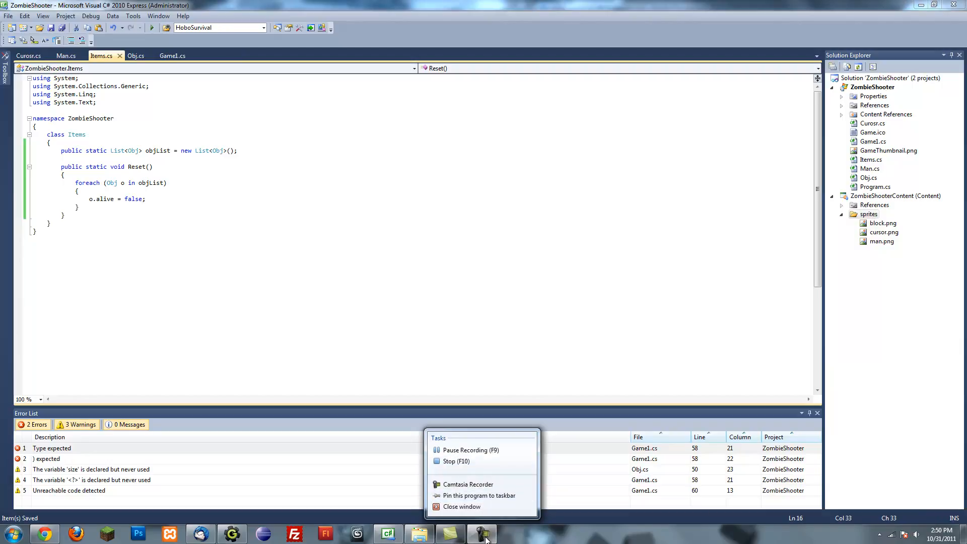
left_click(467, 484)
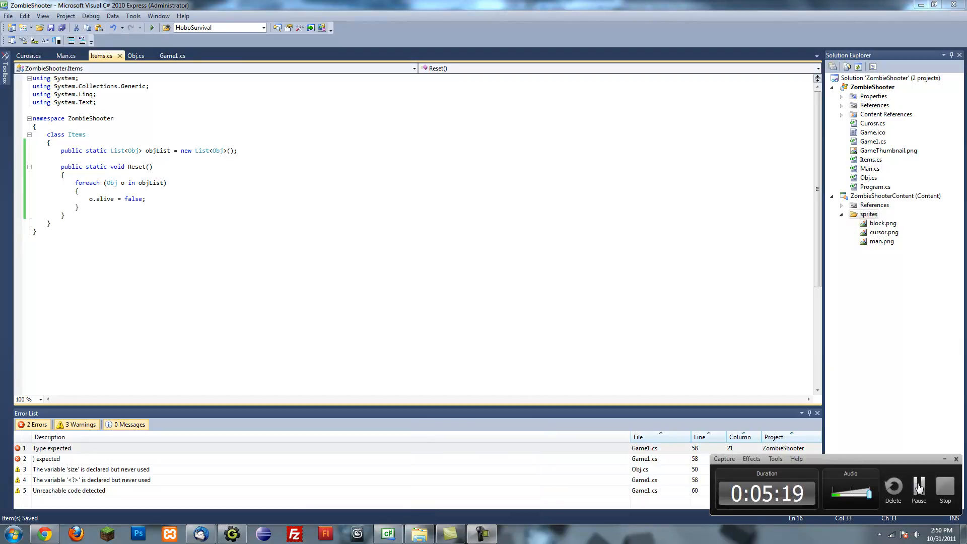
left_click(598, 342)
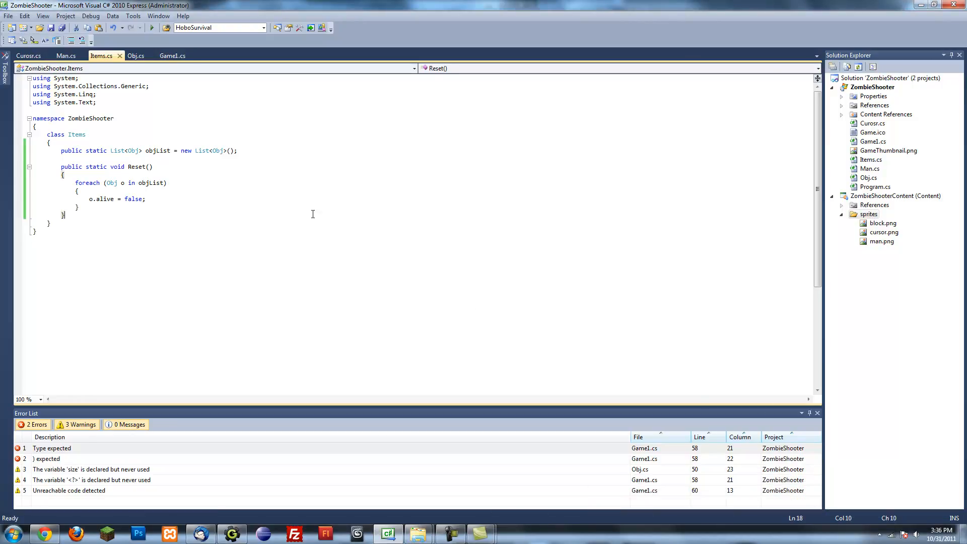
mouse_move(147, 203)
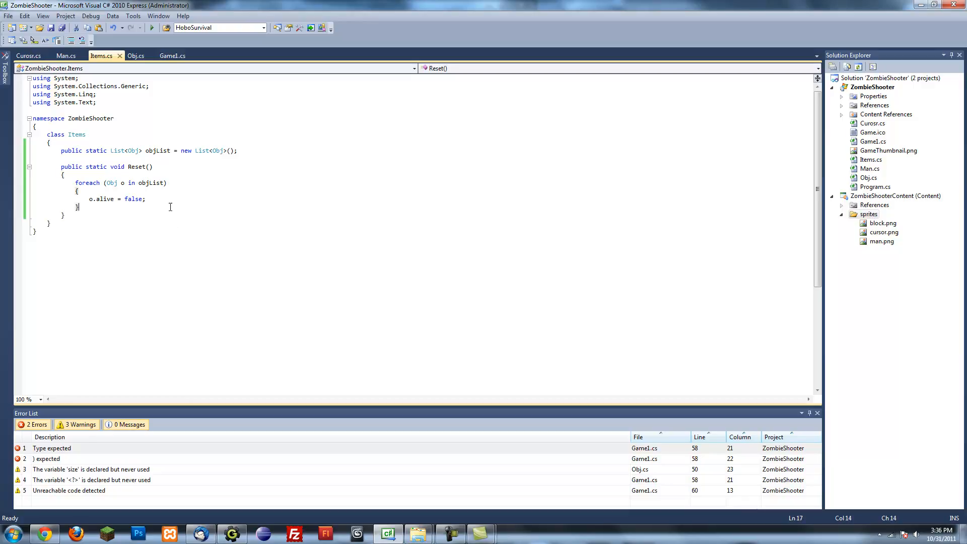
- Add a public static Initilize method above Reset in Items and save
left_click(163, 172)
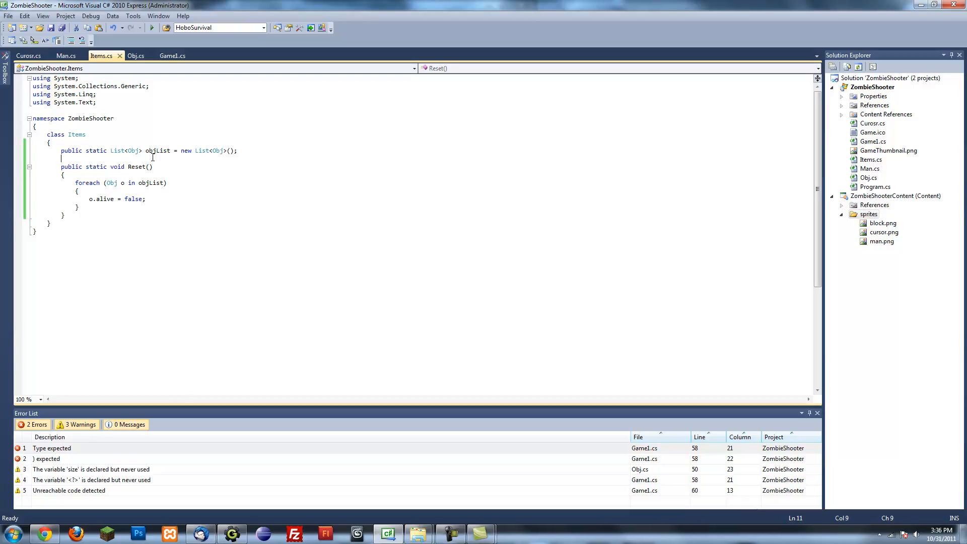
key("Enter")
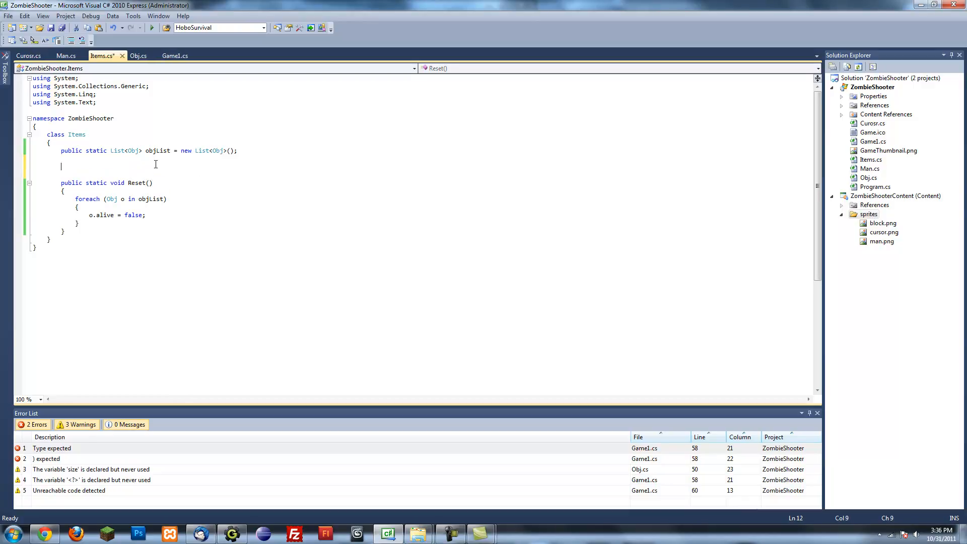
type("public static void I")
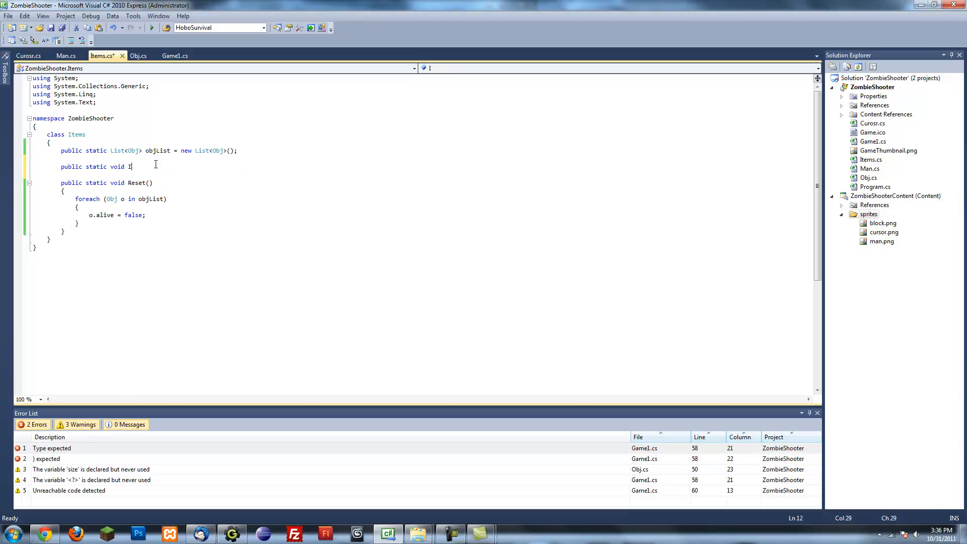
type("nitilize(")
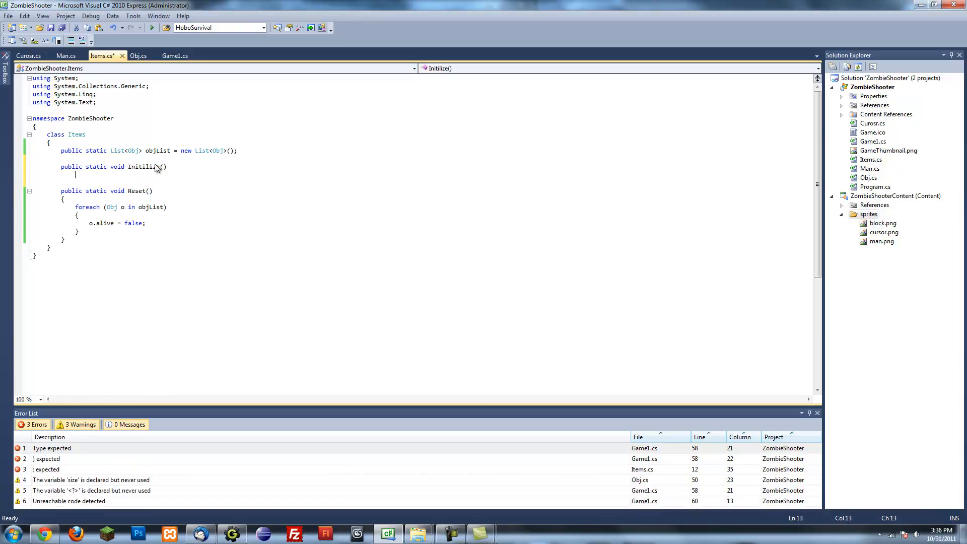
key("ctrl+s")
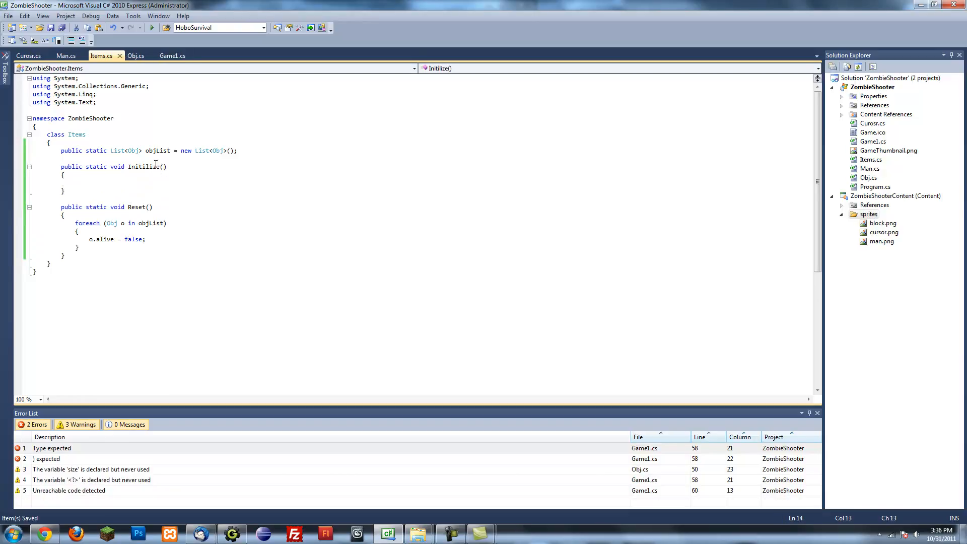
mouse_move(299, 198)
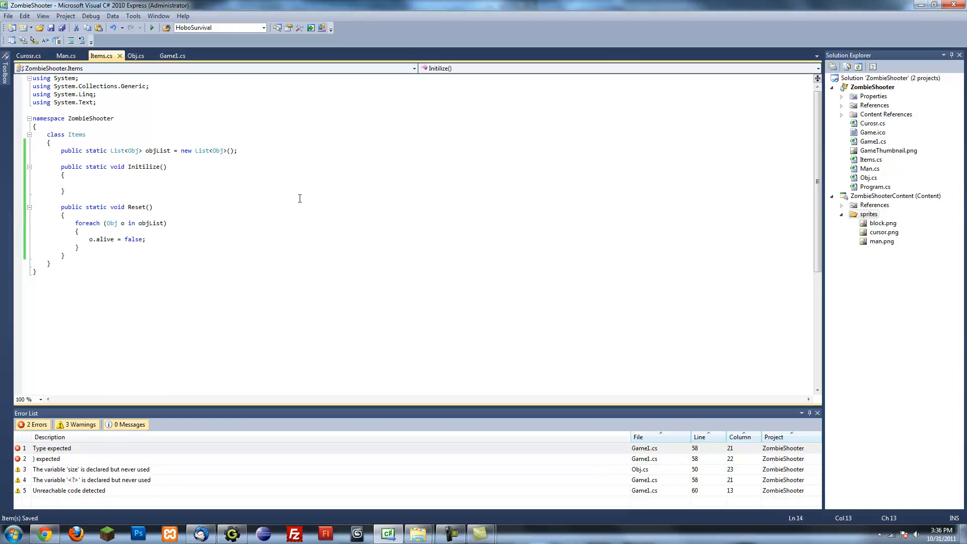
mouse_move(268, 169)
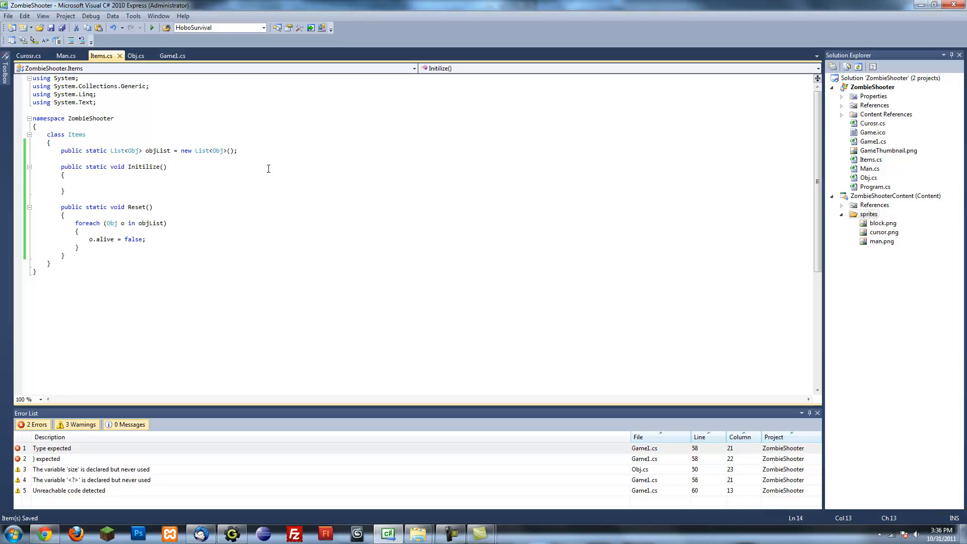
- Begin objList.Add(new Man(new Vector... inside Initilize, left unfinished
type("objList.Add")
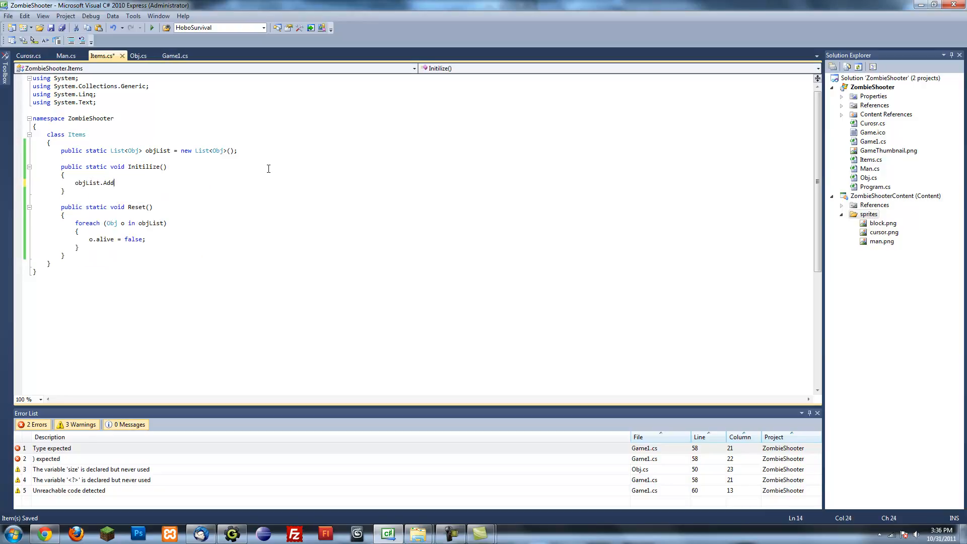
type("(")
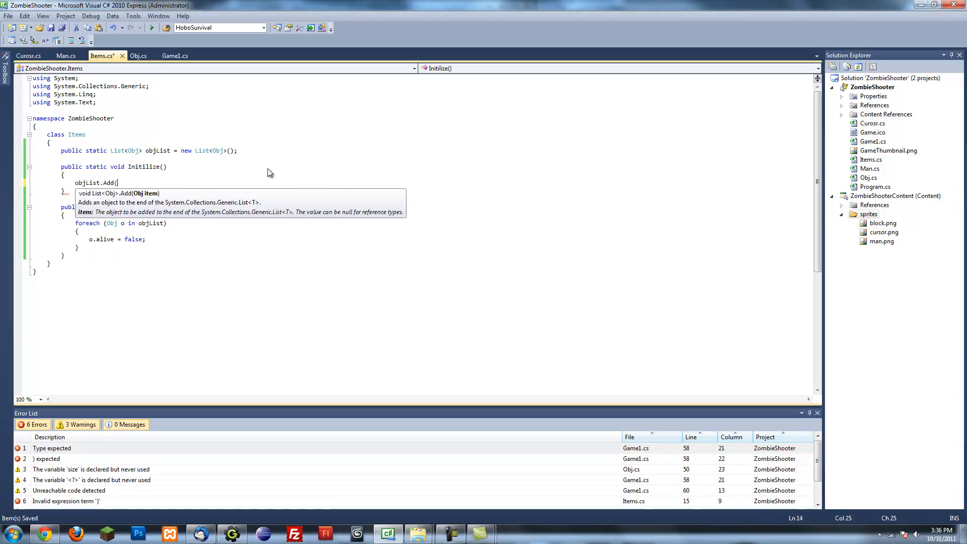
type("new Man(")
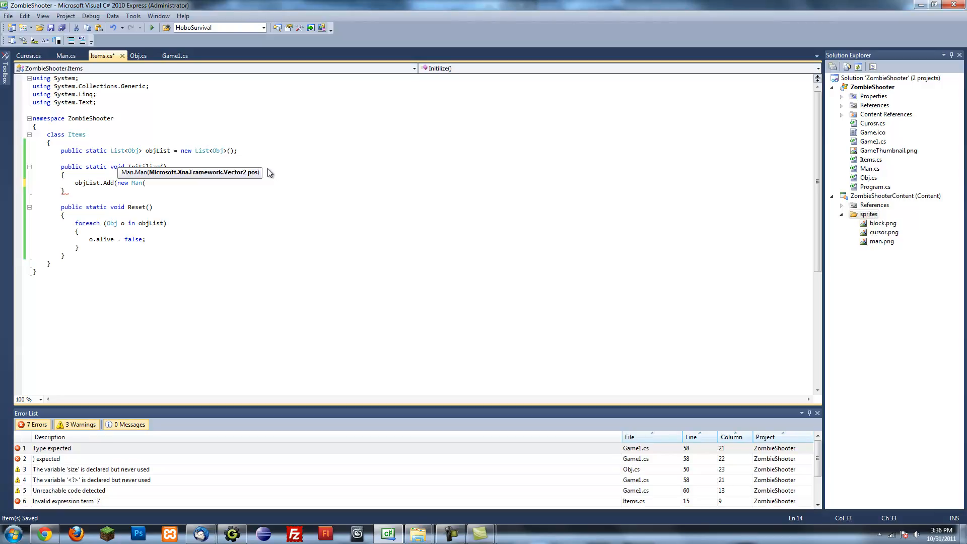
type("n")
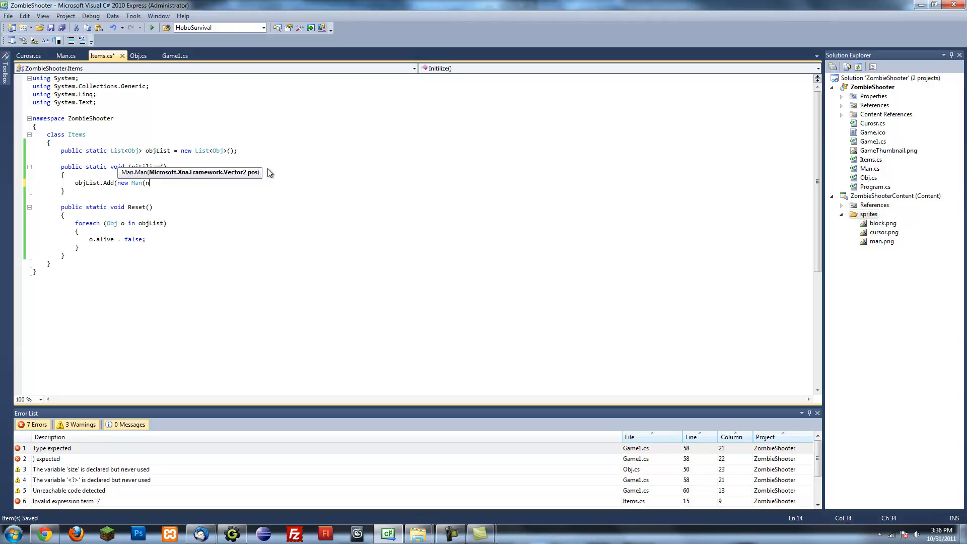
type("ew Ver")
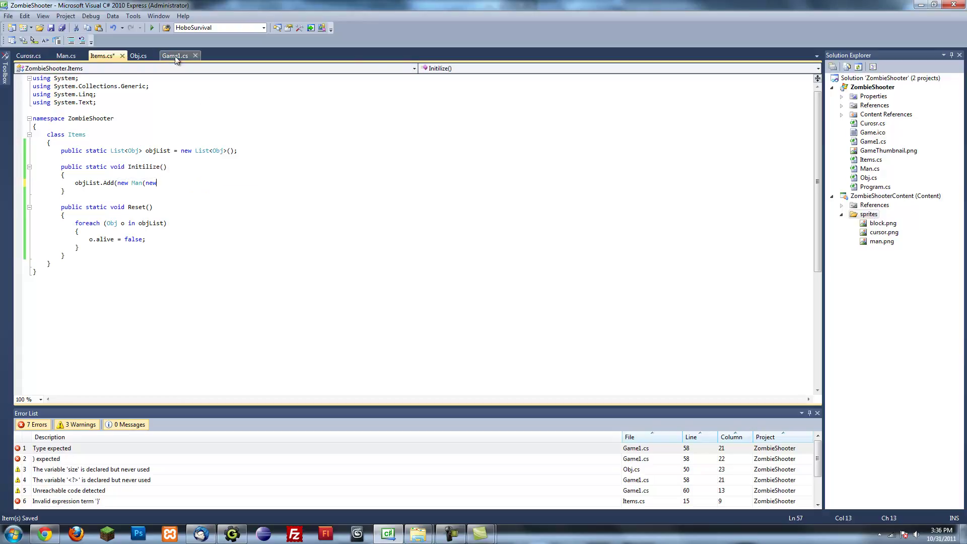
- Bring the XNA usings from Game1 into Items and complete objList.Add(new Man(new Vector2(50, 50)))
left_click(176, 55)
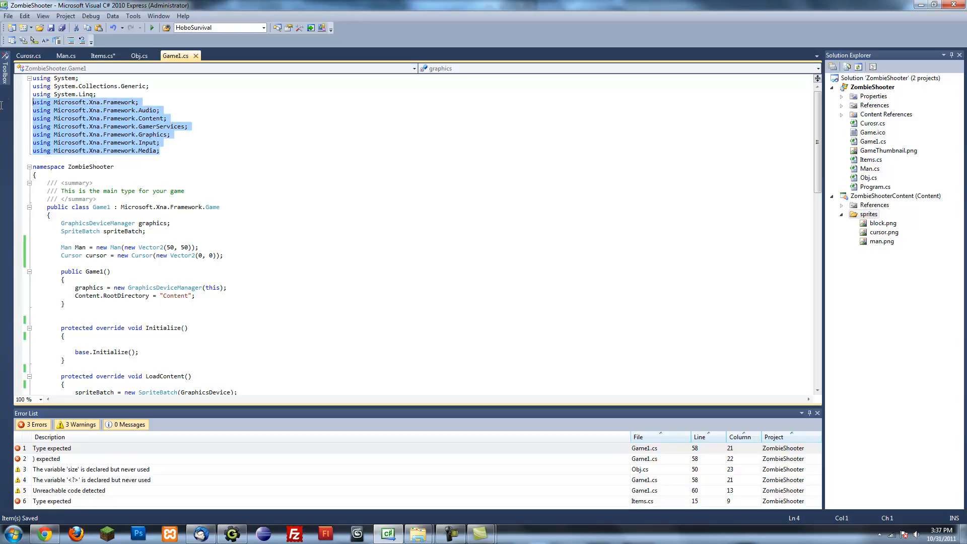
left_click(101, 55)
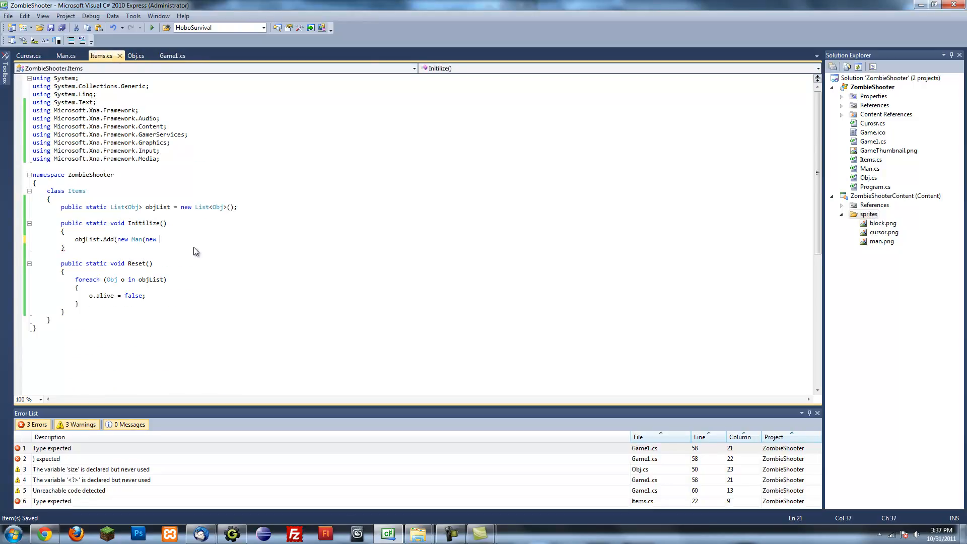
type("Vector2(")
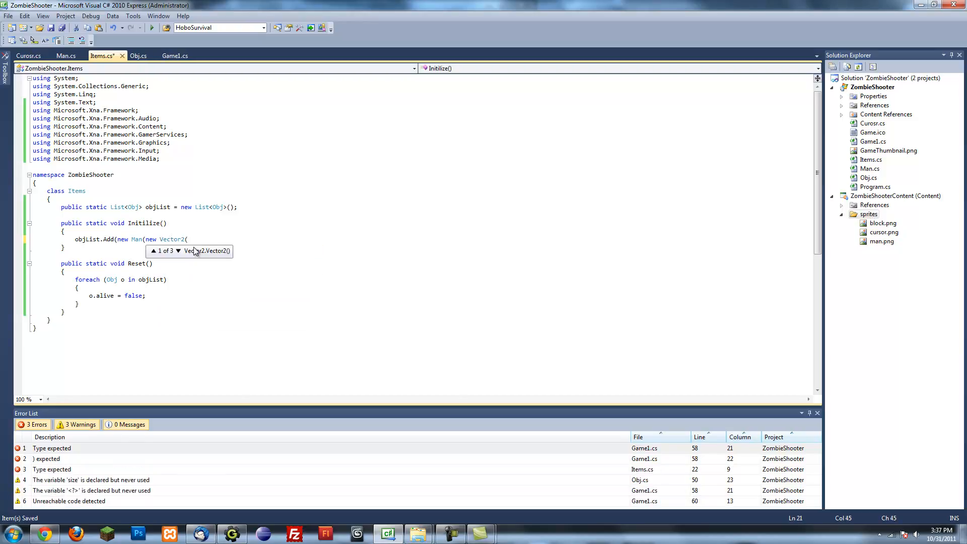
type("0, 0")
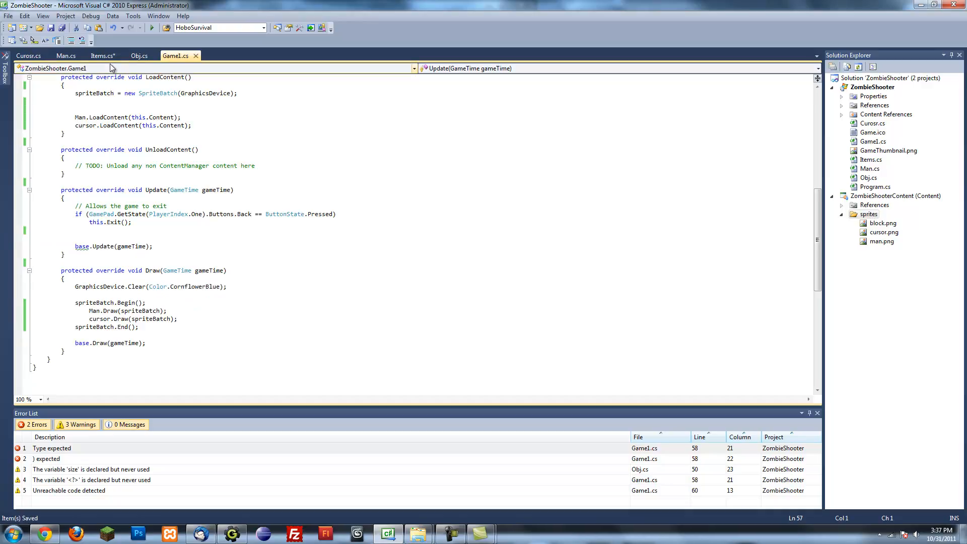
left_click(101, 55)
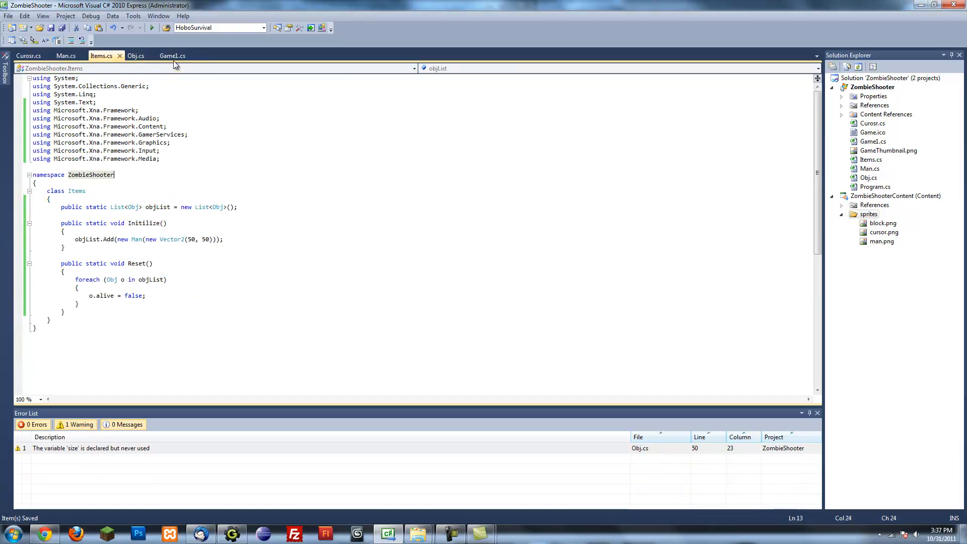
- Add the Items.Initilize() call inside Game1's Initialize method
left_click(171, 55)
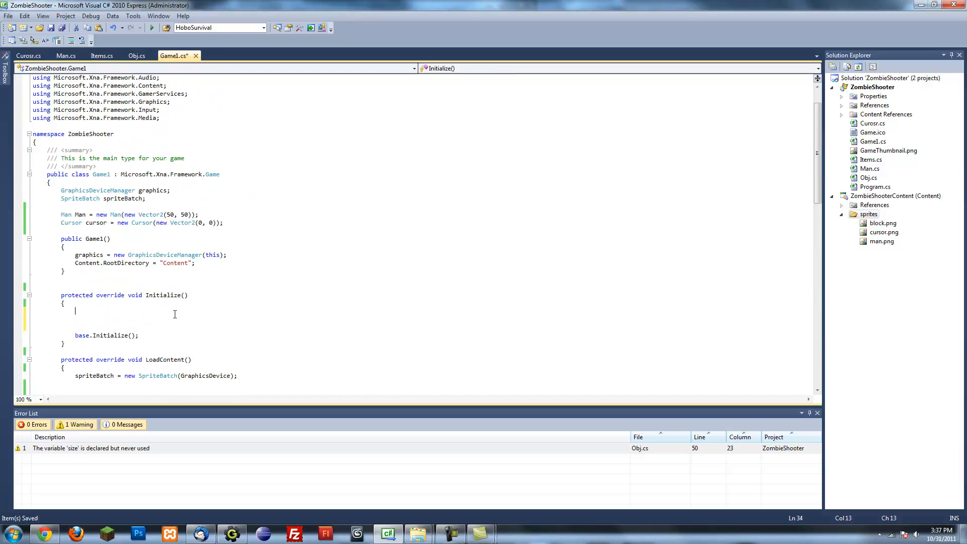
type("Items.in")
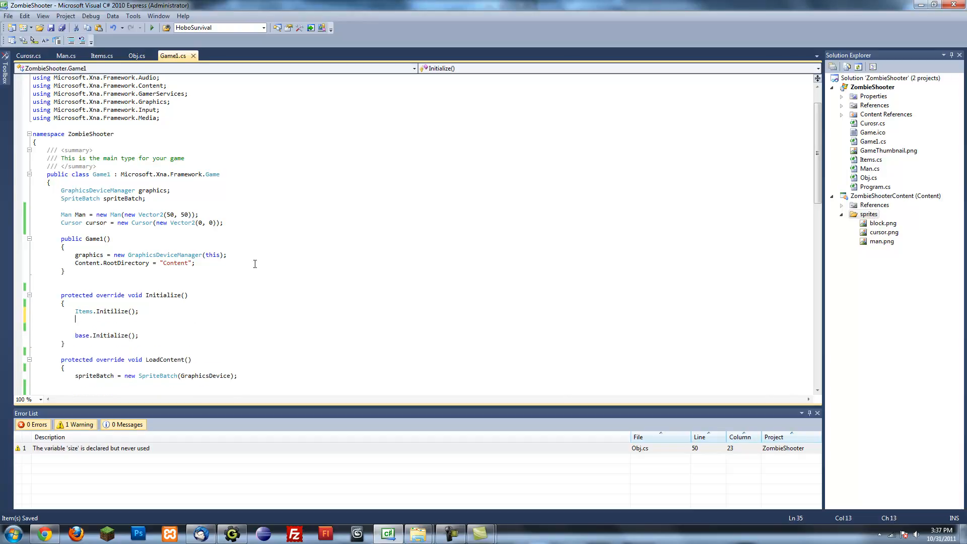
- Move down to Update and begin a for loop on a fresh line
scroll("down", 3)
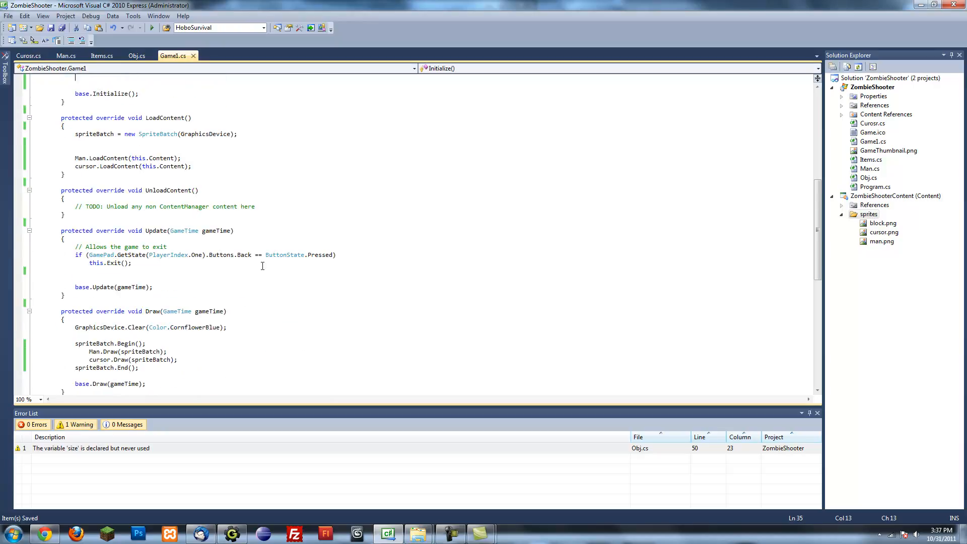
scroll("down", 3)
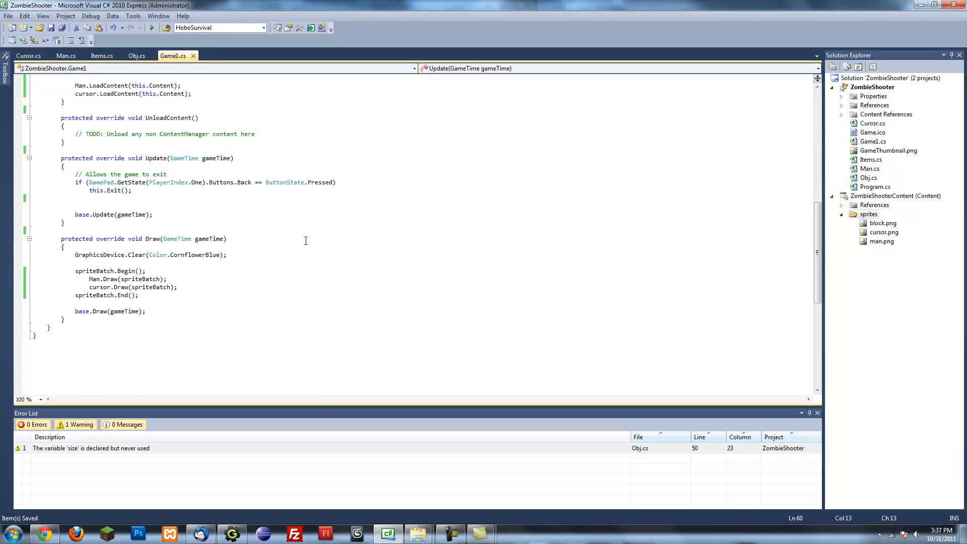
key("enter")
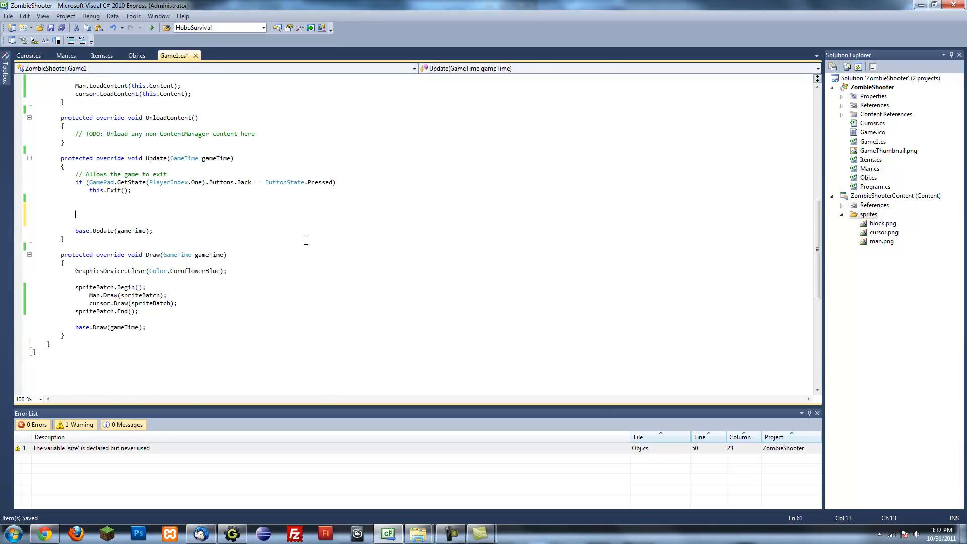
type("for")
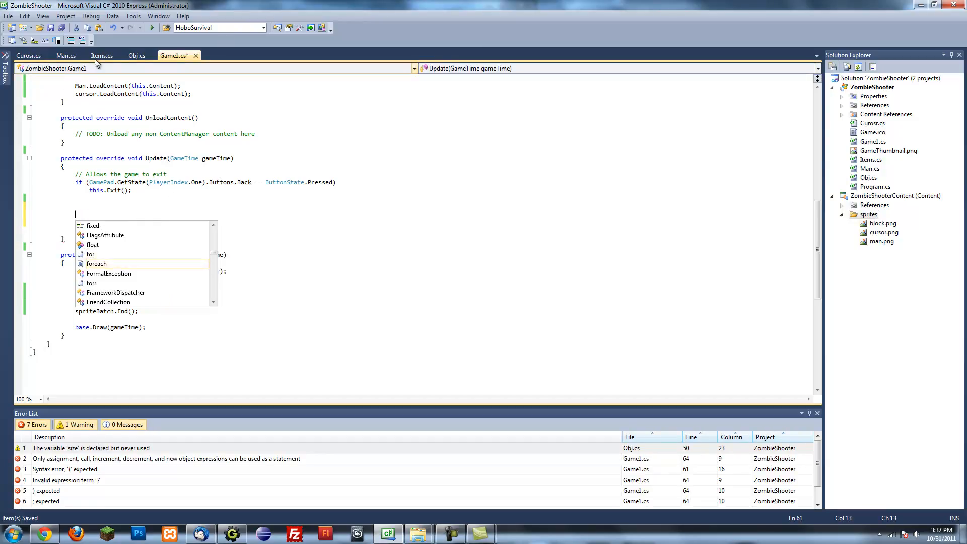
- In Items.Initilize add a second line objList.Add(new Cursor(new Vector2(0, 0)))
left_click(101, 55)
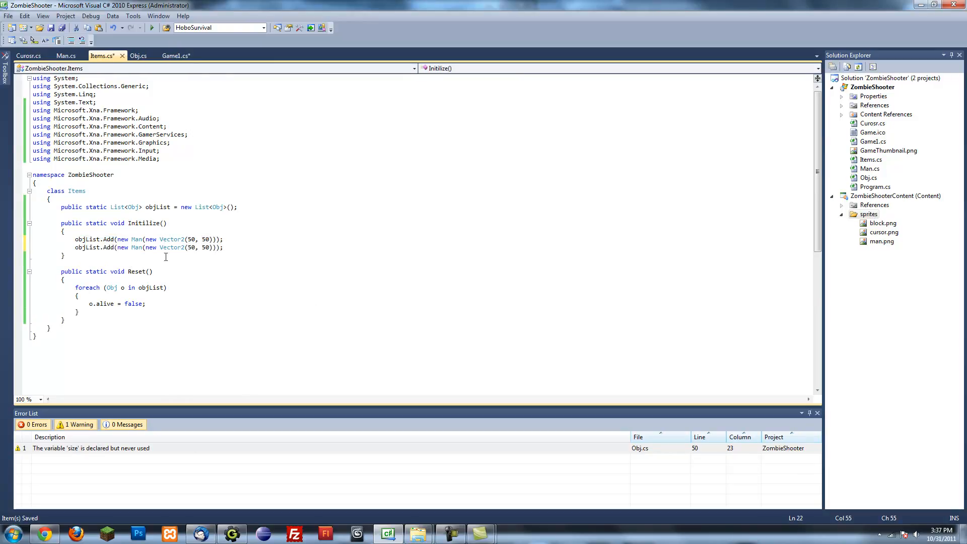
double_click(135, 248)
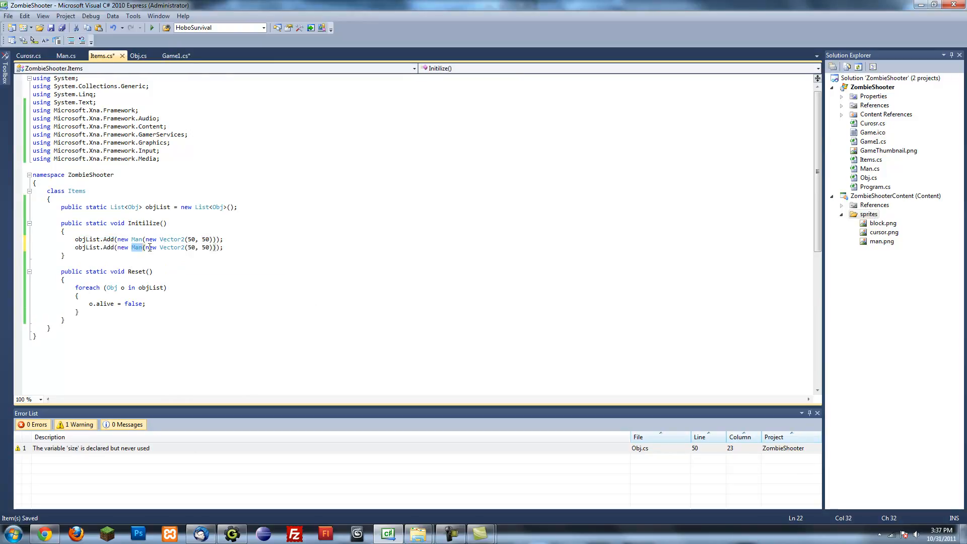
type("Cursor")
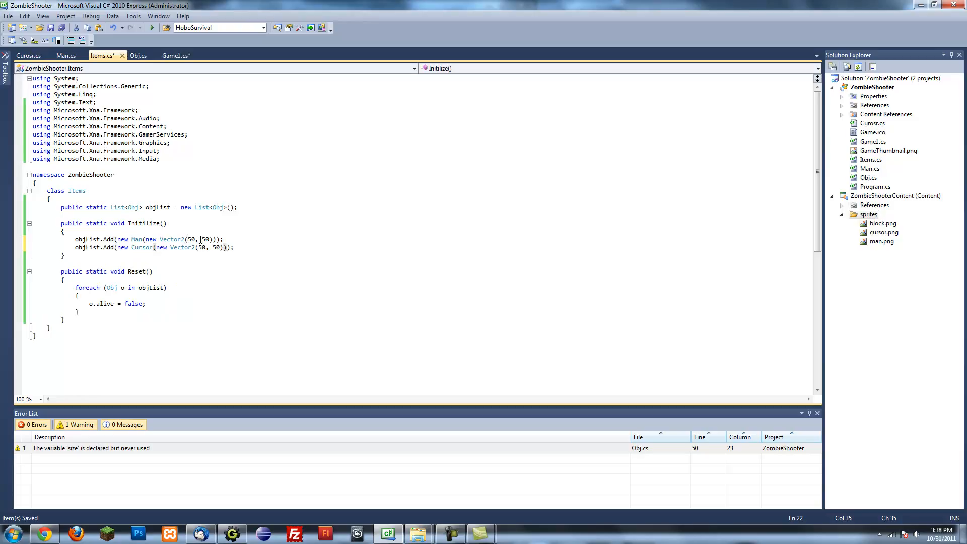
type("0, 0")
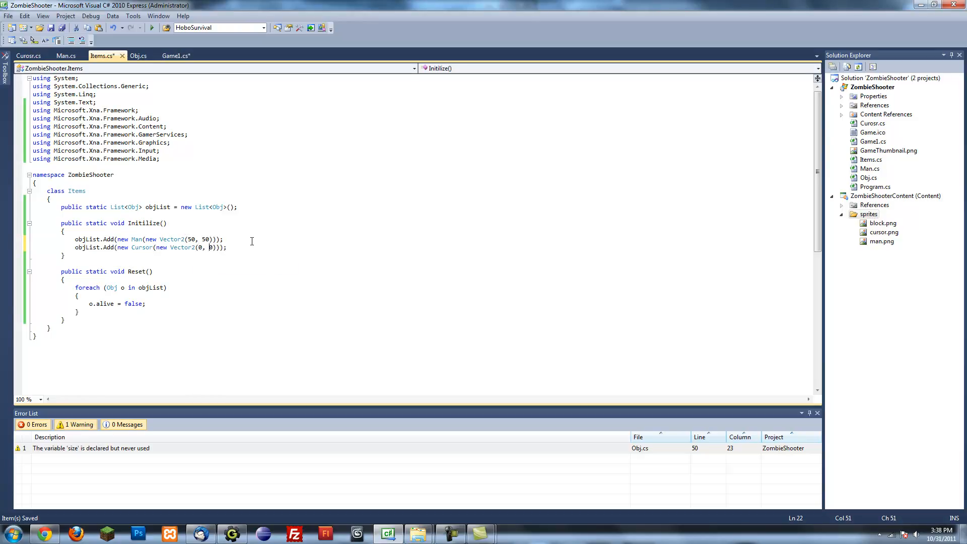
- Check Items once more and return to Game1's Update method
left_click(174, 55)
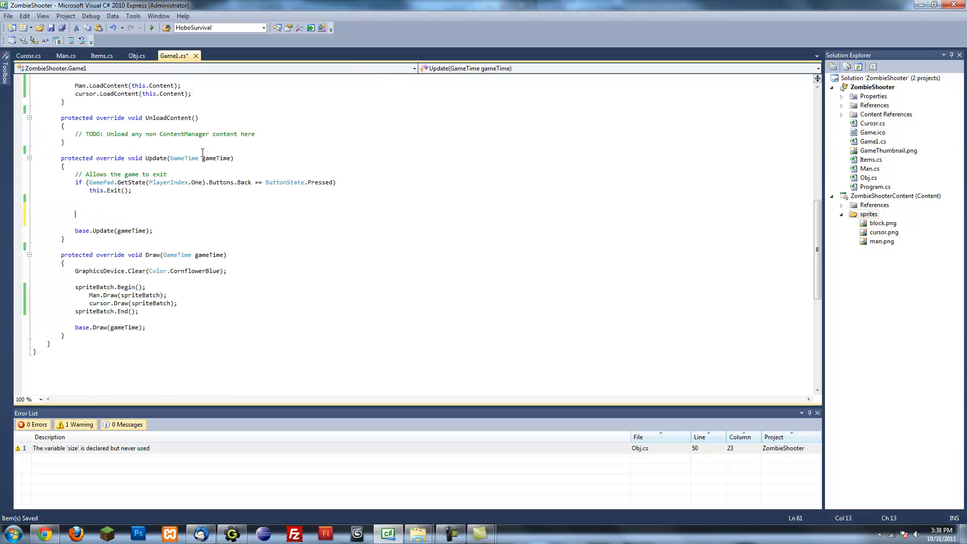
left_click(100, 55)
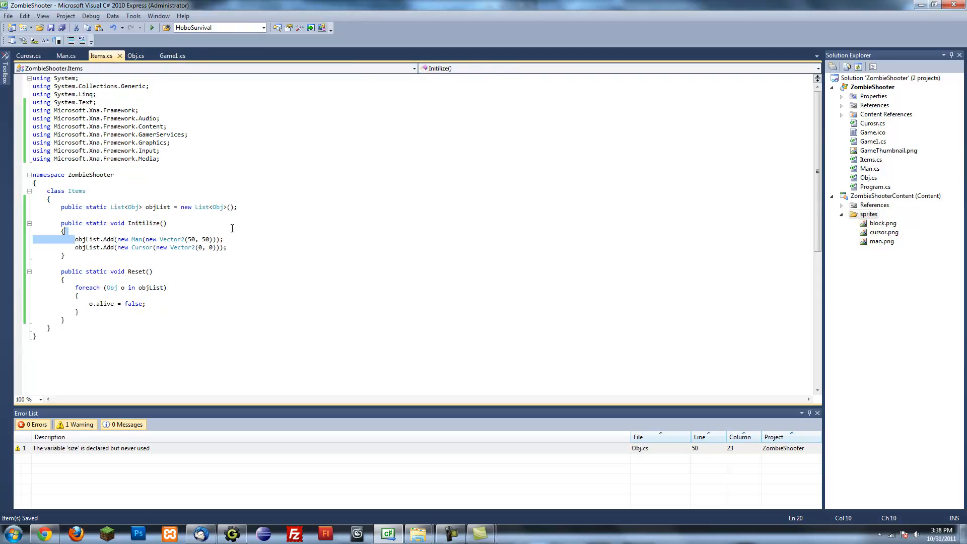
left_click(173, 55)
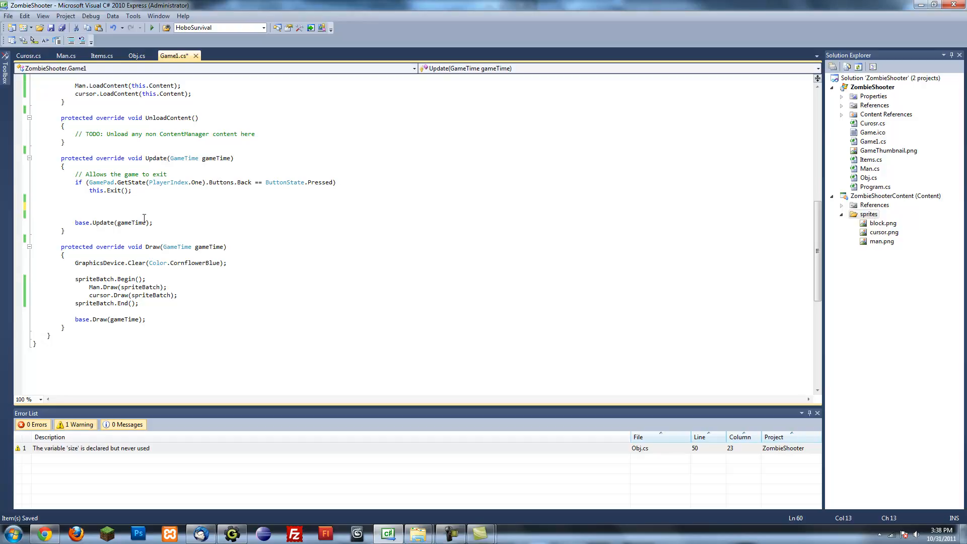
- Replace the Man and cursor LoadContent lines with foreach (Obj o in Items.objList)
type("for")
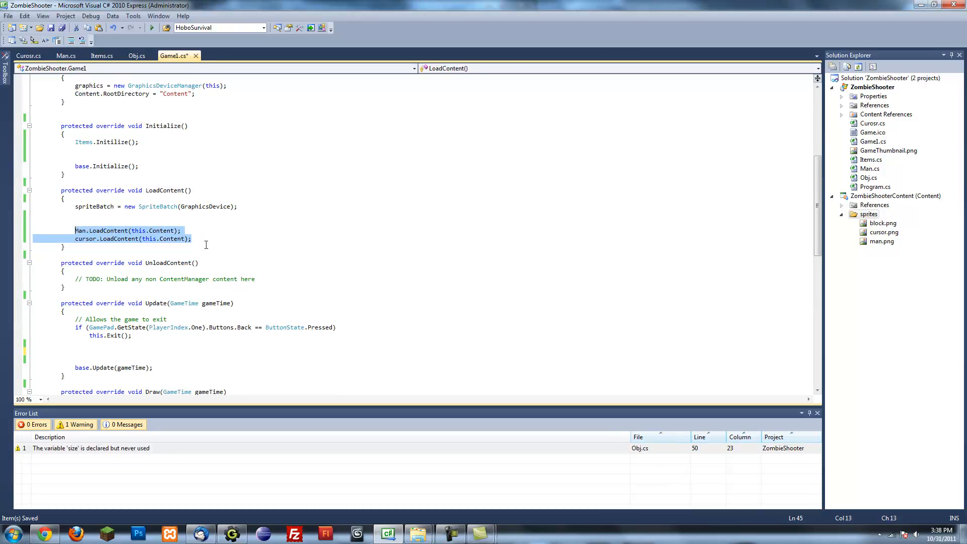
key("Delete")
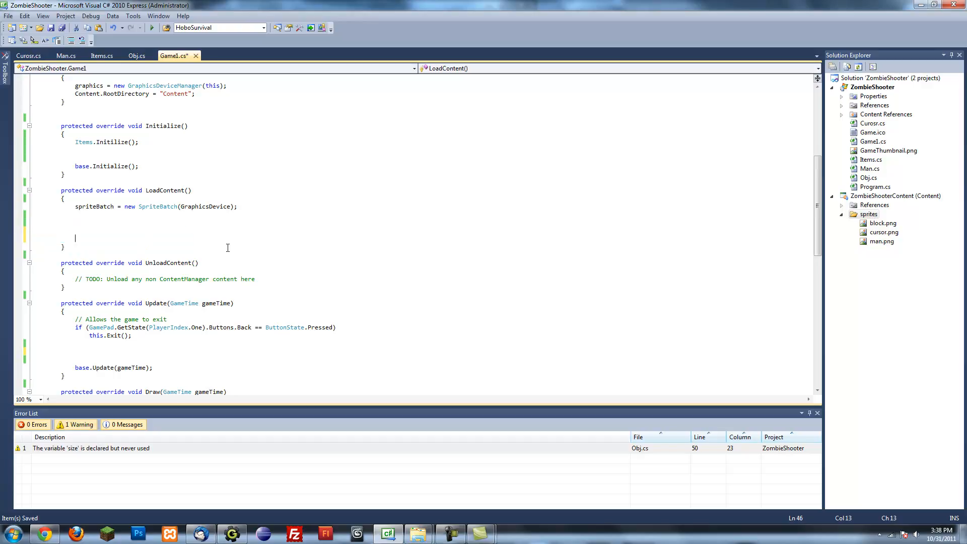
left_click(64, 238)
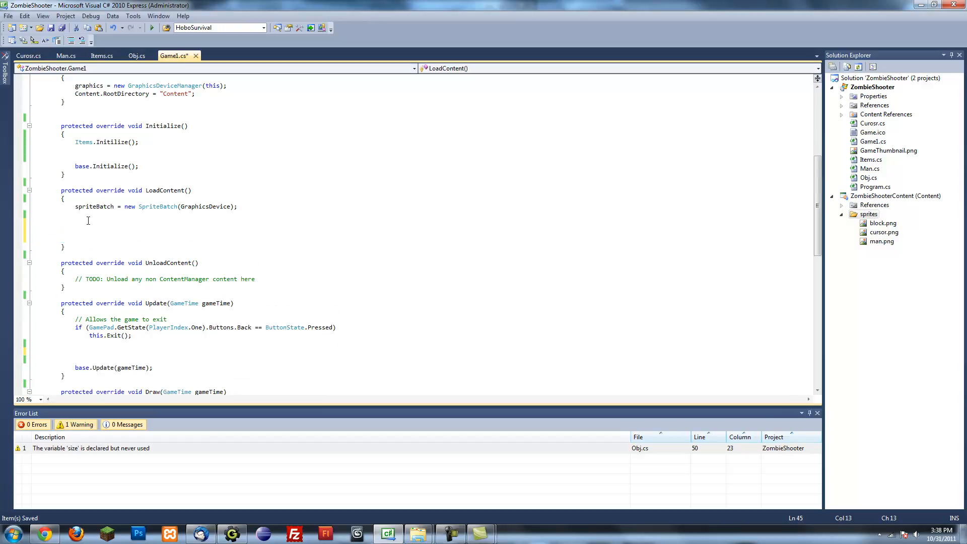
type("foreach")
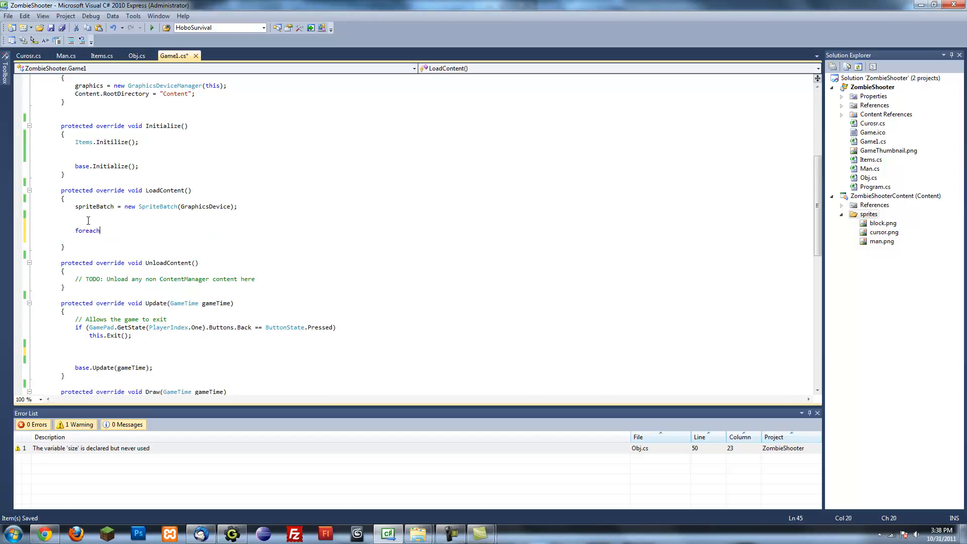
type("(")
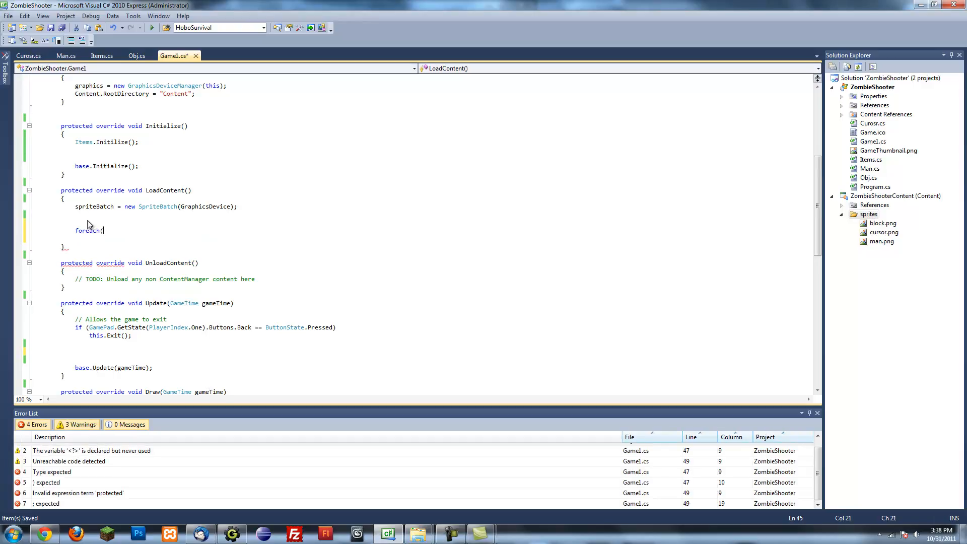
type("Obj")
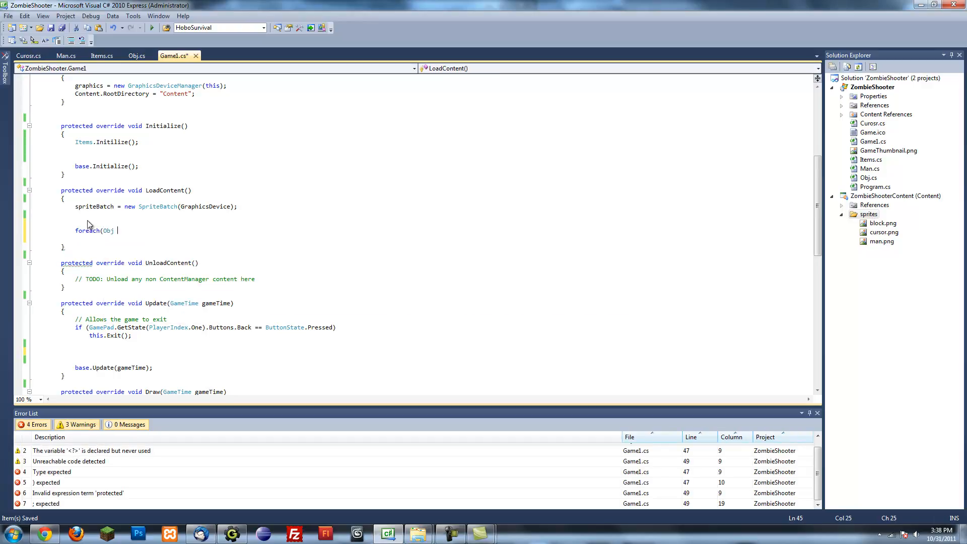
type("o in")
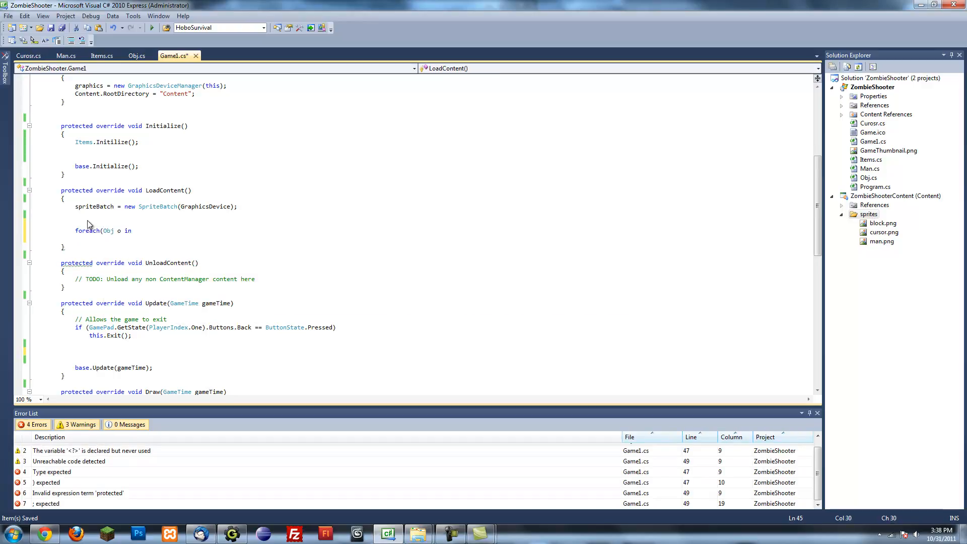
type("Items.objList")
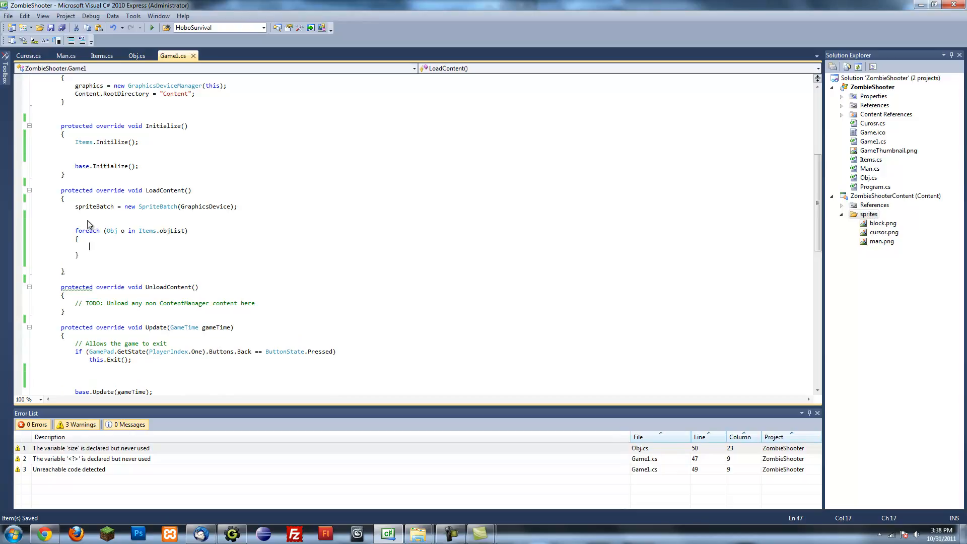
- Inside the loop call o.LoadContent(this.Content); for each object
type("o.")
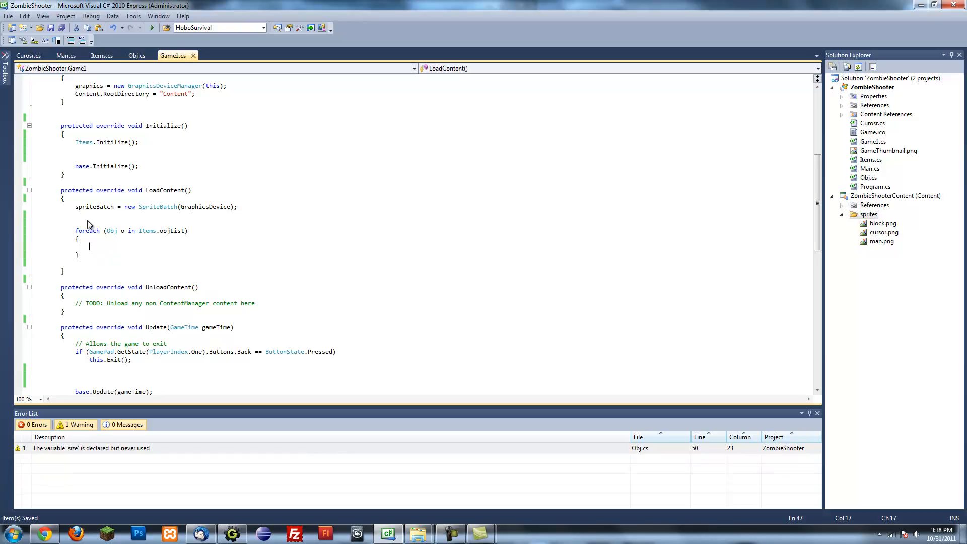
type("o.LoadContent(")
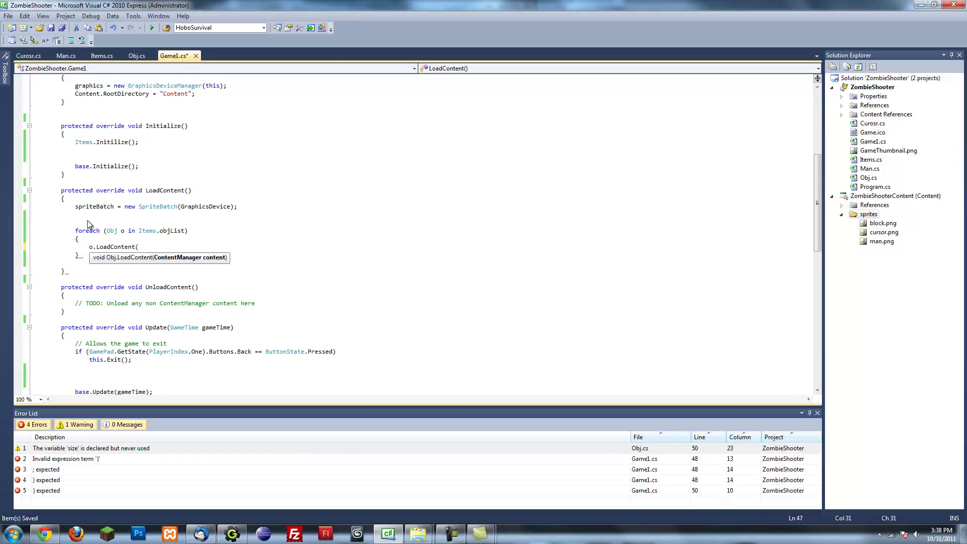
type("this")
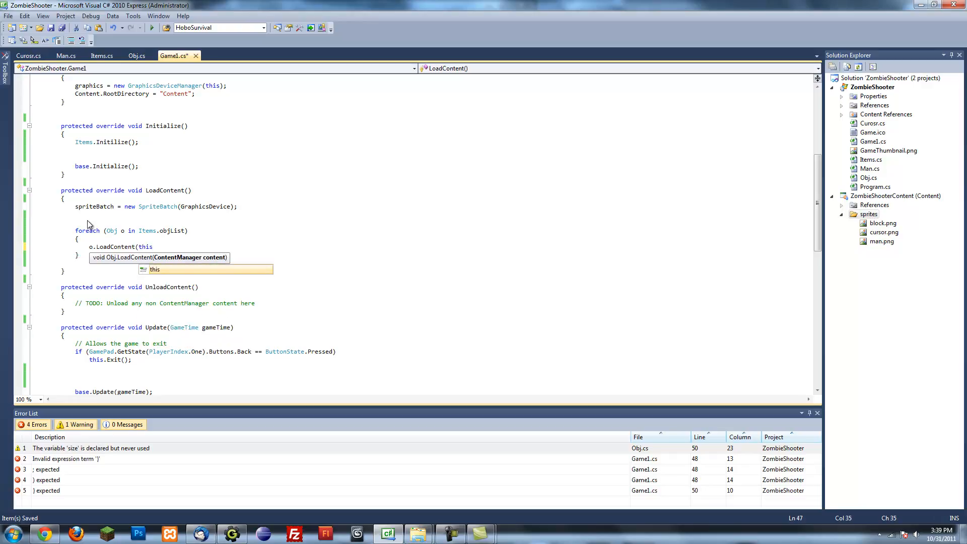
type(".Content")
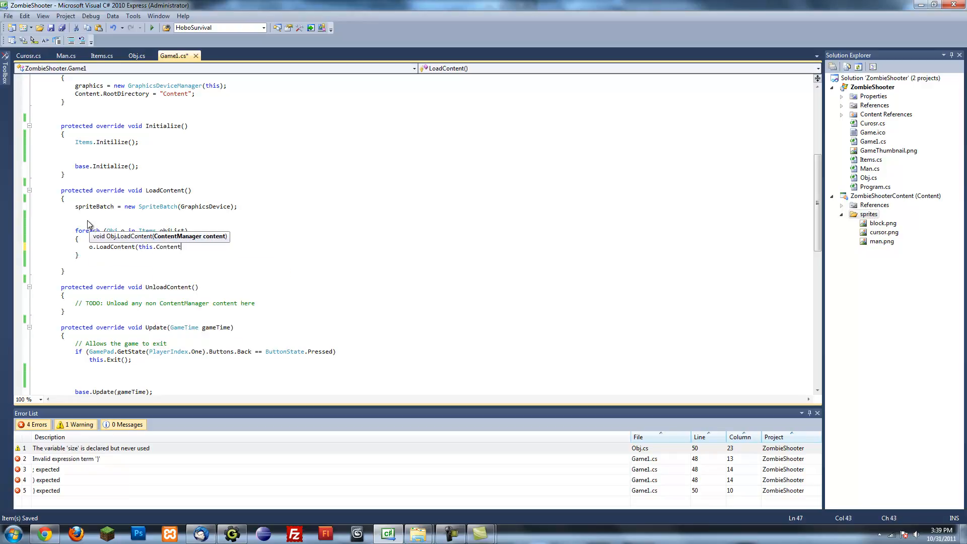
type(");")
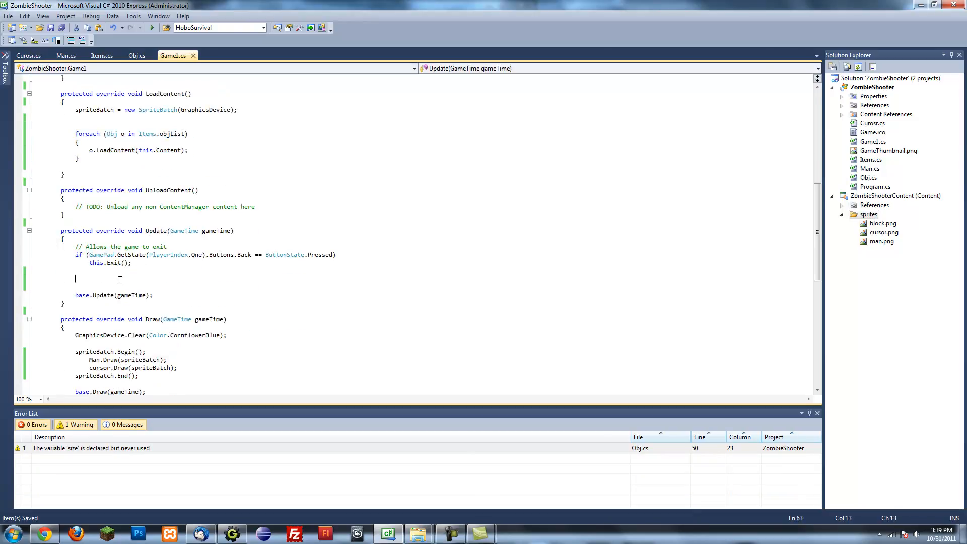
- Write foreach loops over Items.objList in Update calling o.Update() and in Draw calling o.Draw(spriteBatch)
type("foreach (Obj o in Items.objList)")
type("o.")
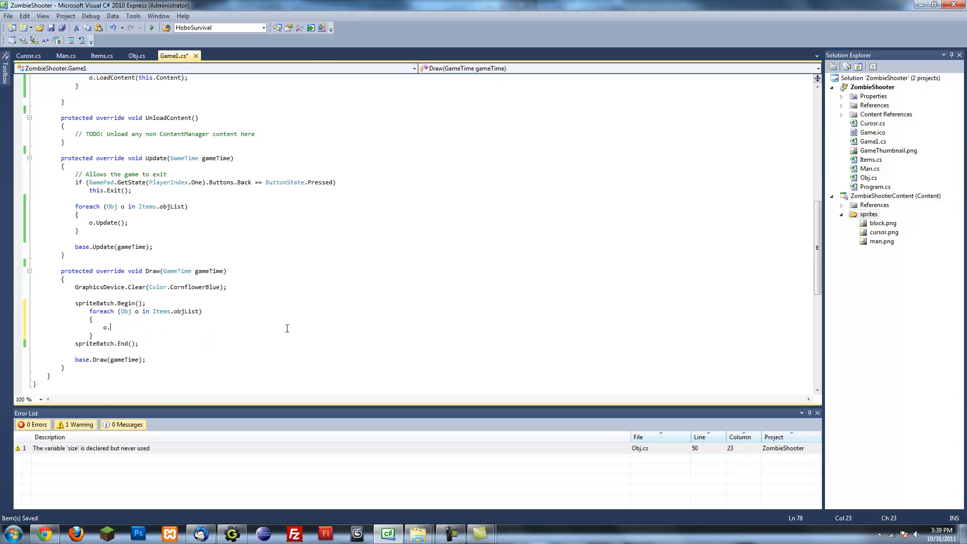
type("Draw(")
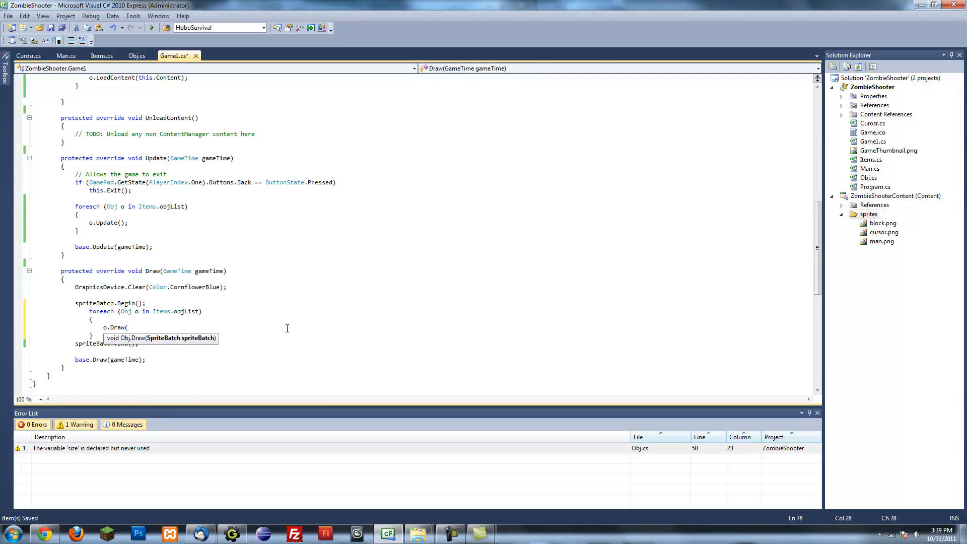
type("spriteBatch);")
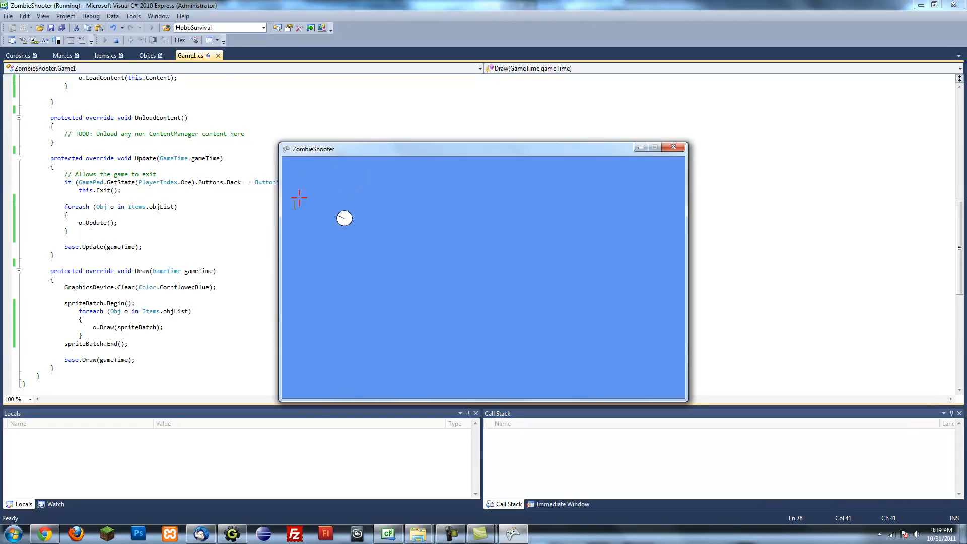
mouse_move(345, 272)
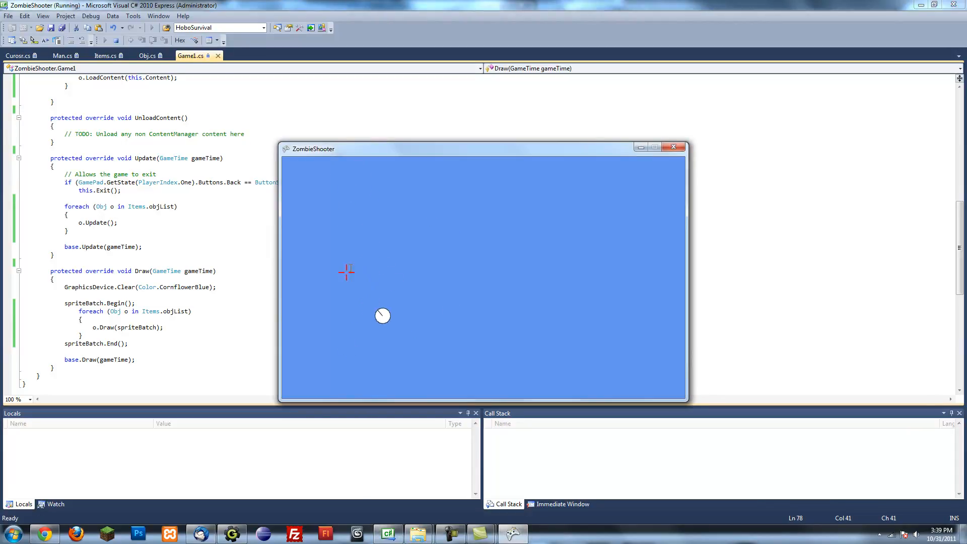
mouse_move(421, 190)
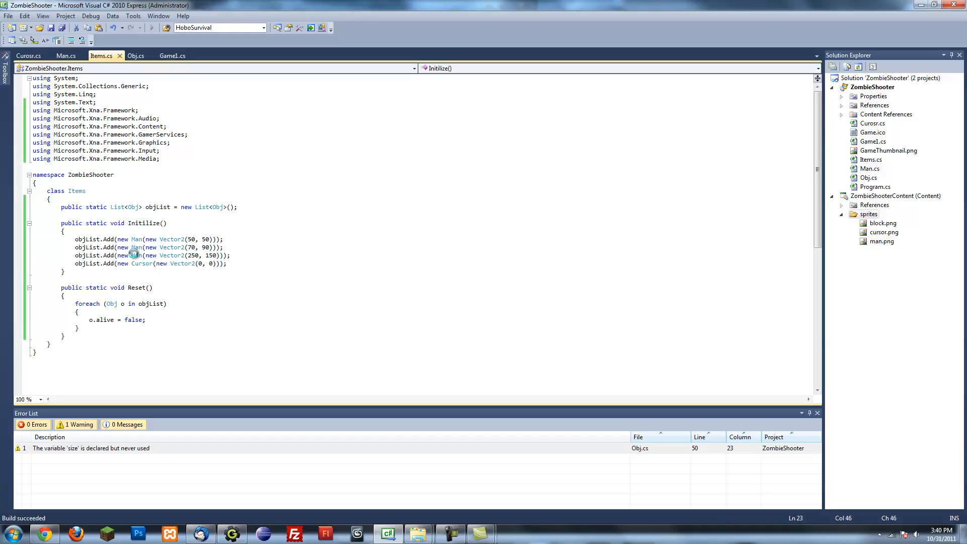
- Run ZombieShooter with F5 to see three men and the crosshair cursor on screen
key("F5")
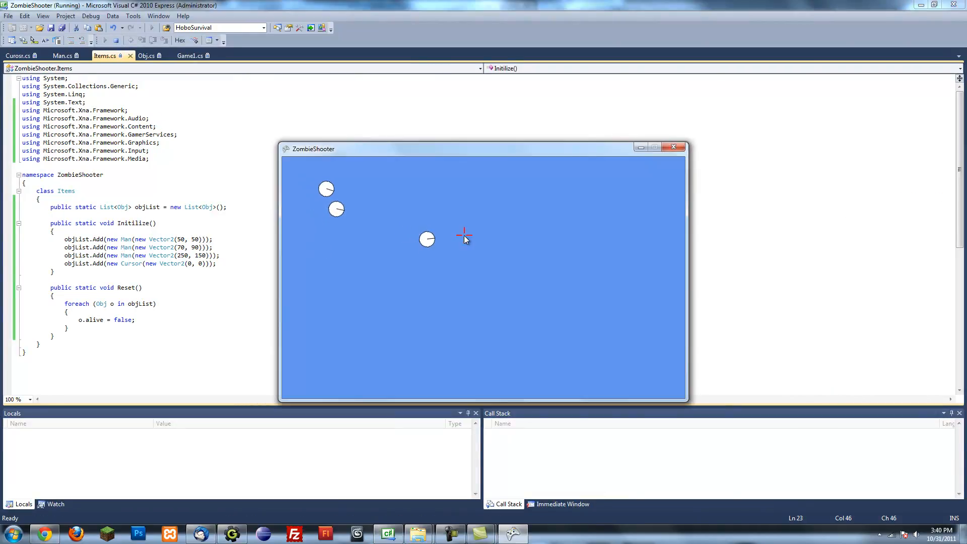
mouse_move(486, 268)
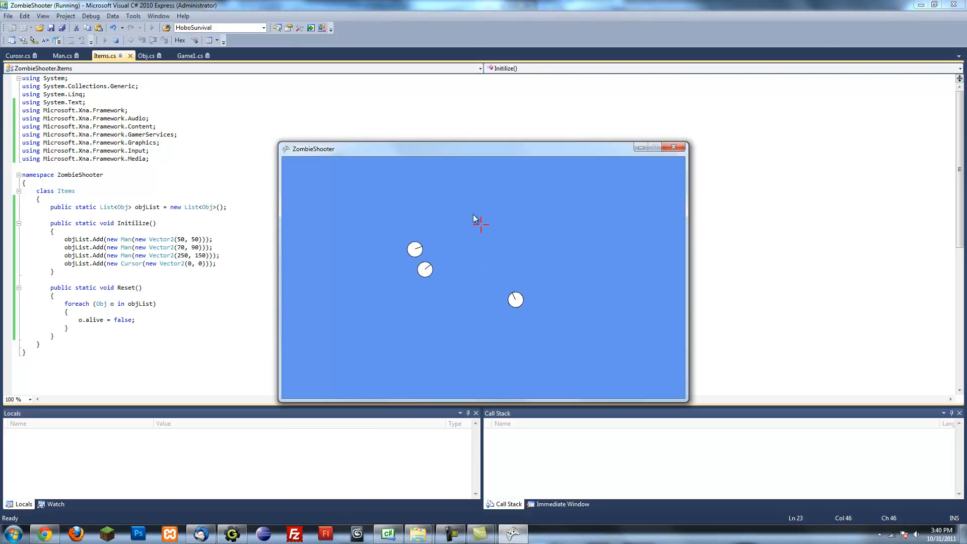
mouse_move(387, 199)
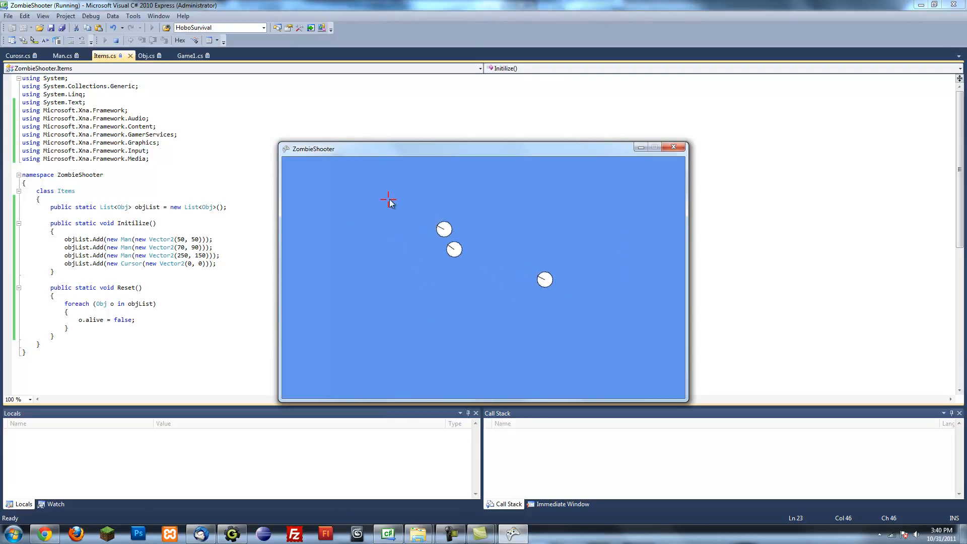
mouse_move(435, 265)
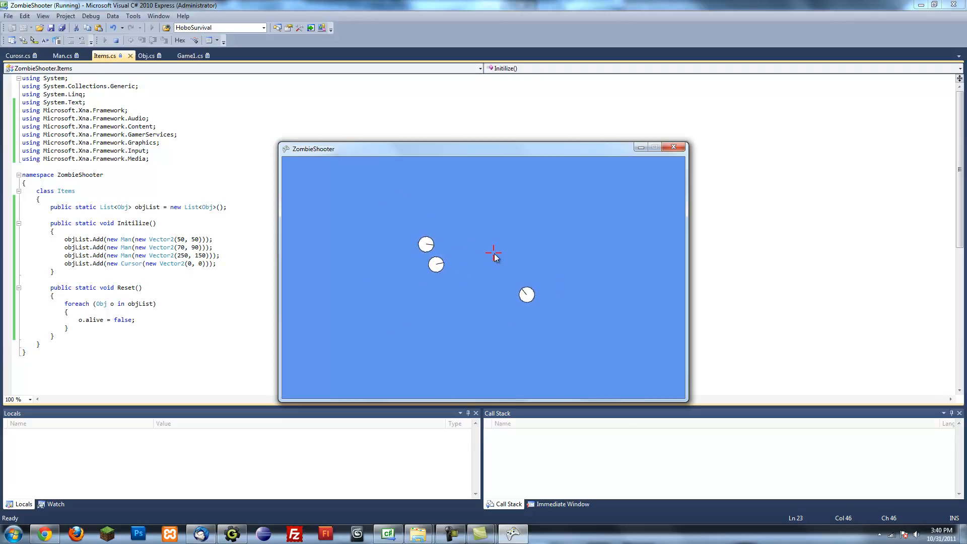
mouse_move(497, 213)
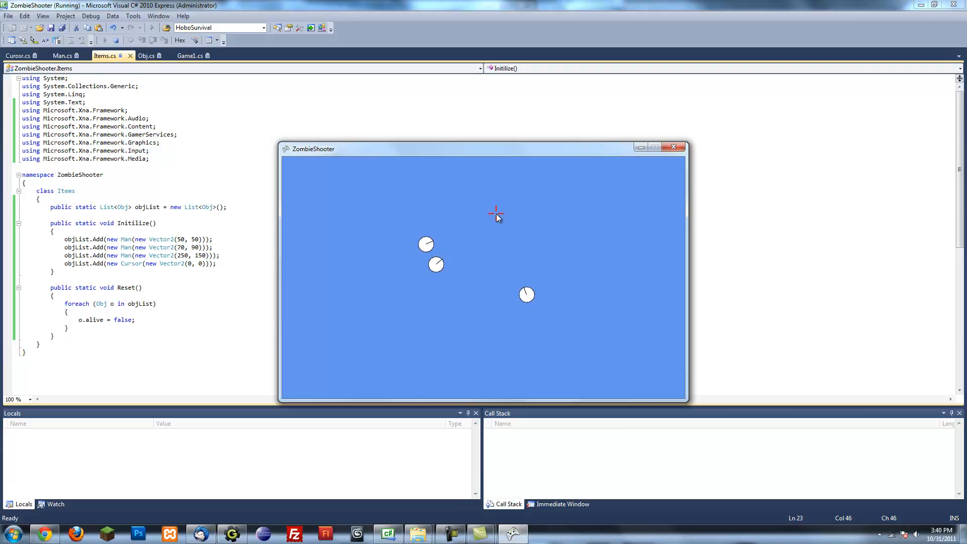
mouse_move(489, 257)
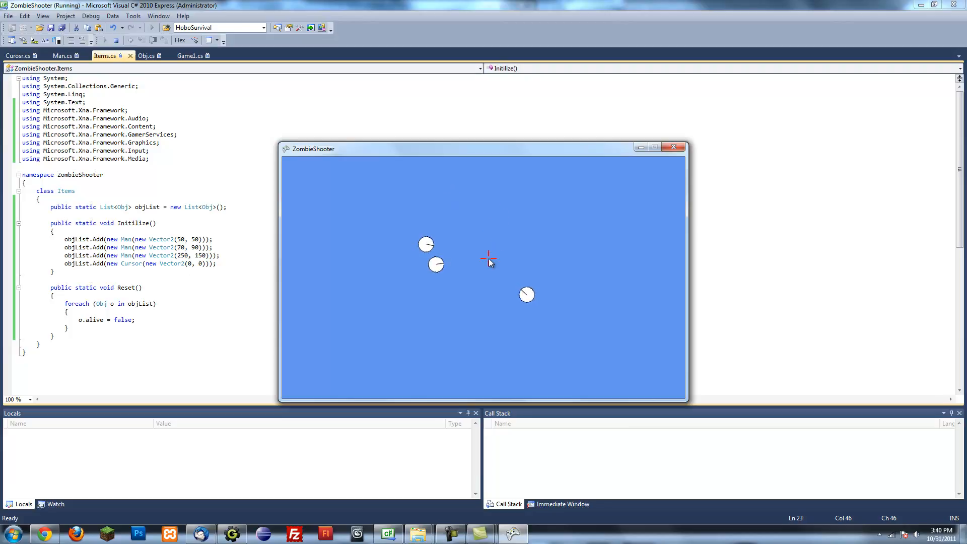
mouse_move(442, 307)
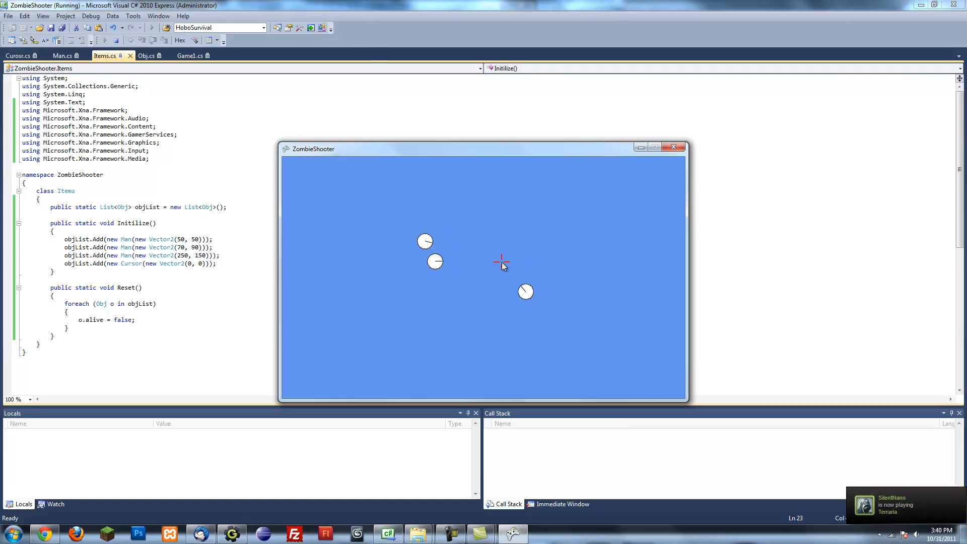
mouse_move(497, 263)
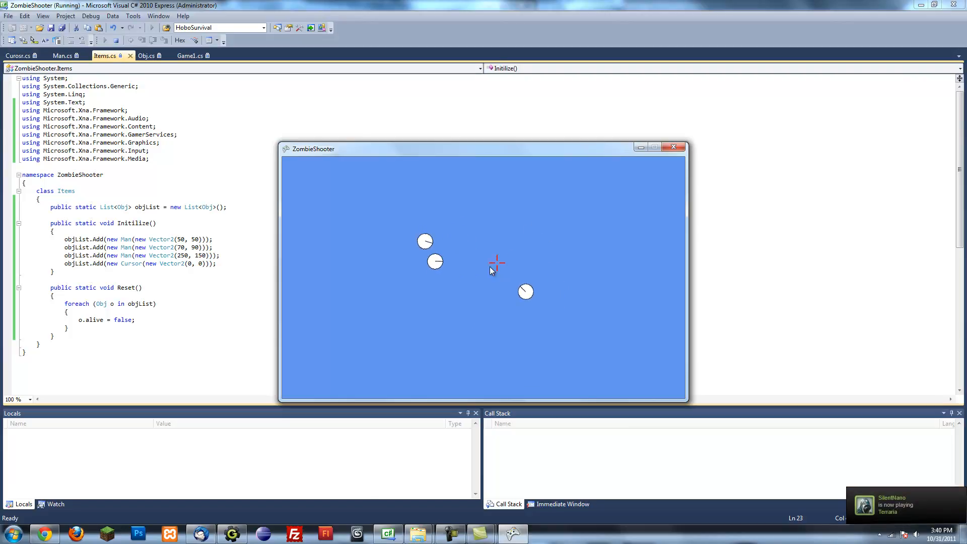
mouse_move(546, 220)
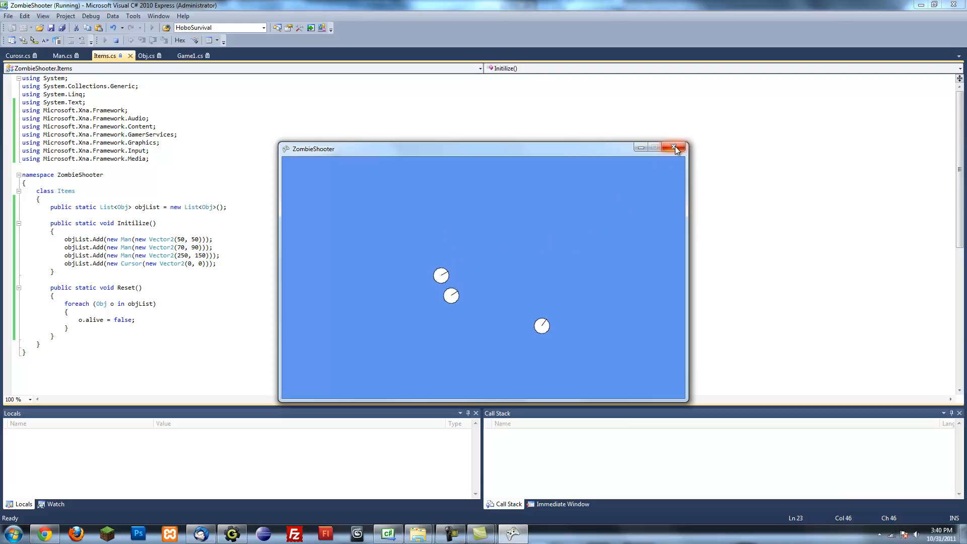
- Close the running ZombieShooter window and return to Items.cs
left_click(675, 148)
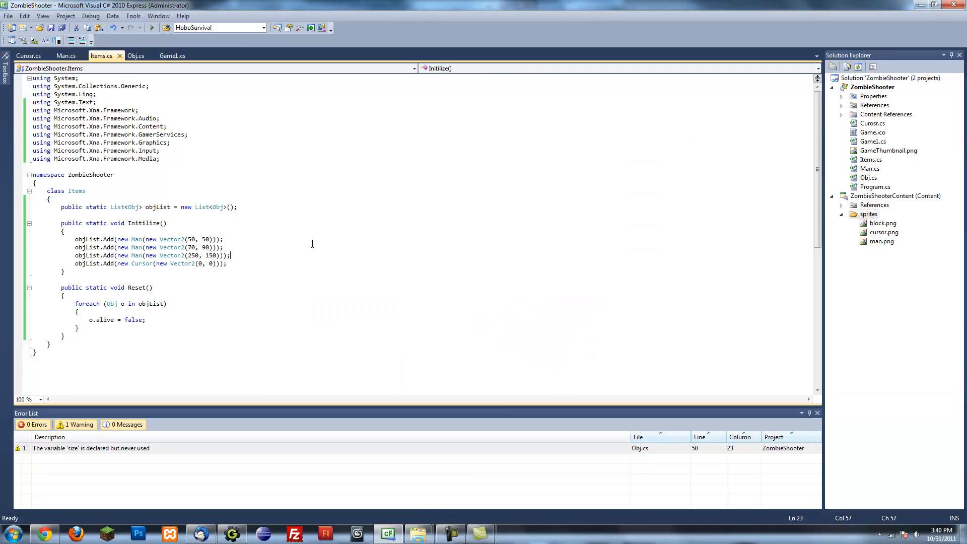
mouse_move(418, 312)
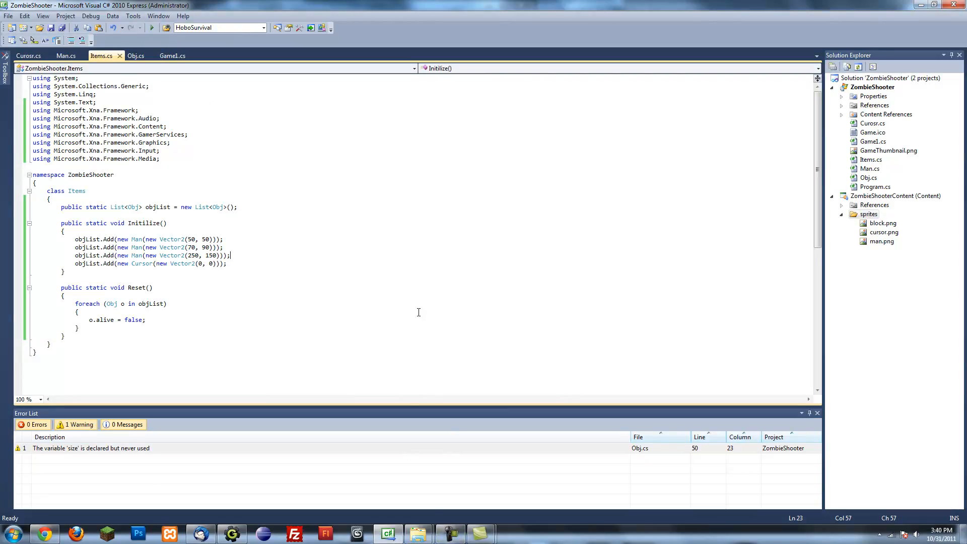
mouse_move(433, 470)
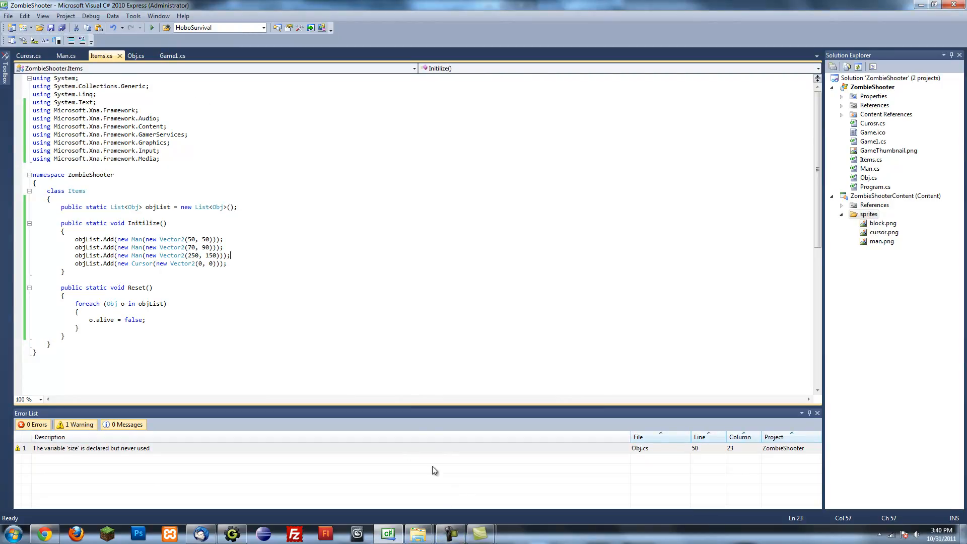